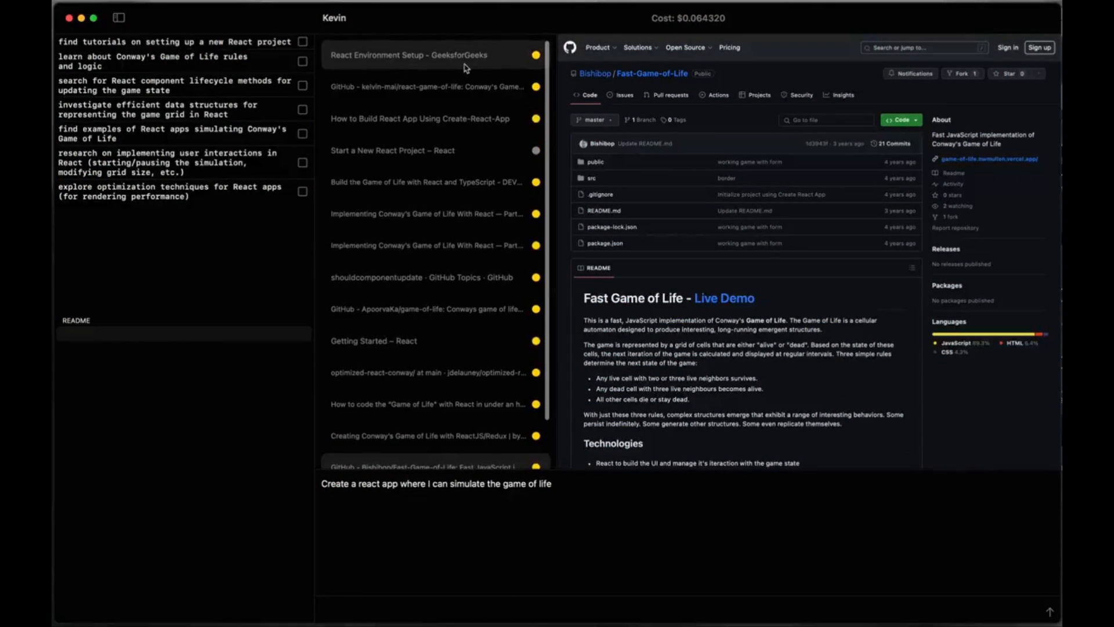
Step: Browse giveaway posts, viewing Dify and VoiceFlow pricing images, down to '5 Paid Subscriptions'
click(427, 214)
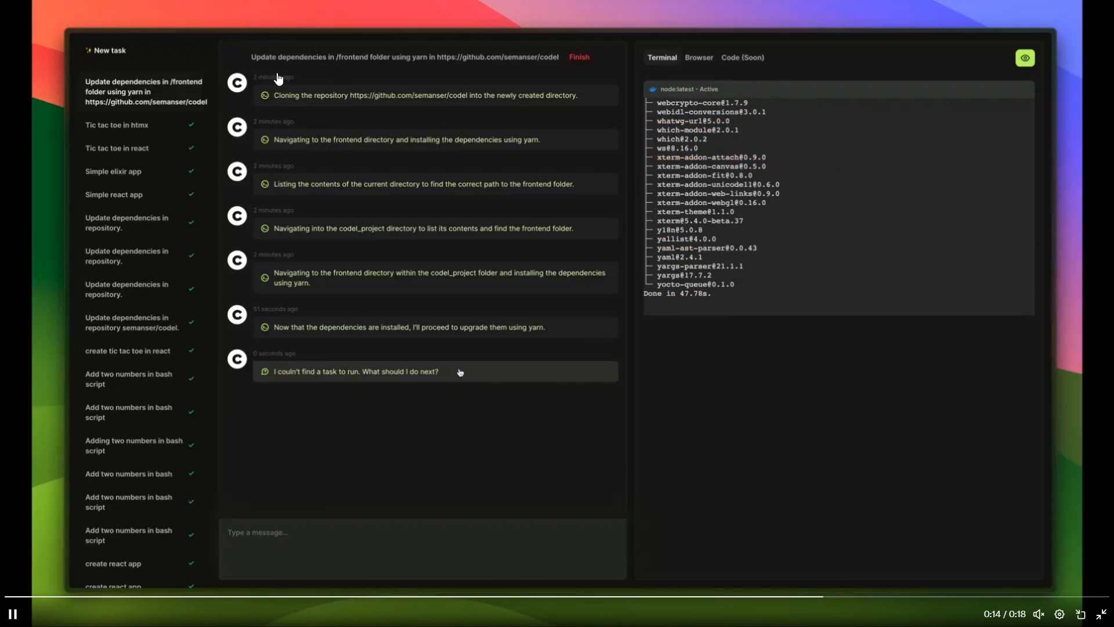
scroll(up, 3)
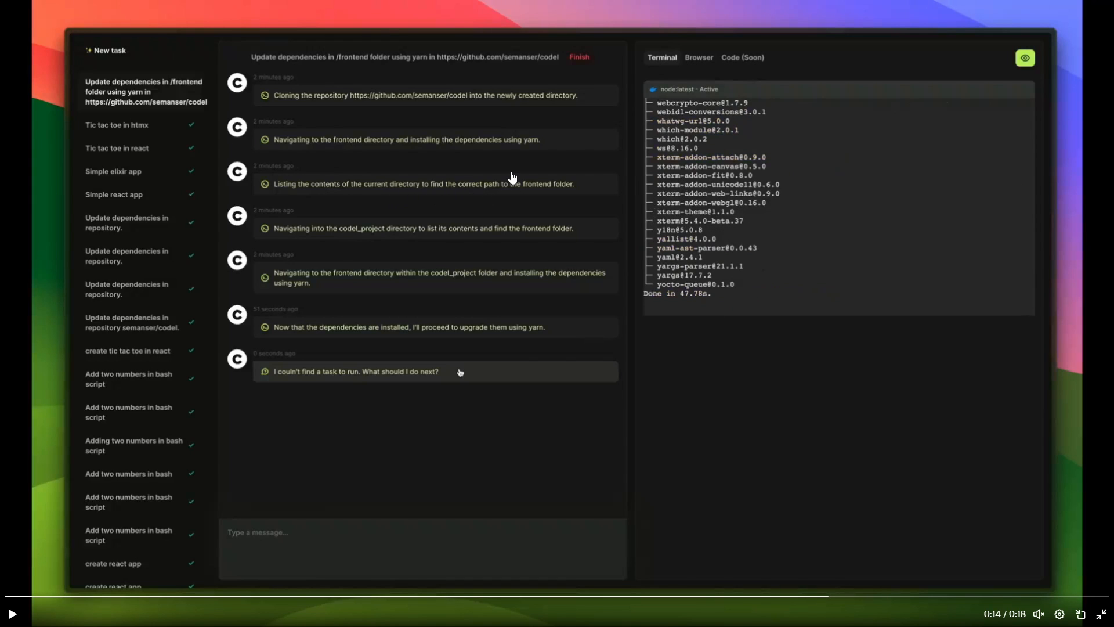
mouse_move(276, 232)
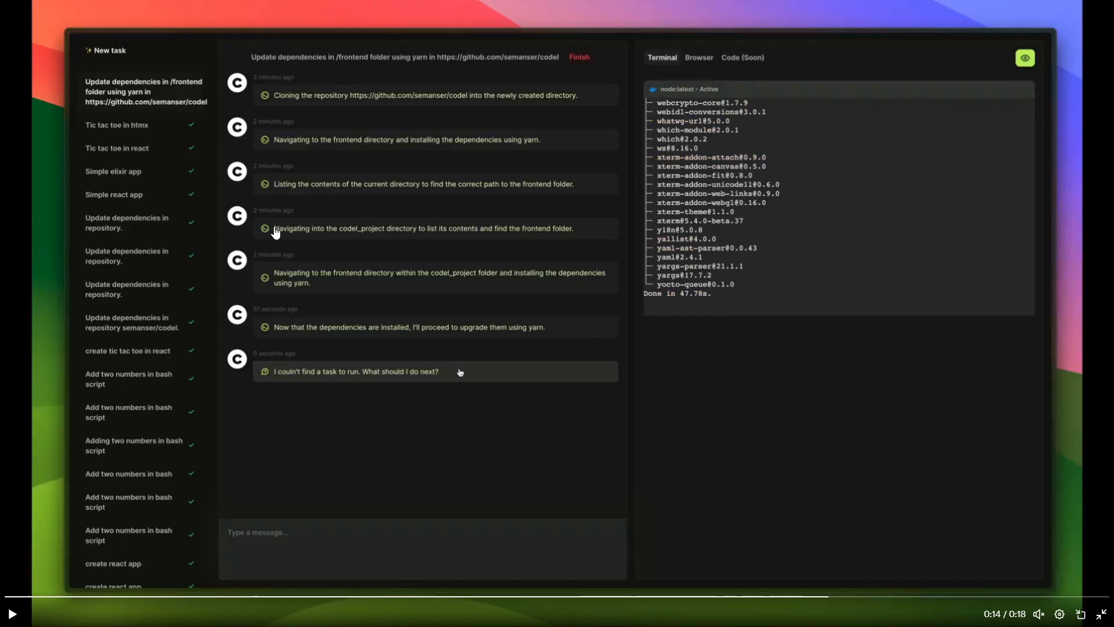
mouse_move(397, 250)
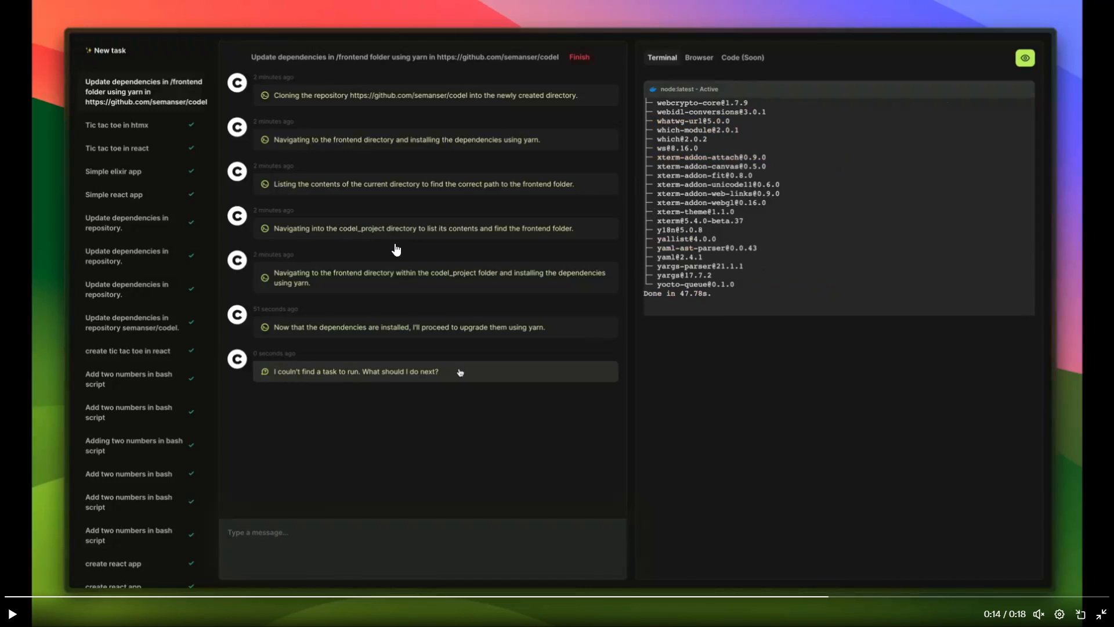
mouse_move(523, 243)
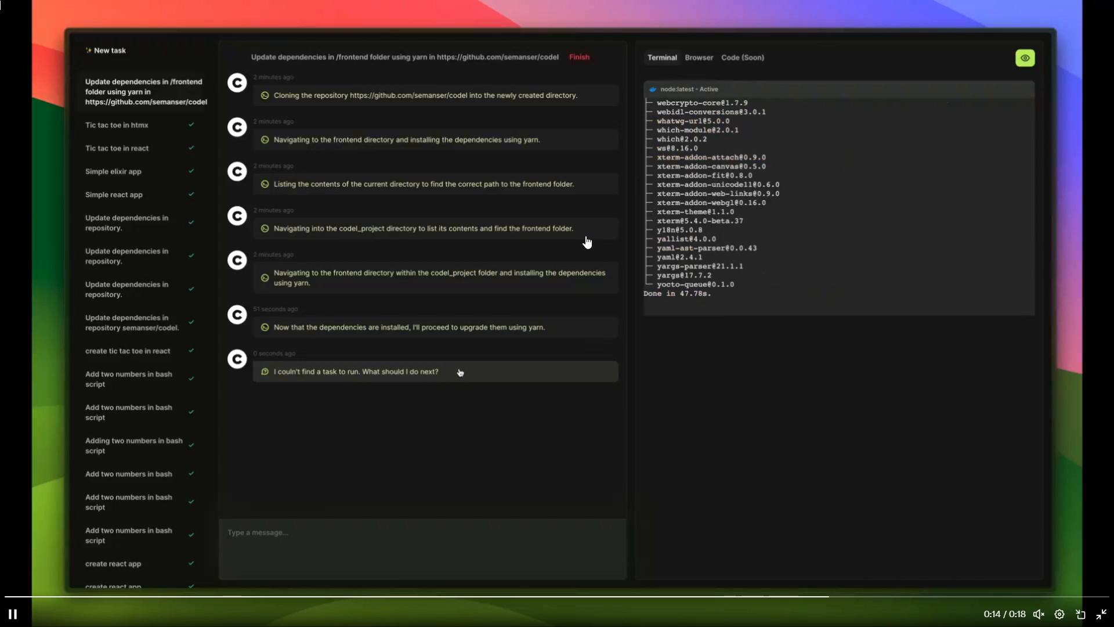
mouse_move(329, 300)
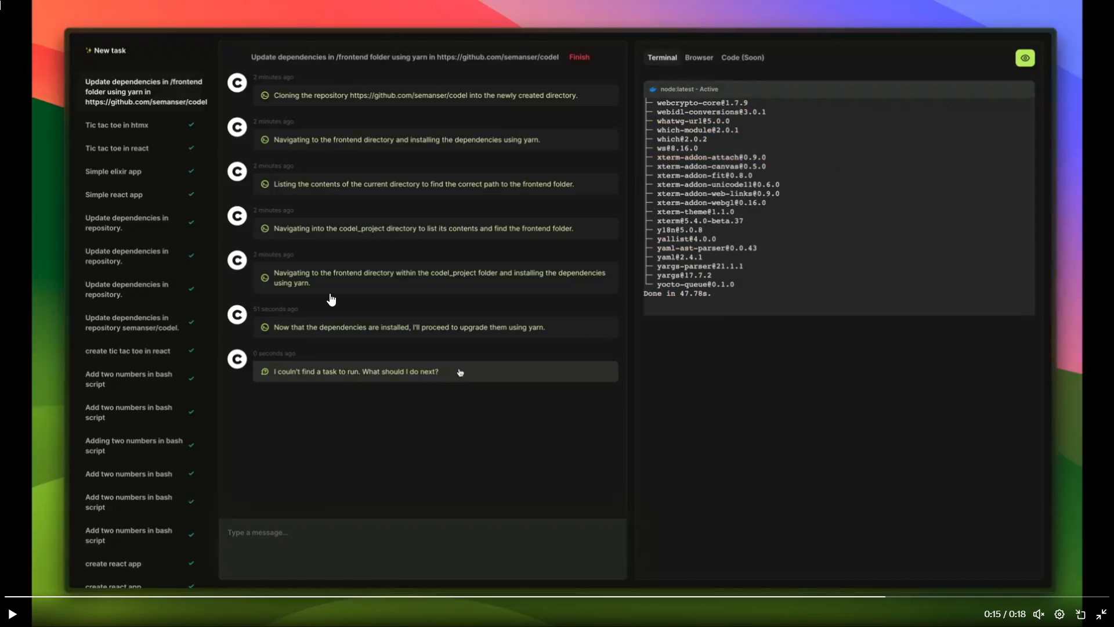
mouse_move(453, 290)
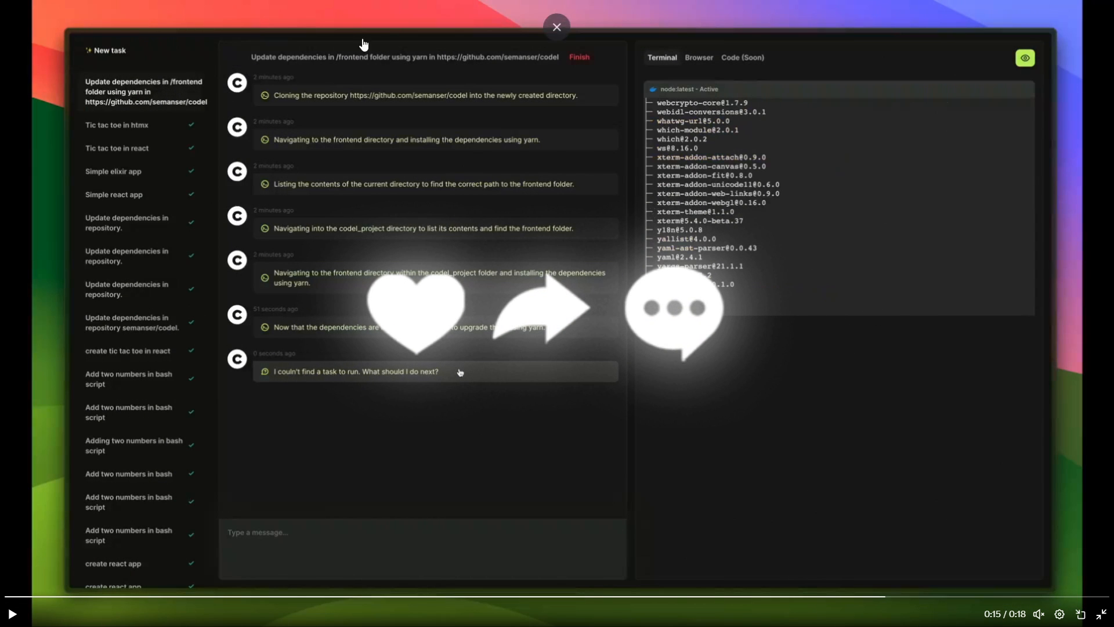
mouse_move(290, 361)
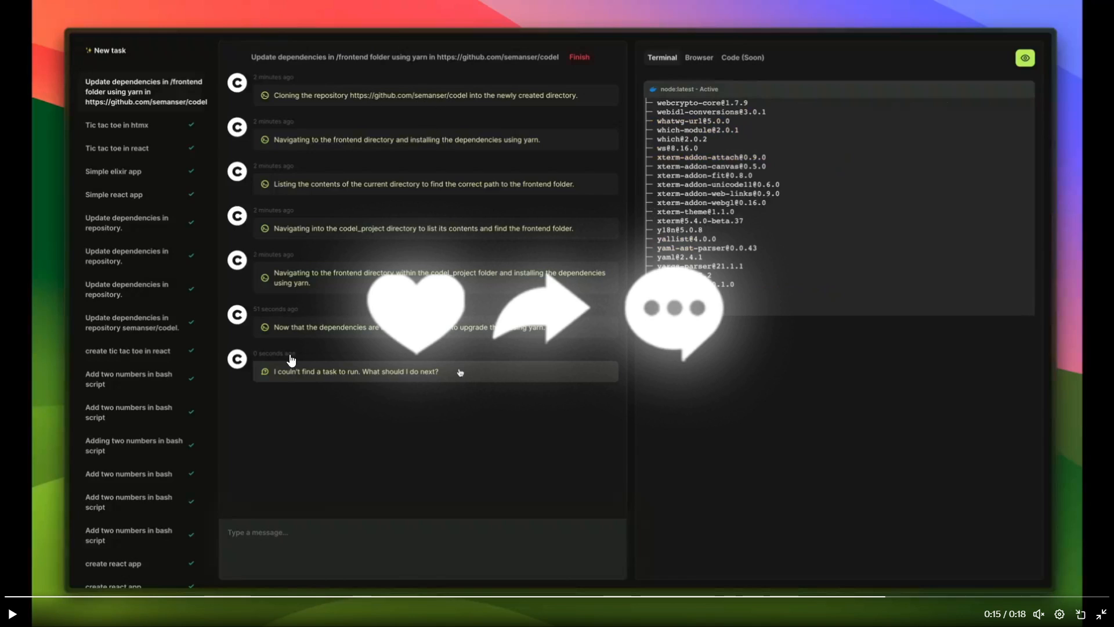
mouse_move(394, 342)
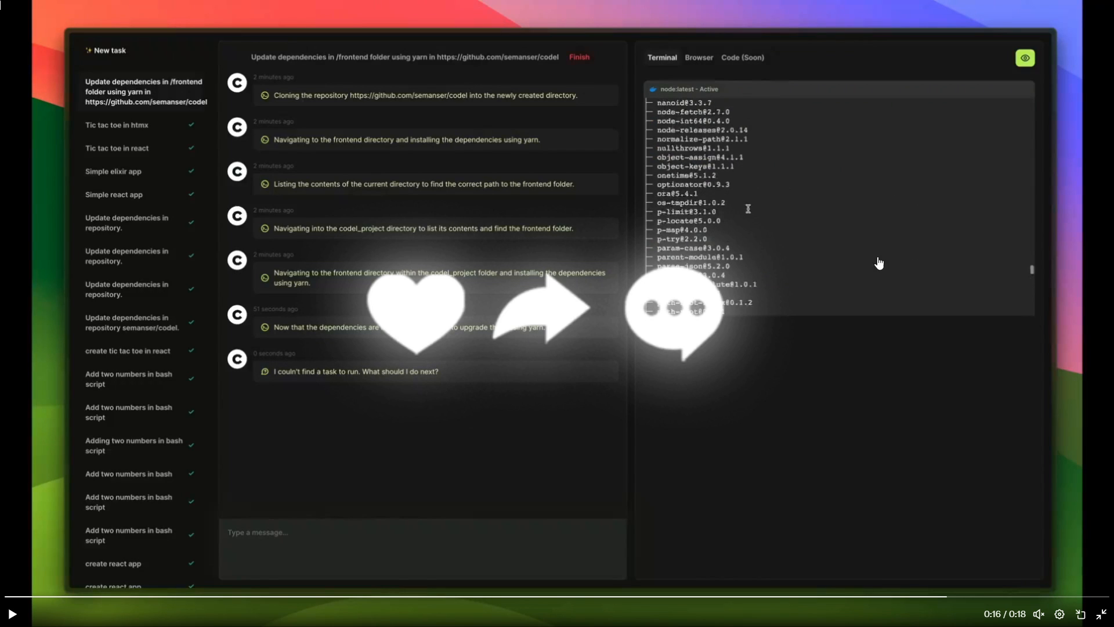
mouse_move(674, 222)
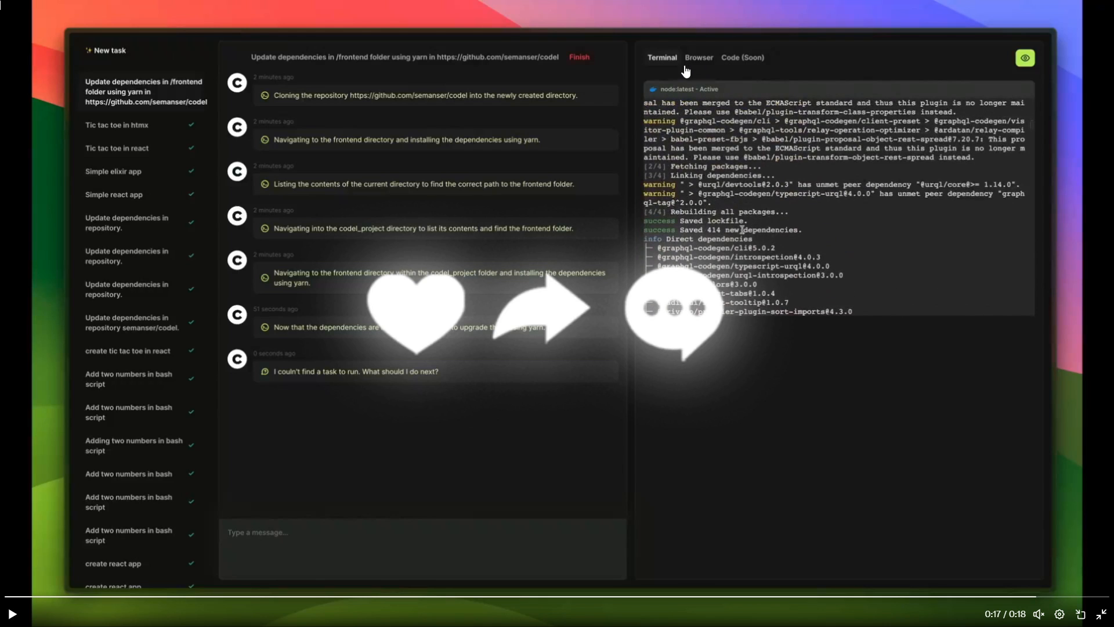
mouse_move(767, 67)
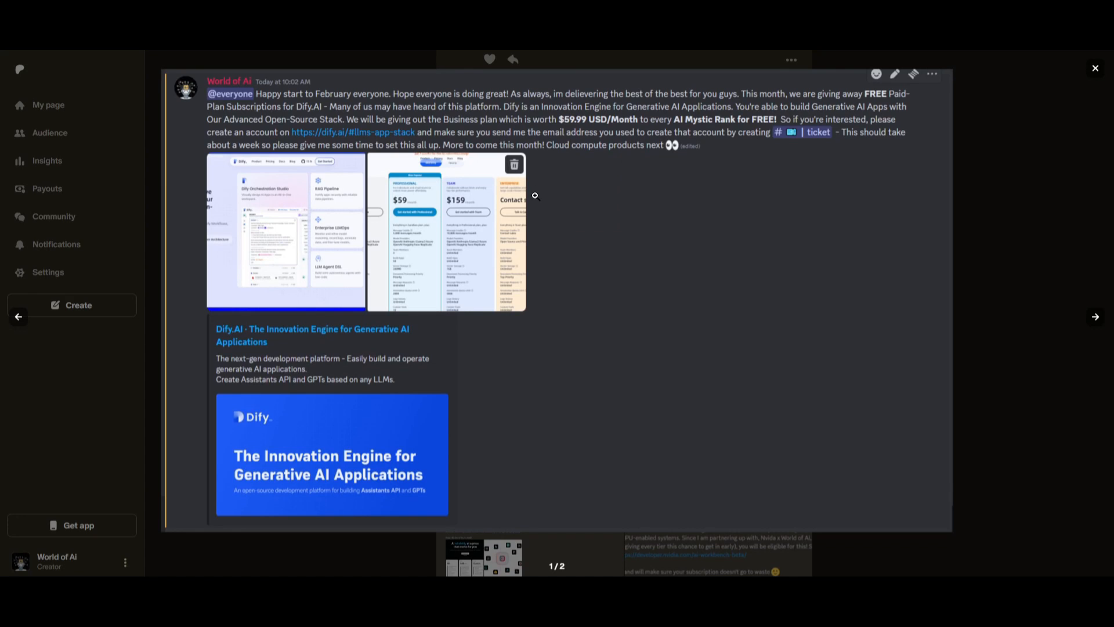
mouse_move(1098, 321)
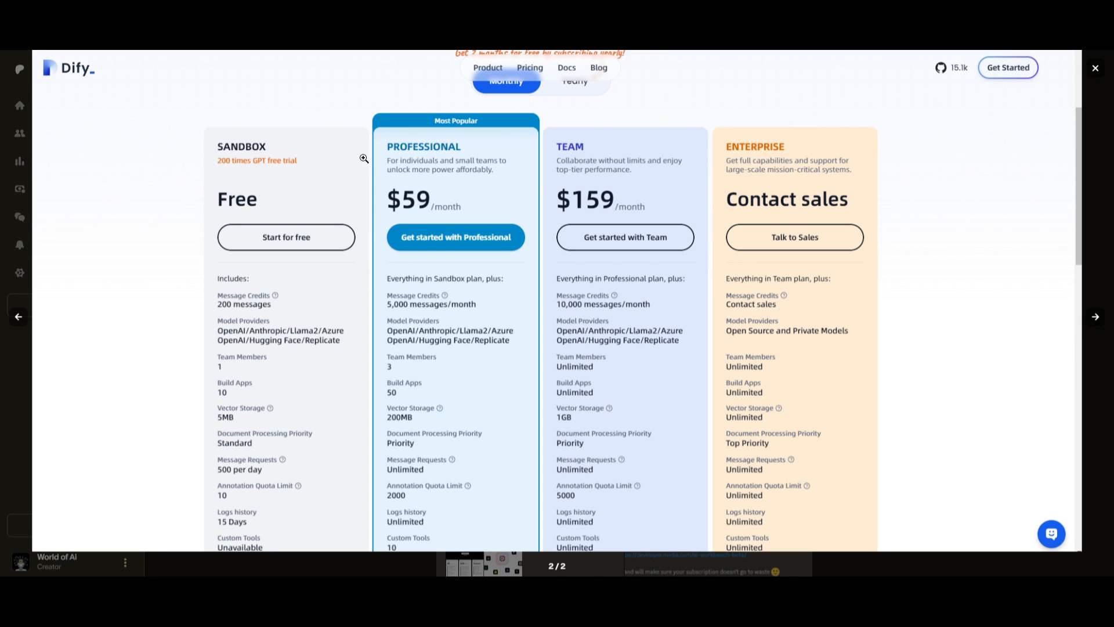
click(1096, 67)
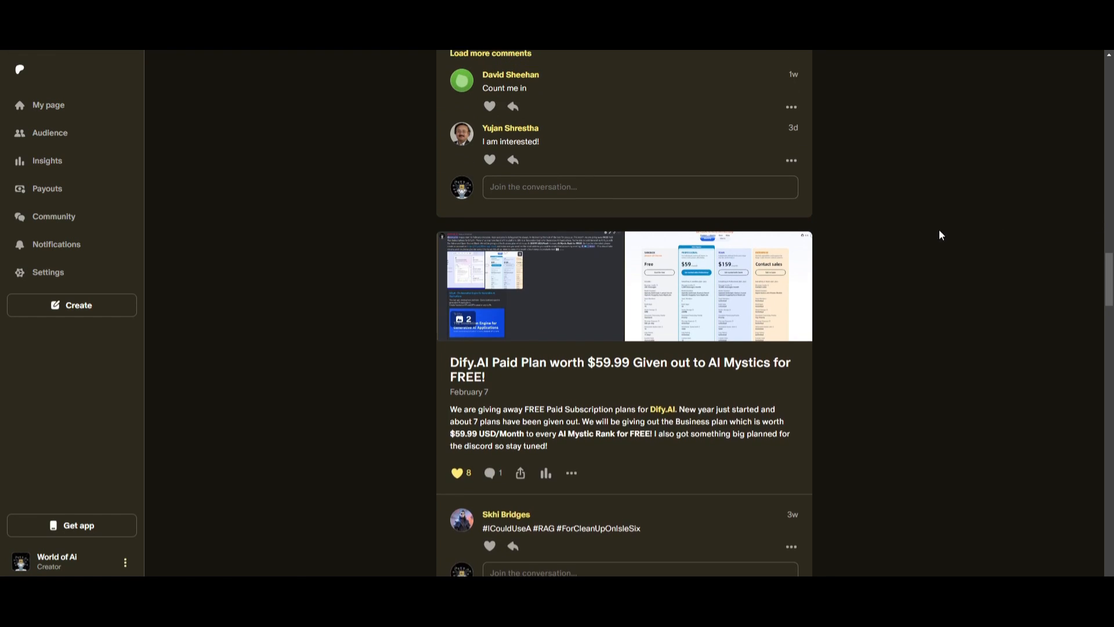
scroll(up, 3)
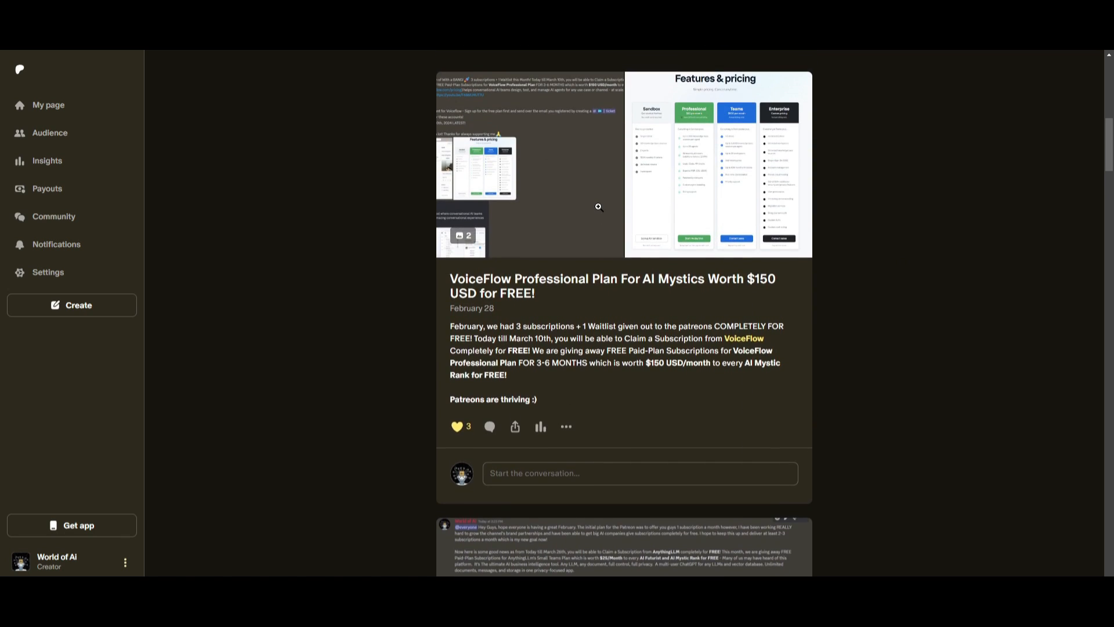
click(718, 163)
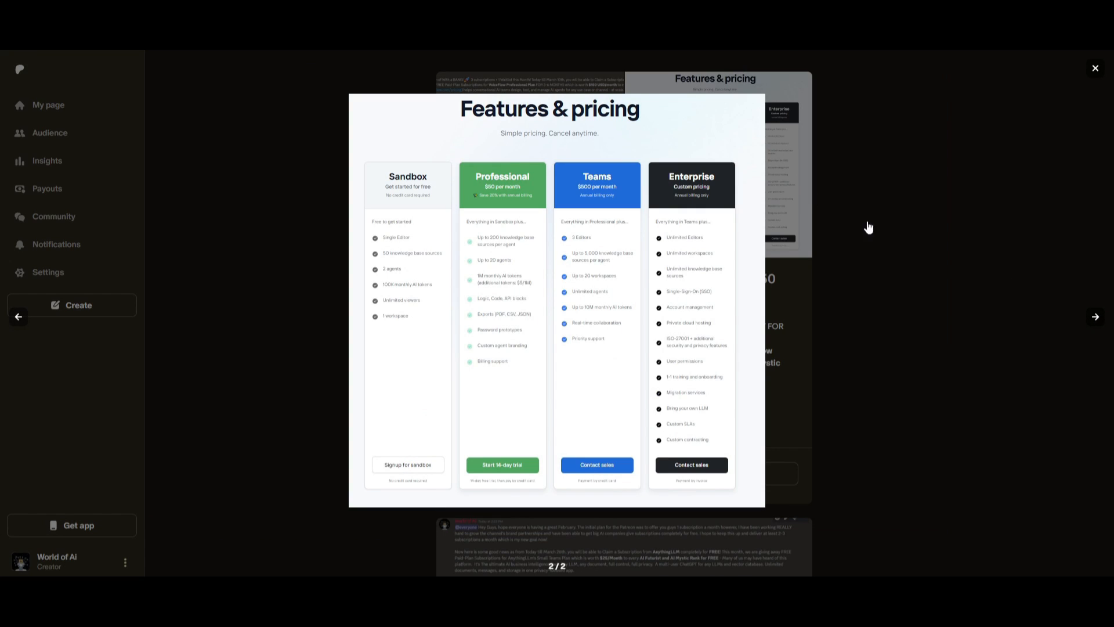
mouse_move(888, 278)
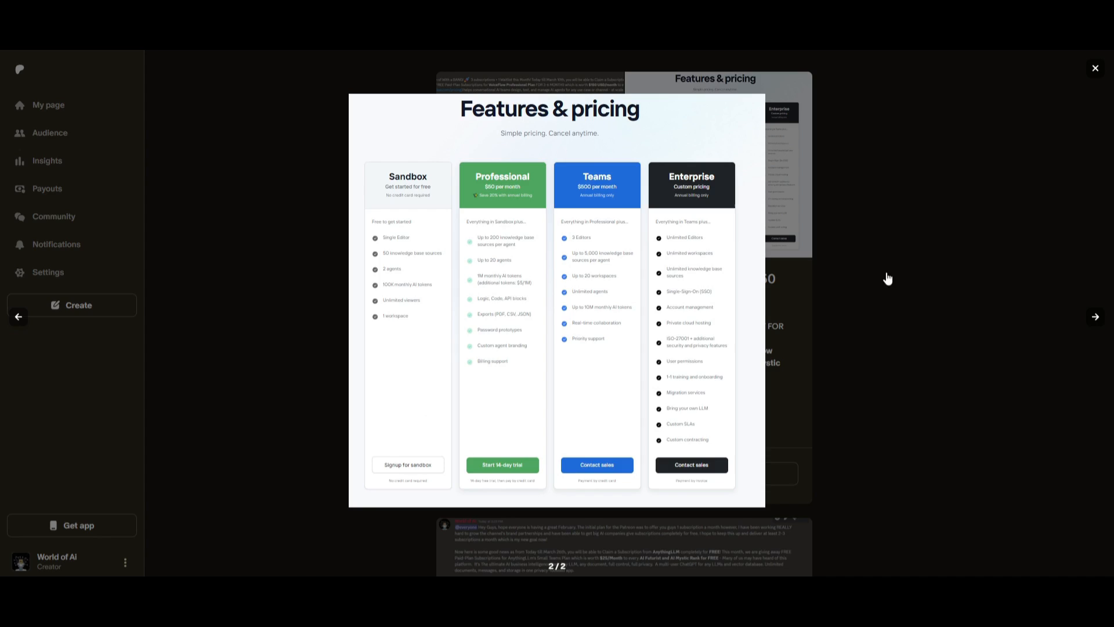
click(1095, 68)
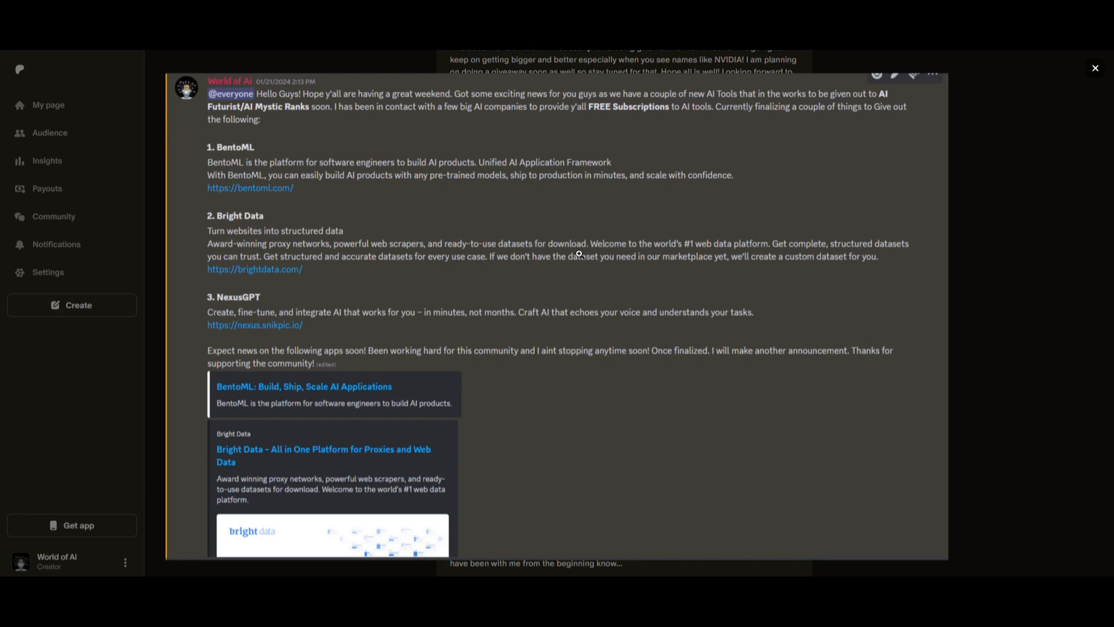
mouse_move(130, 335)
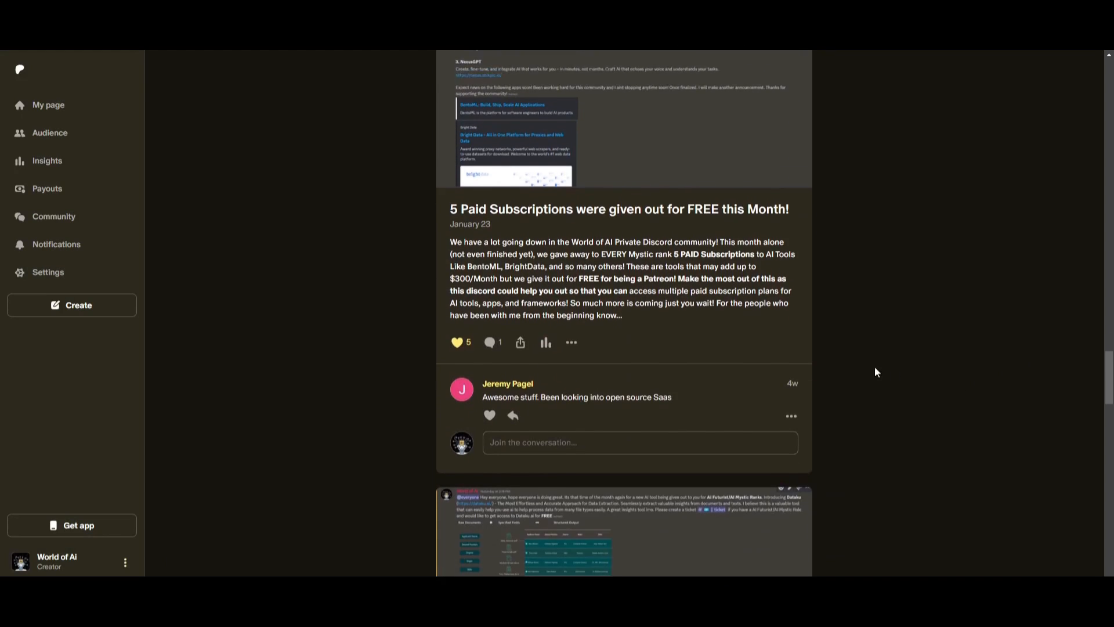
click(624, 531)
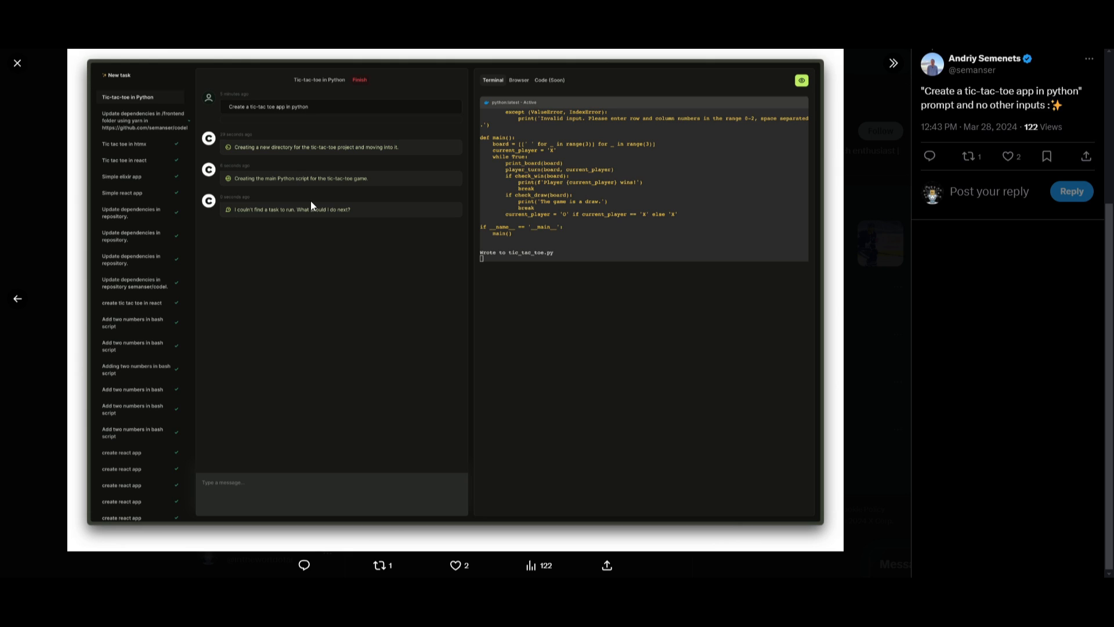
mouse_move(275, 149)
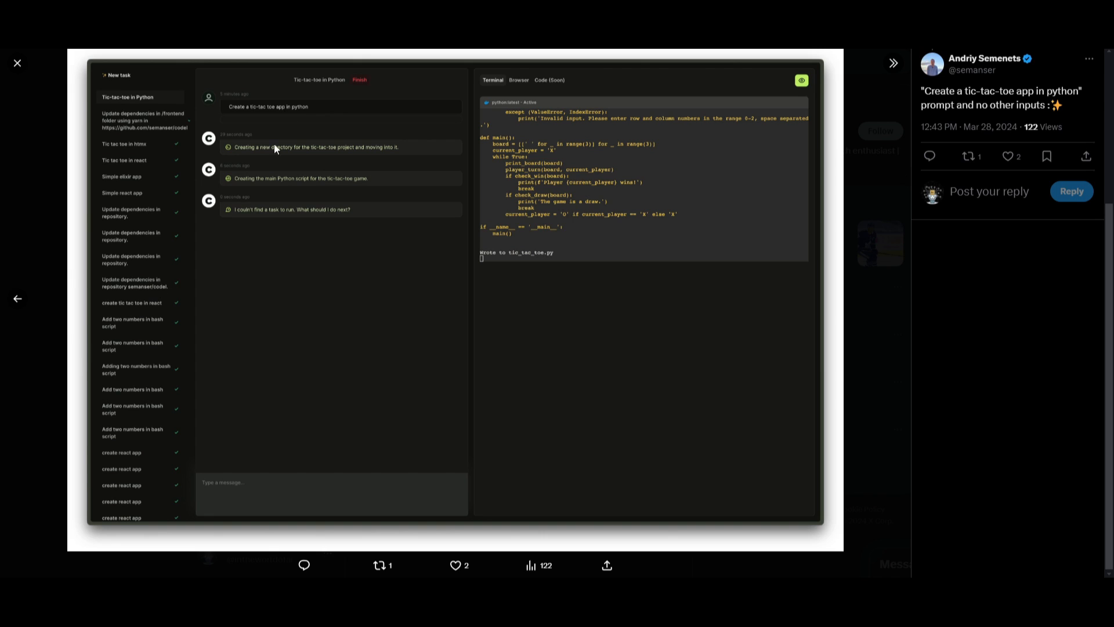
mouse_move(204, 144)
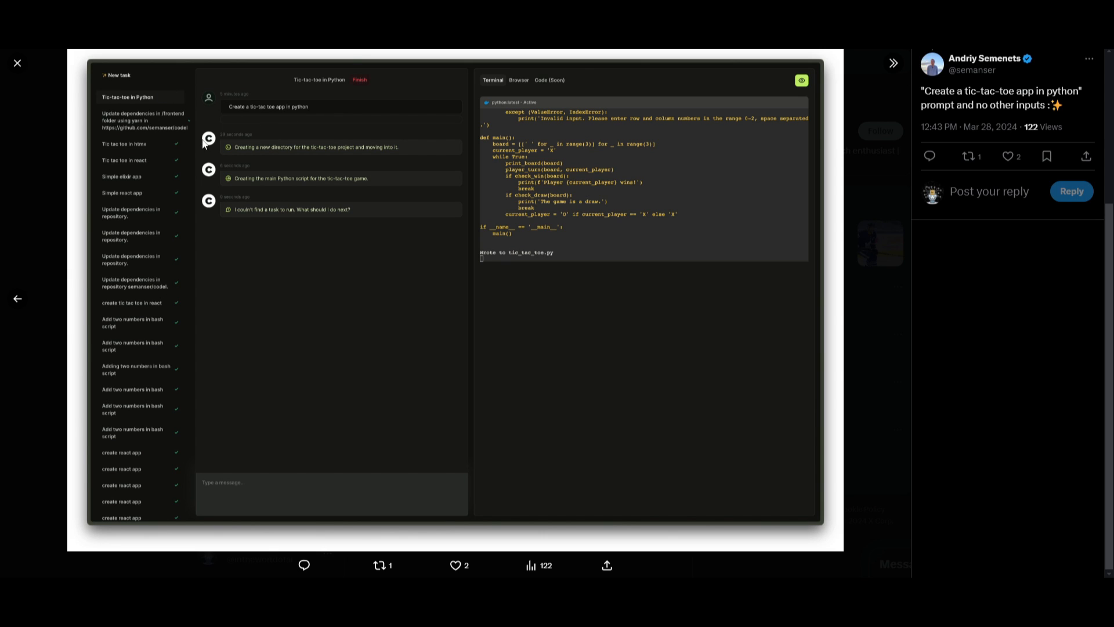
mouse_move(294, 158)
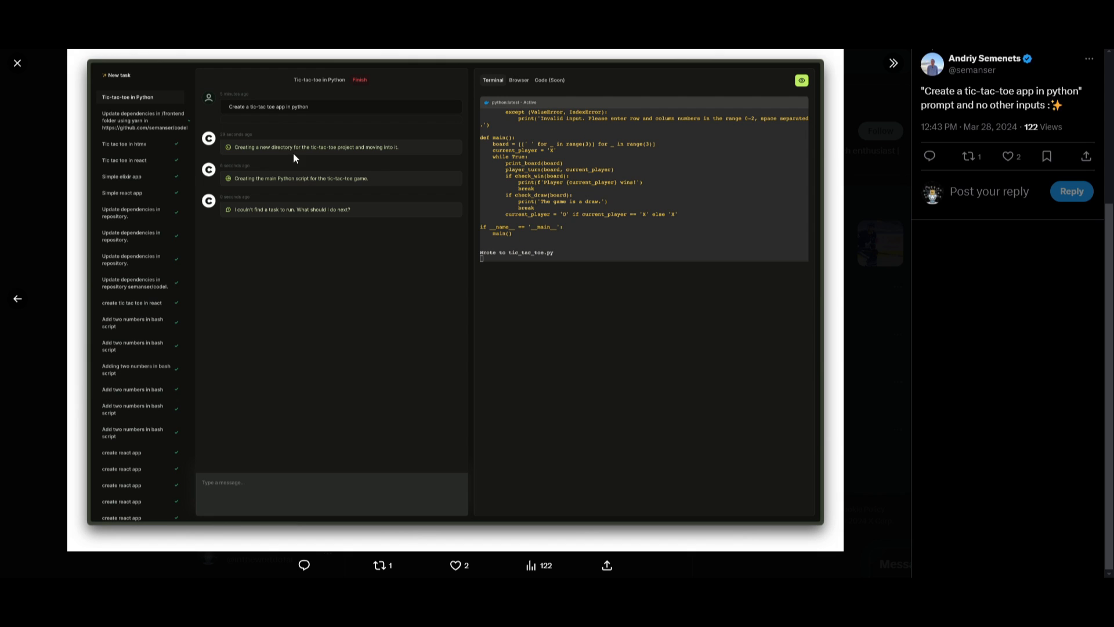
mouse_move(467, 161)
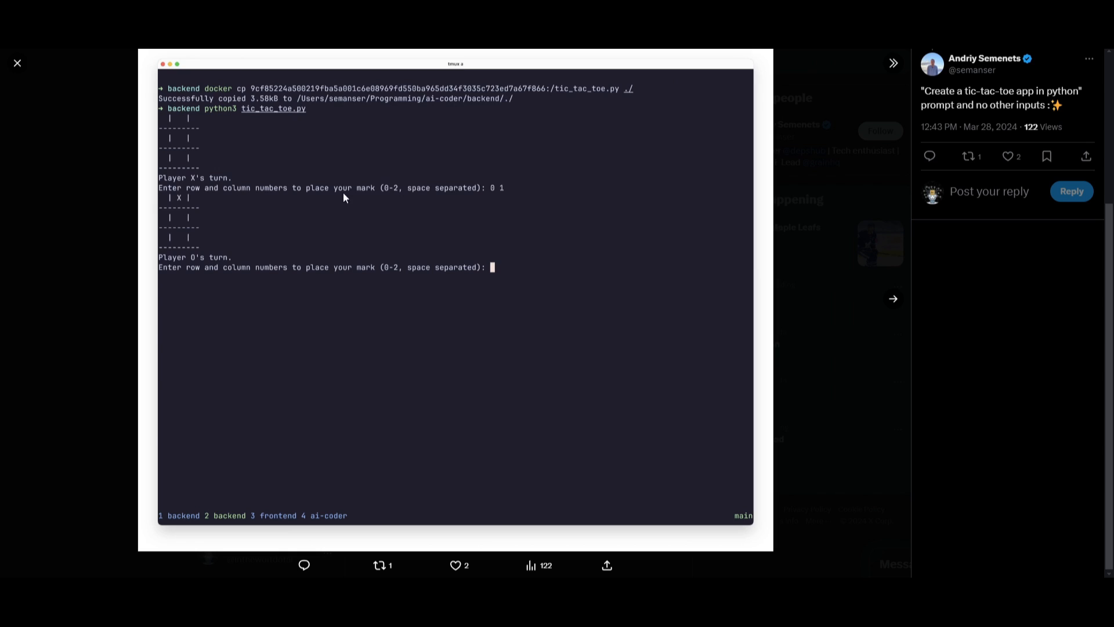
mouse_move(434, 130)
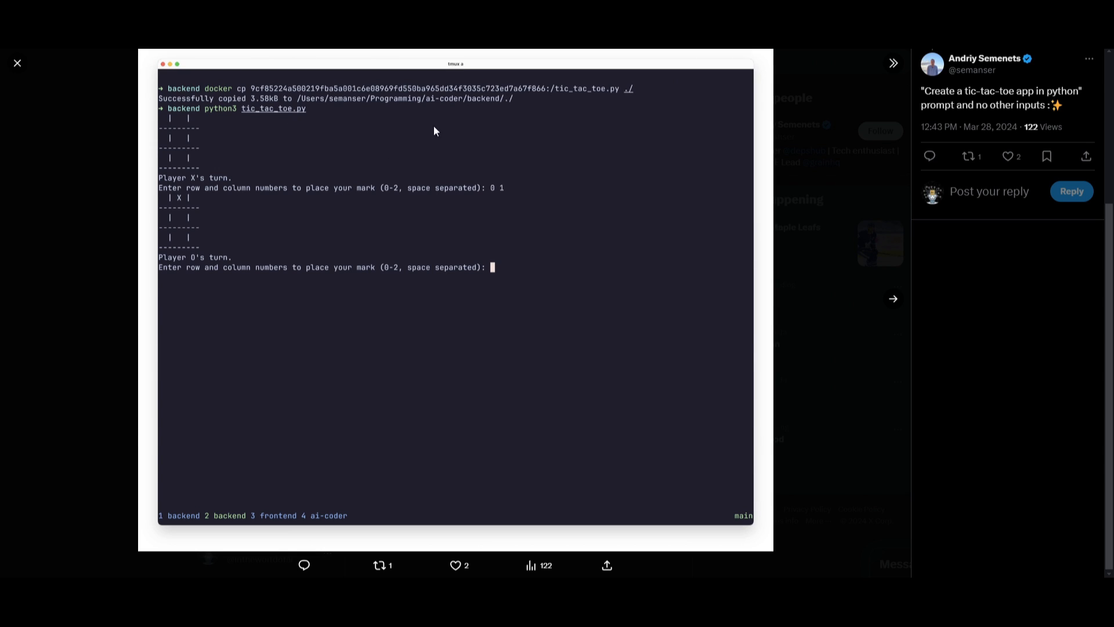
mouse_move(430, 272)
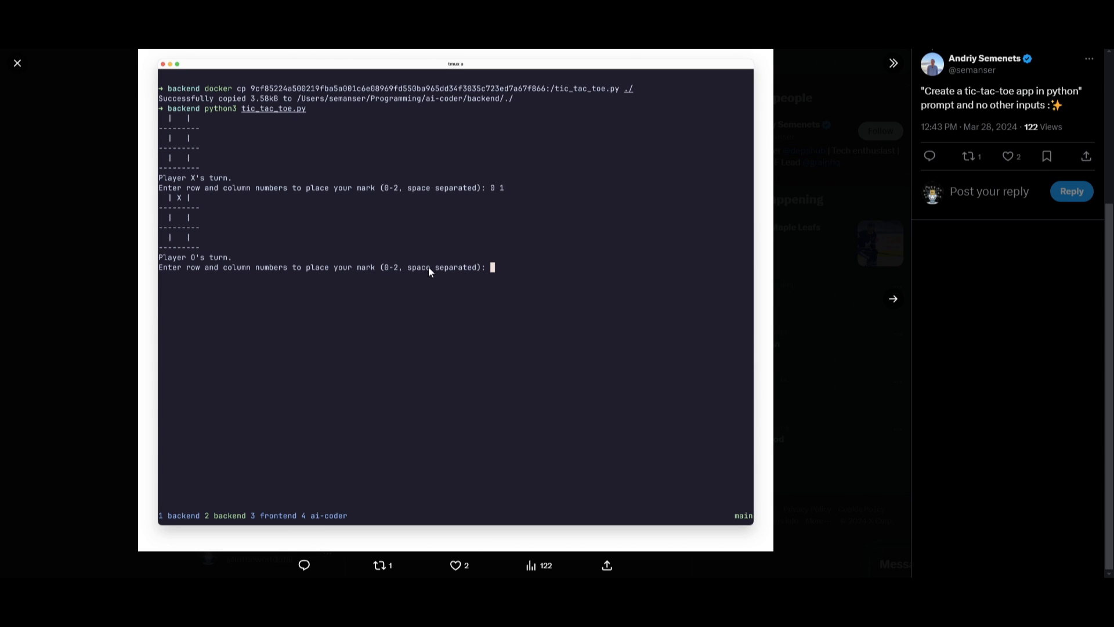
mouse_move(335, 206)
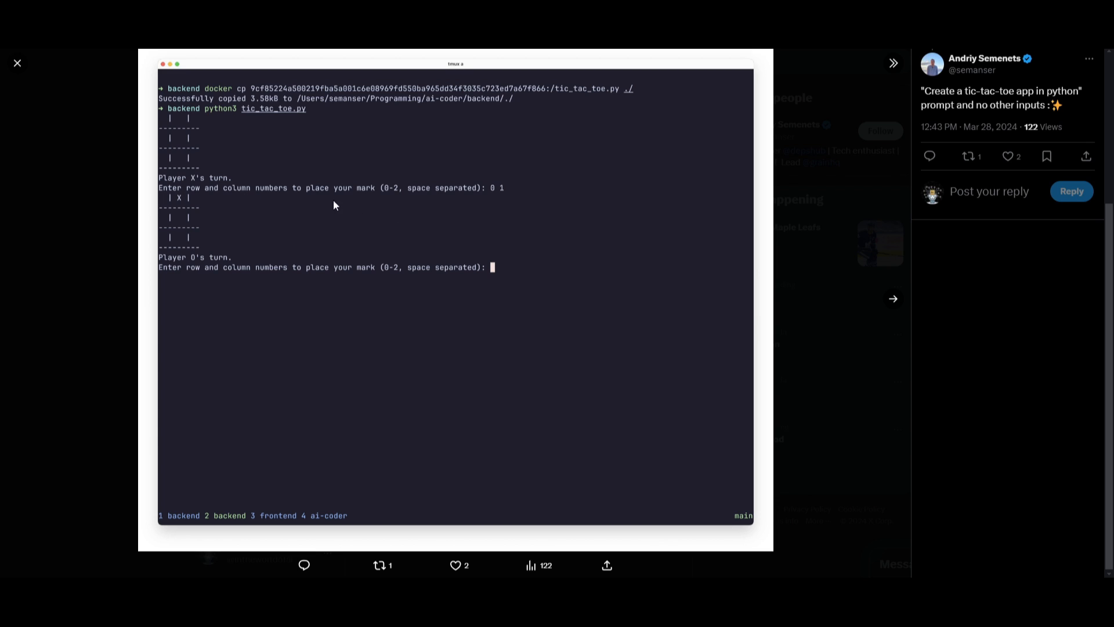
mouse_move(183, 209)
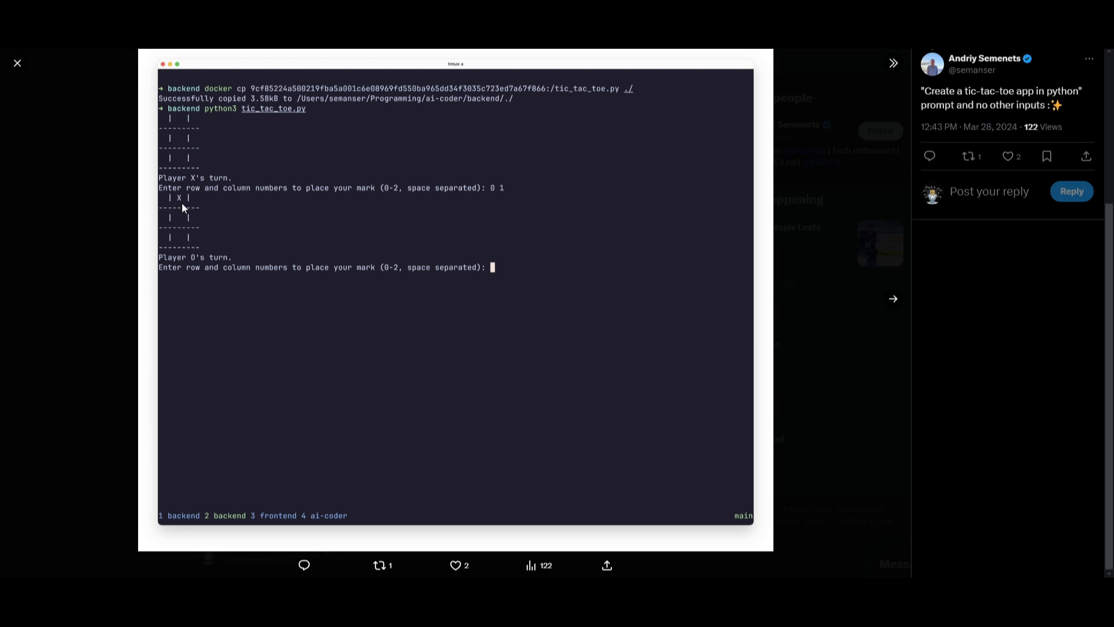
mouse_move(137, 173)
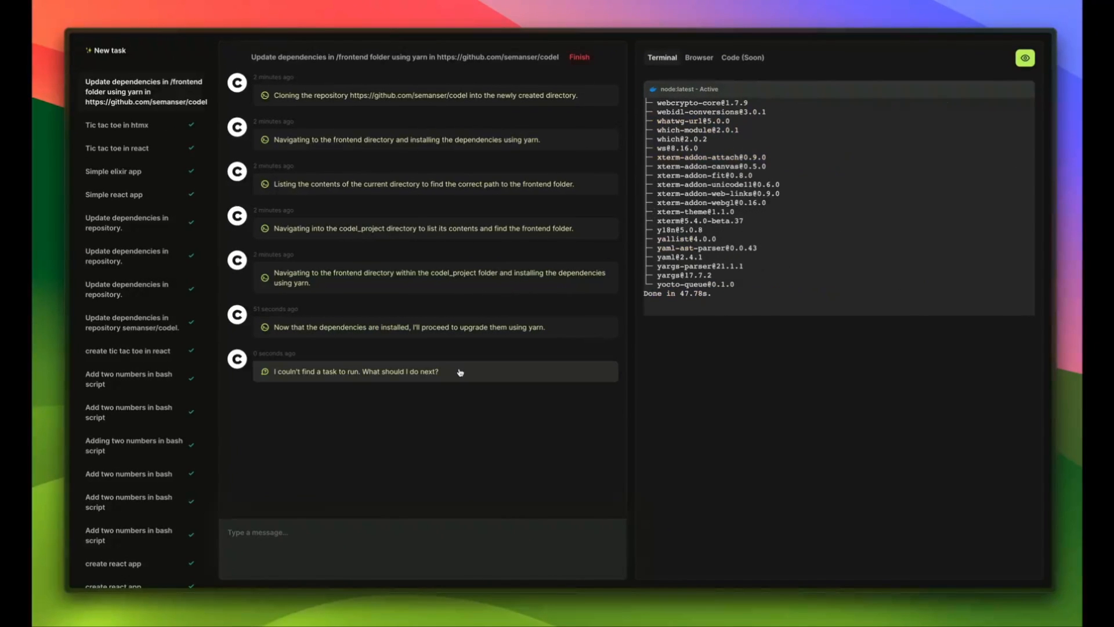
Step: View the finished yarn dependency-update task and its Terminal install output
scroll(up, 3)
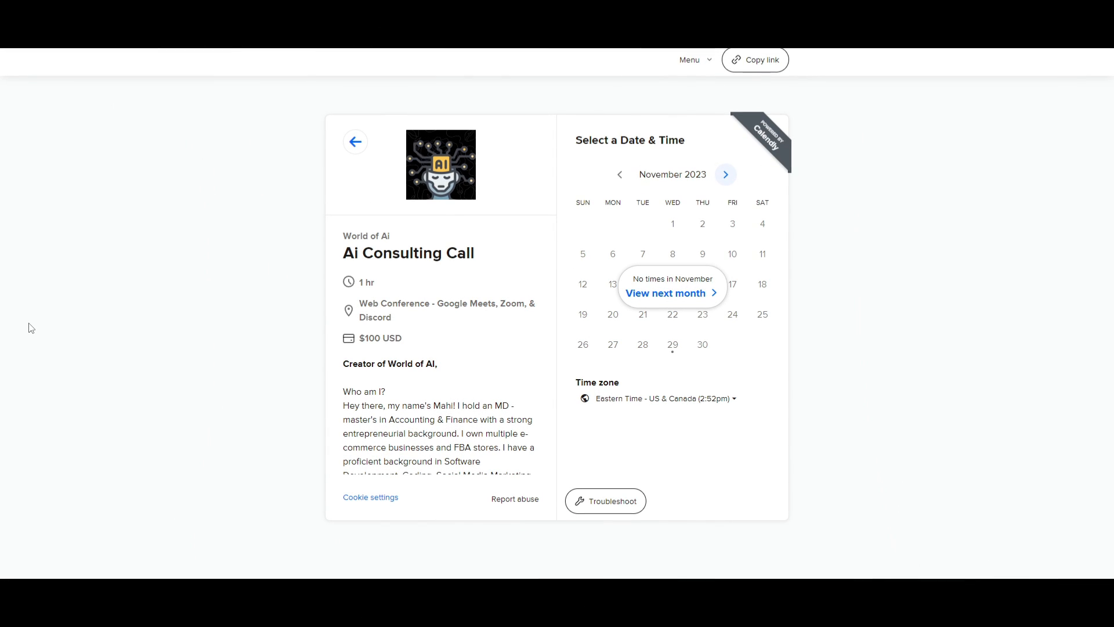
mouse_move(619, 273)
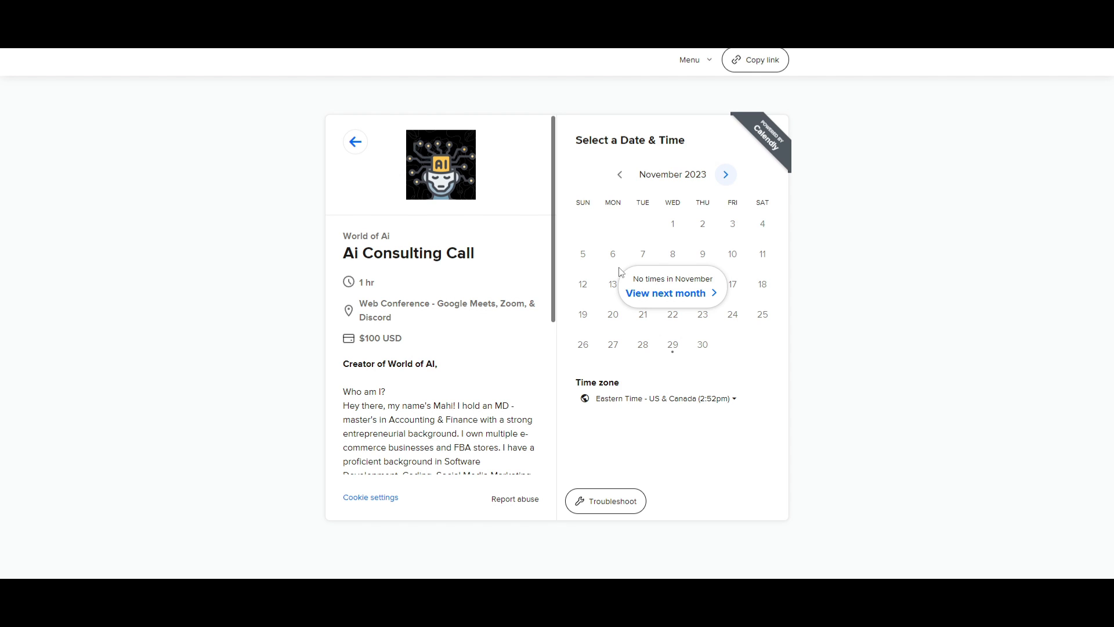
Step: Advance the AI Consulting Call calendar from November to December 2023
click(725, 174)
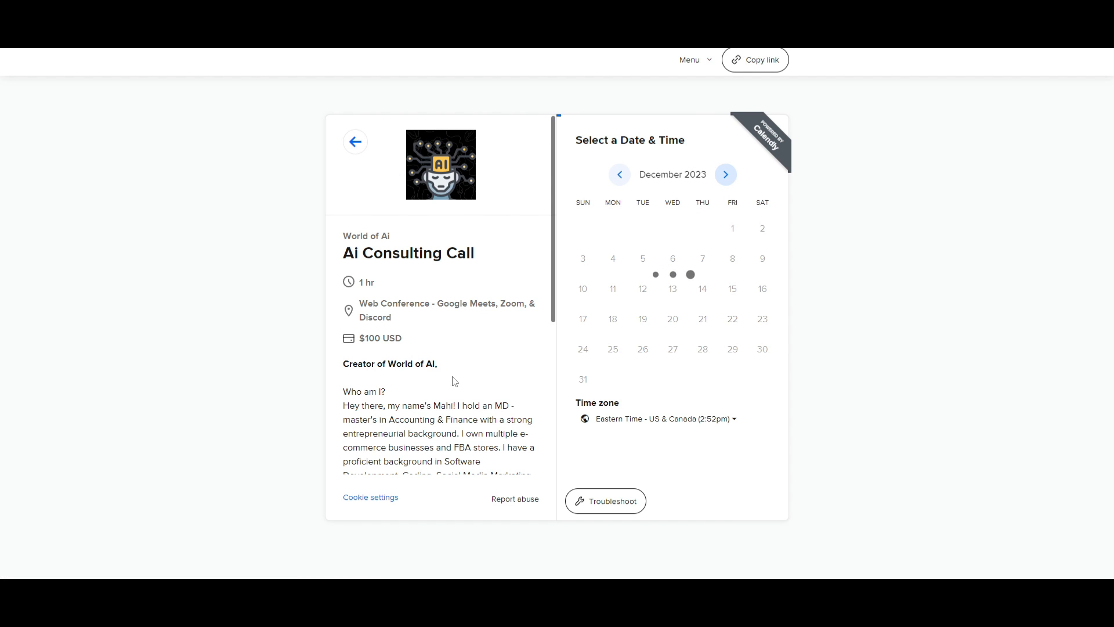
scroll(down, 3)
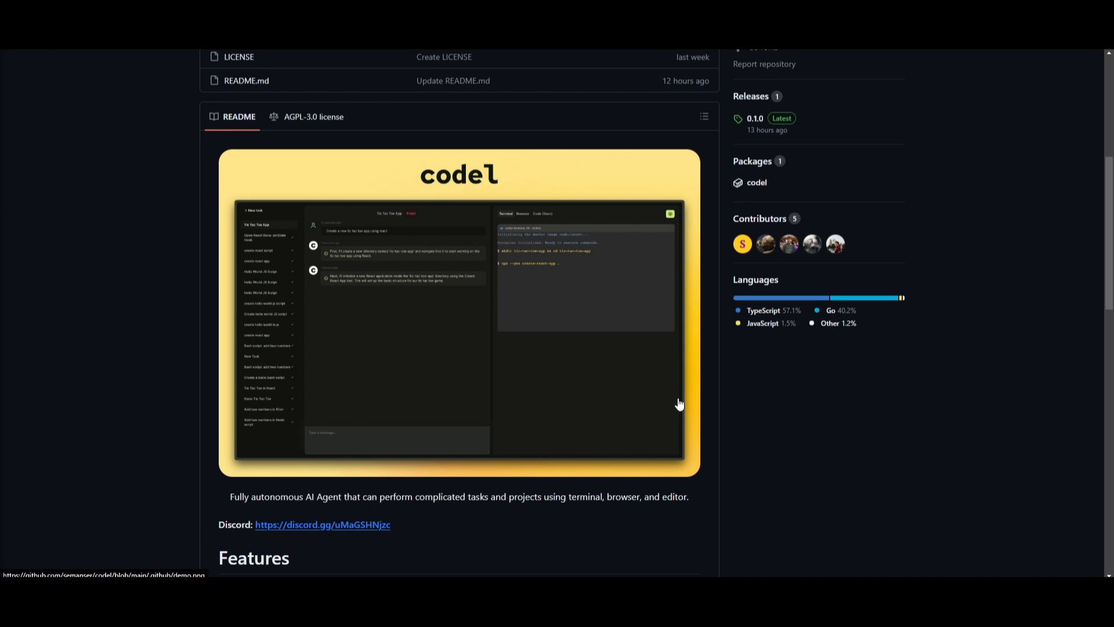
mouse_move(686, 409)
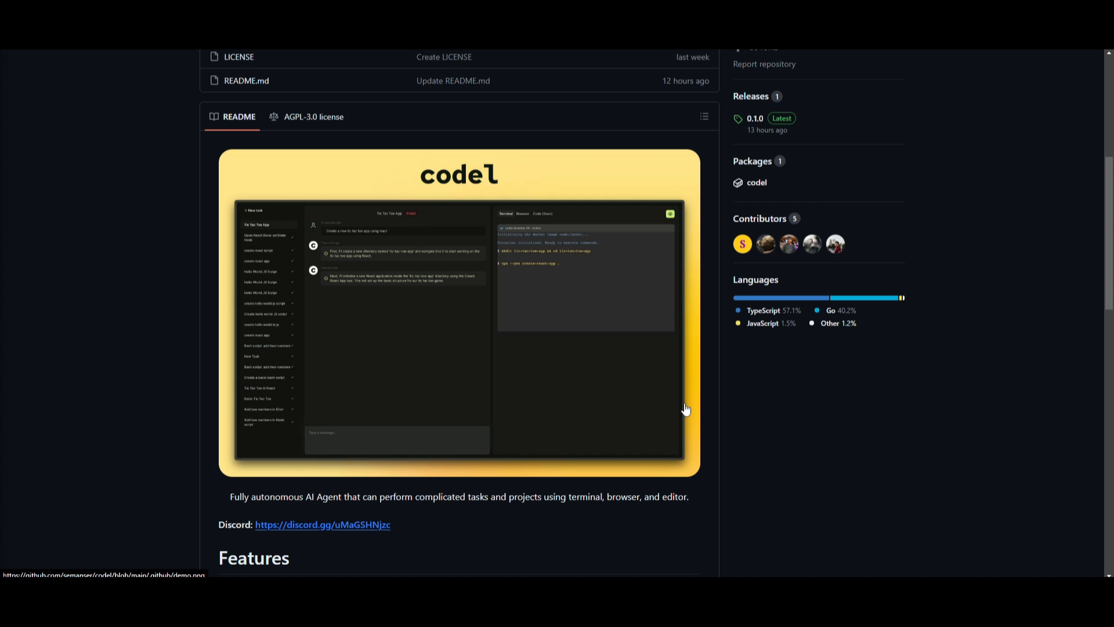
mouse_move(668, 317)
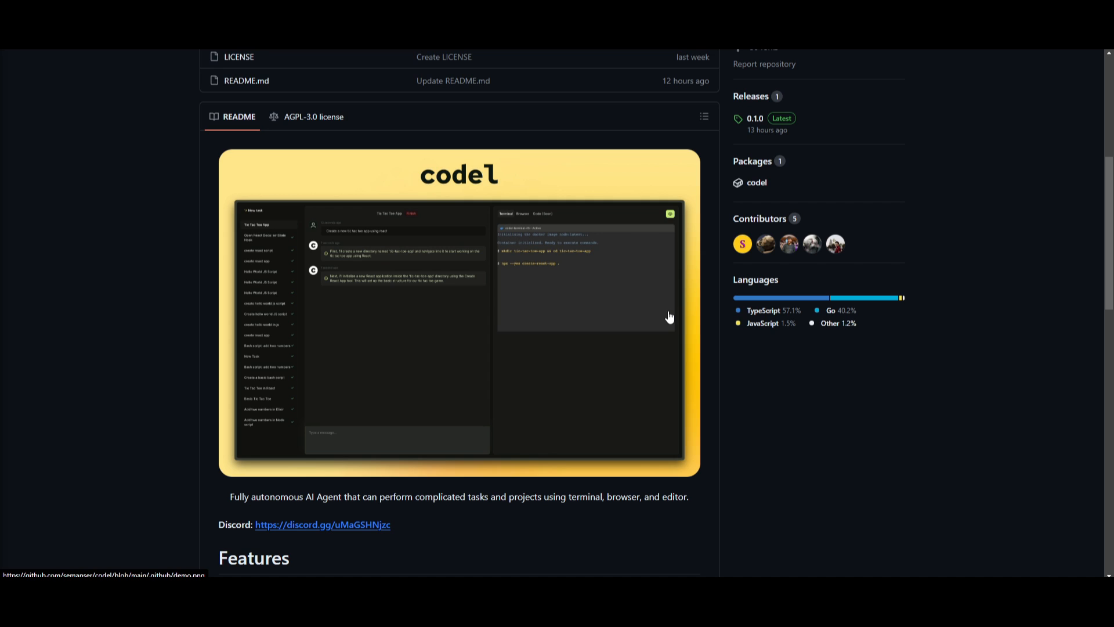
mouse_move(762, 323)
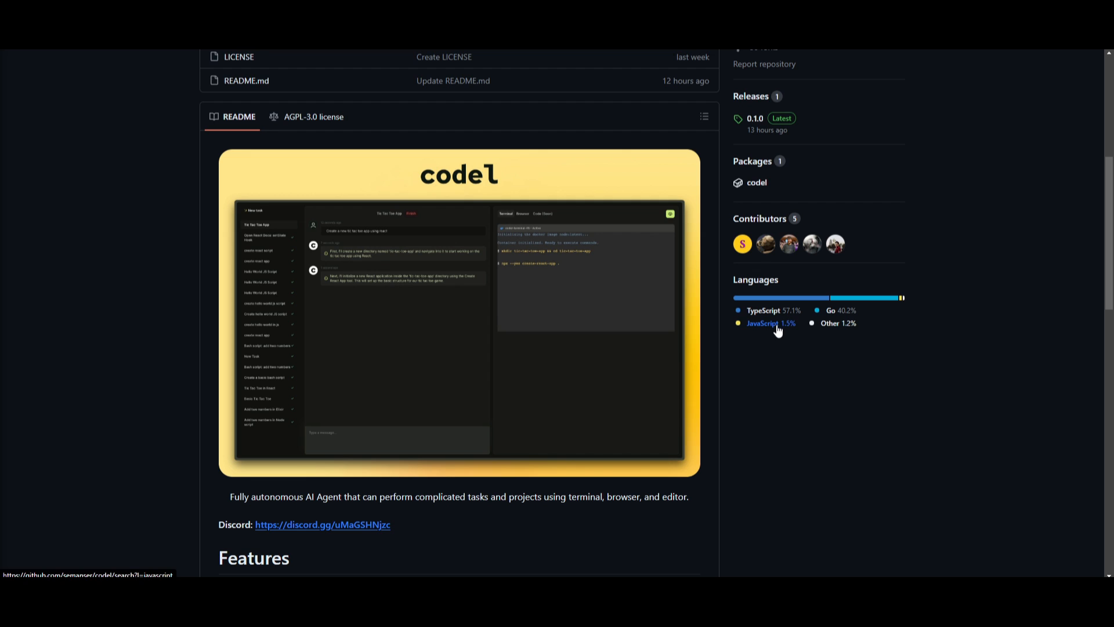
mouse_move(776, 335)
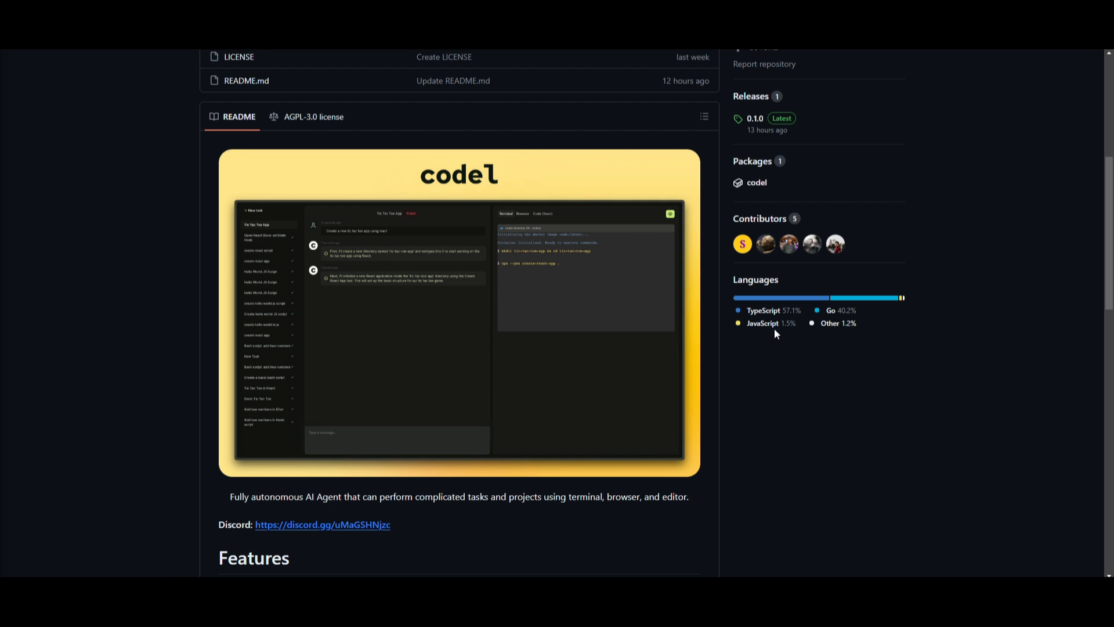
mouse_move(828, 346)
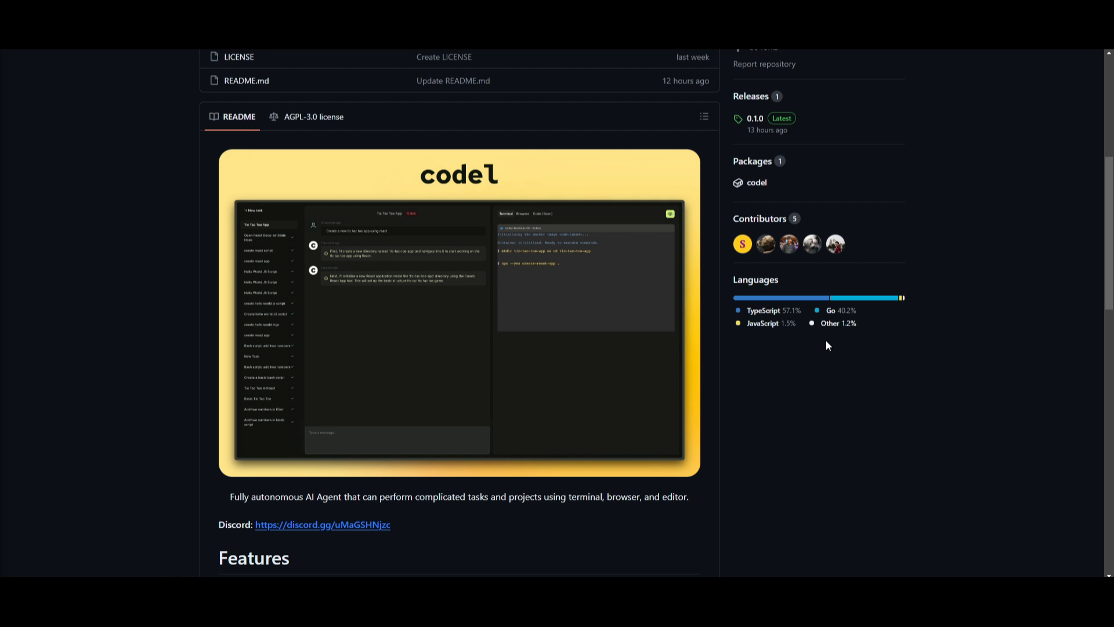
scroll(down, 3)
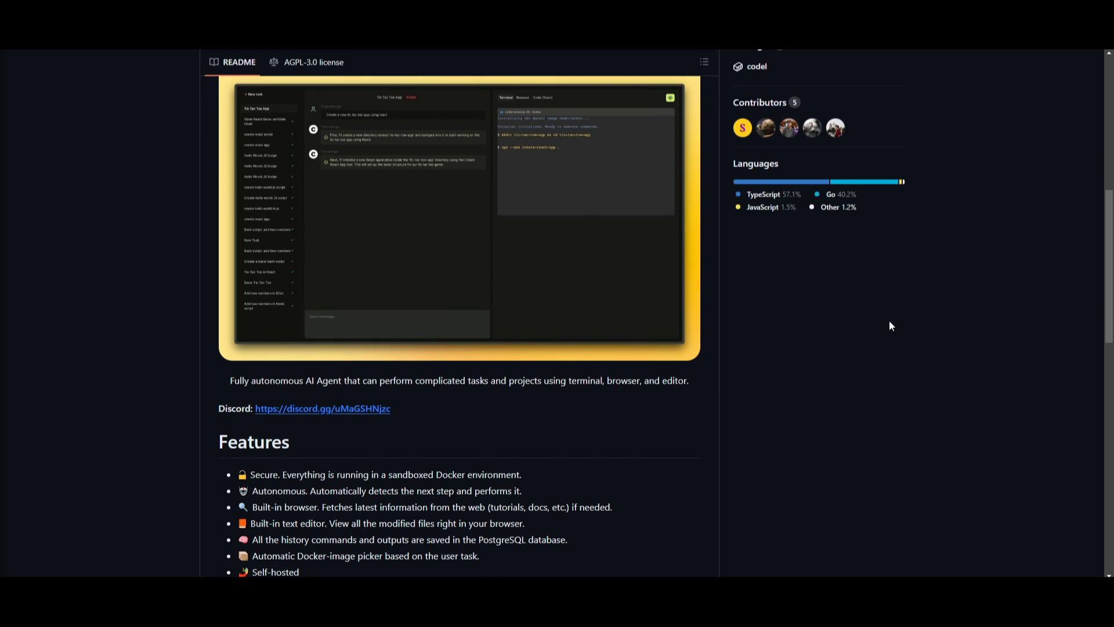
scroll(down, 3)
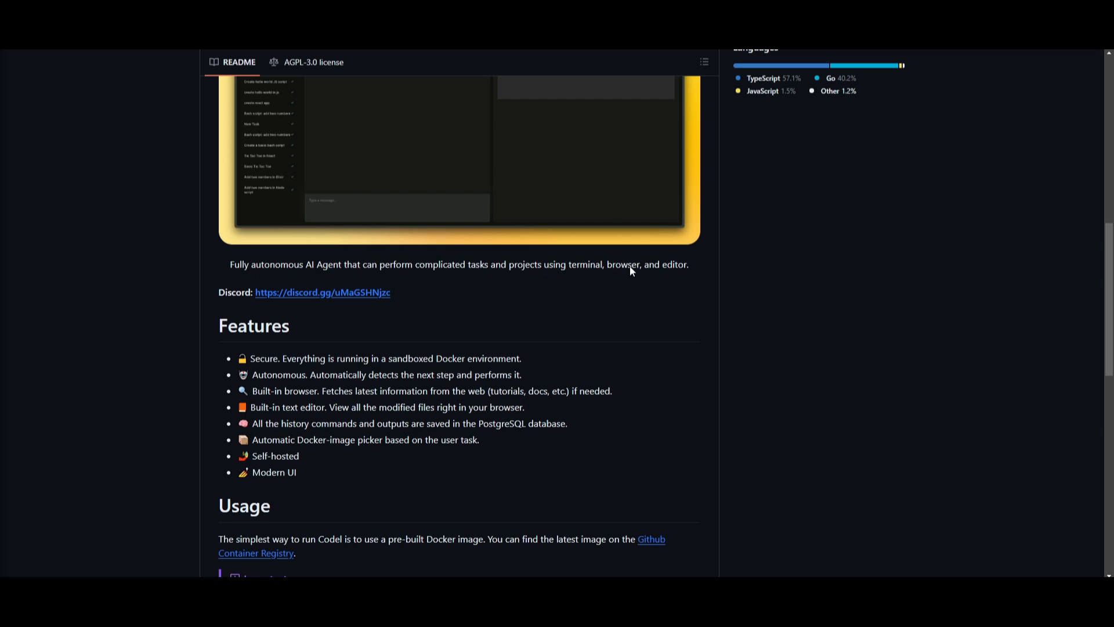
mouse_move(357, 430)
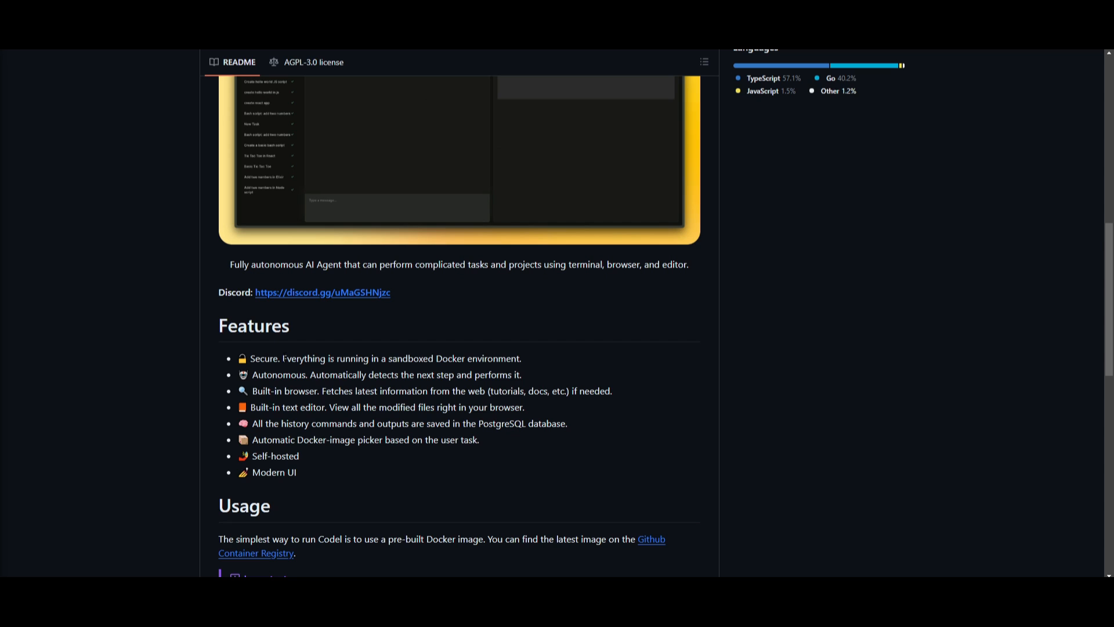
mouse_move(326, 355)
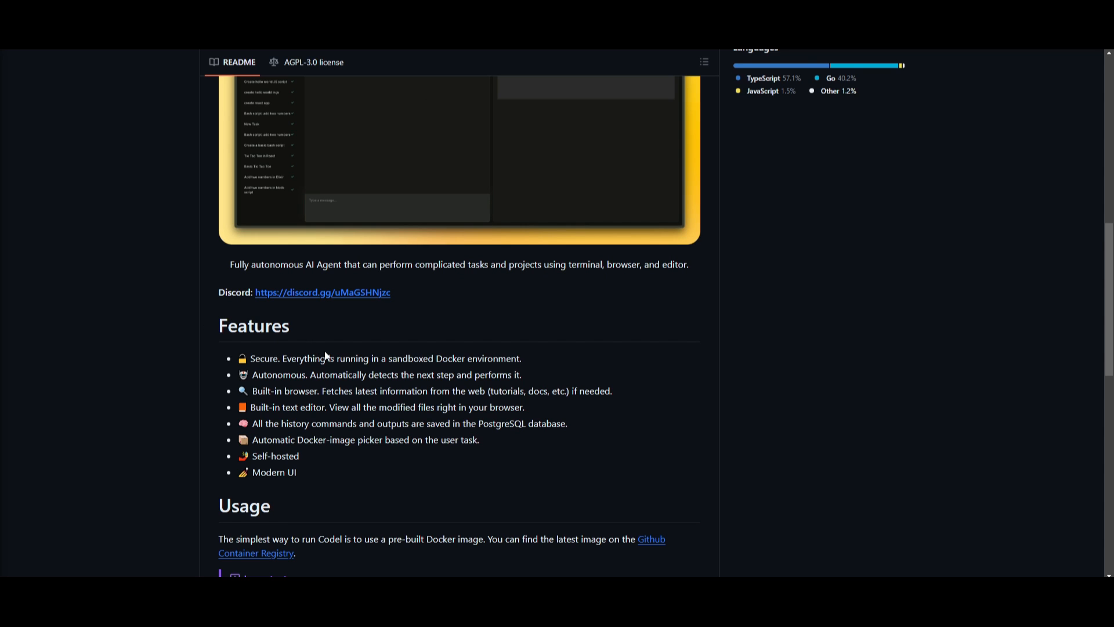
mouse_move(263, 286)
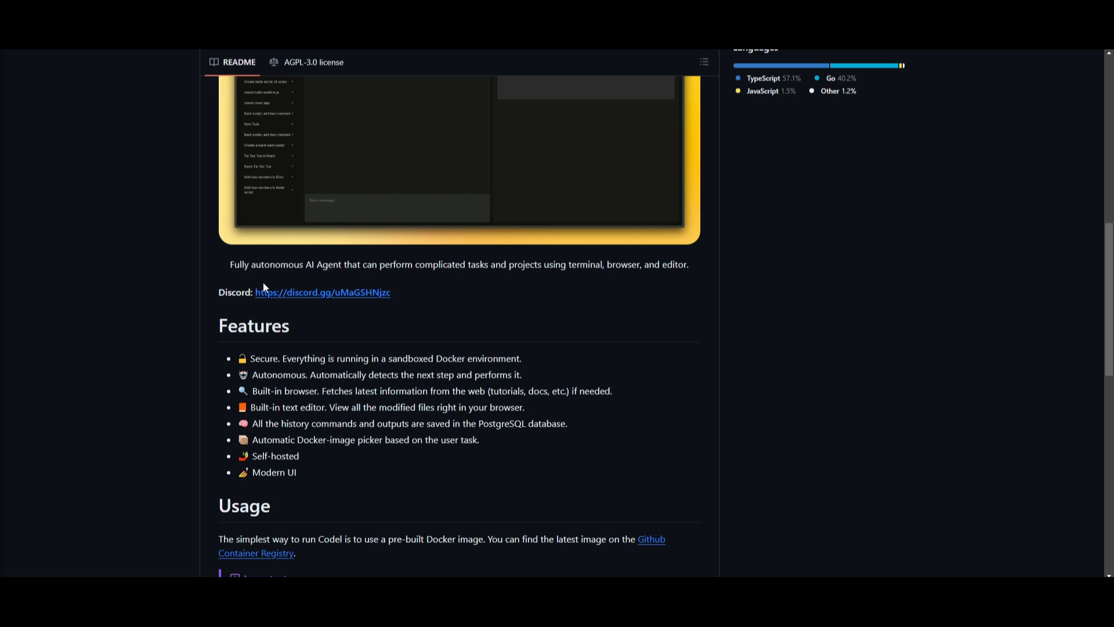
mouse_move(266, 288)
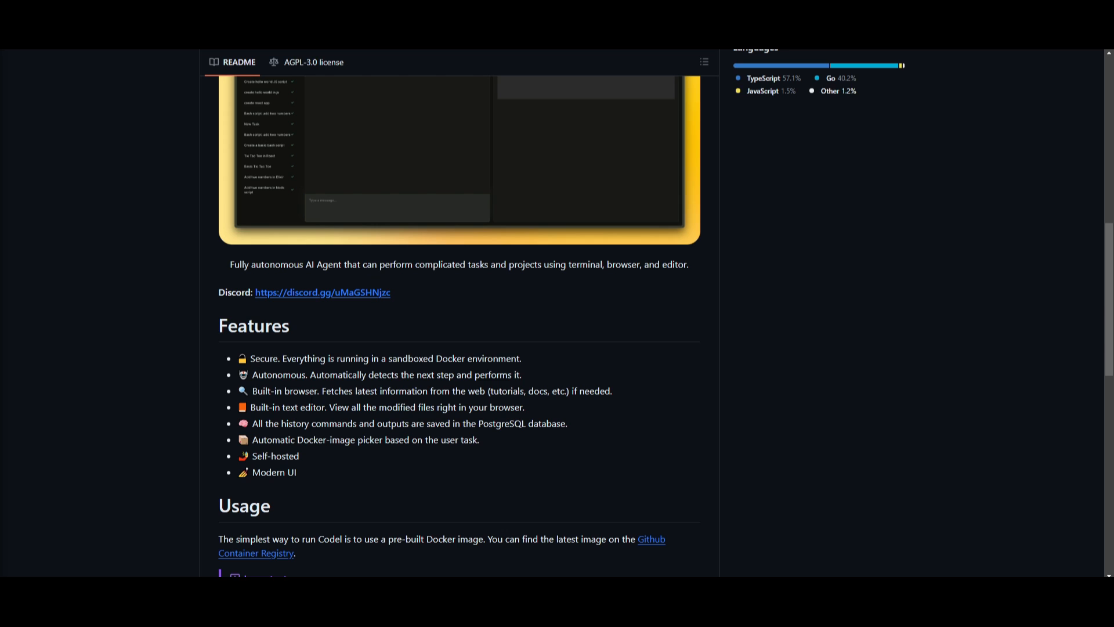
mouse_move(506, 443)
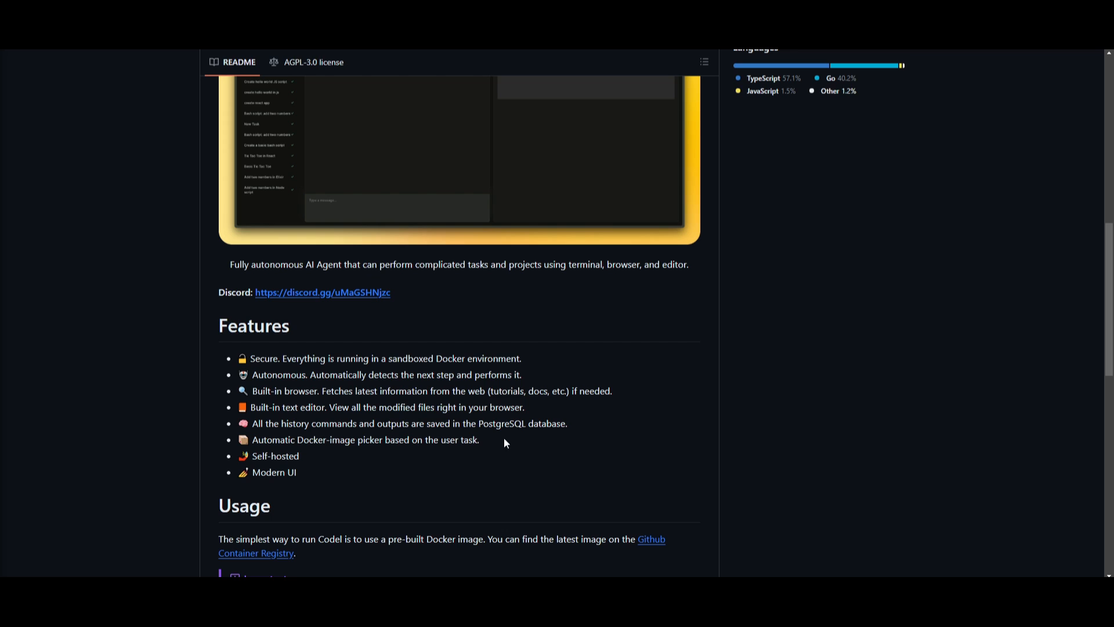
mouse_move(195, 383)
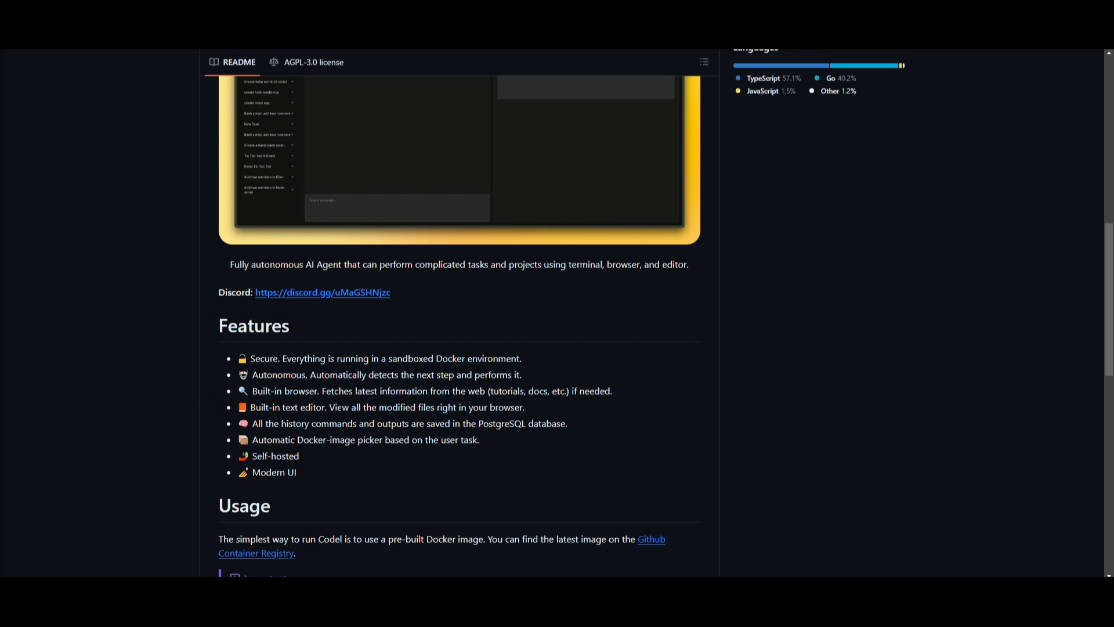
mouse_move(448, 435)
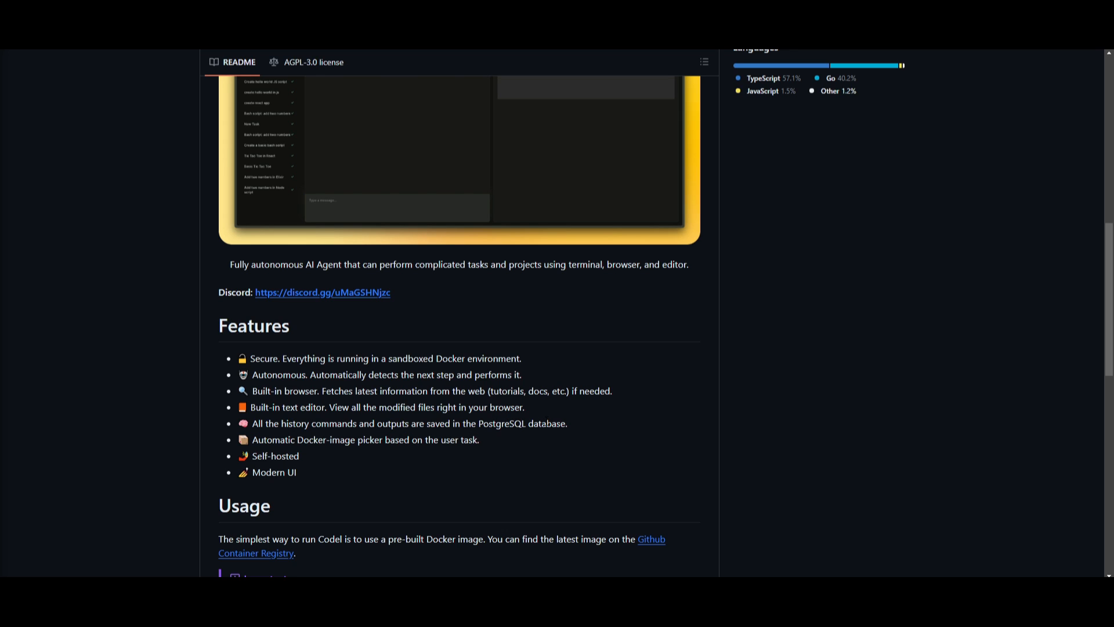
mouse_move(341, 457)
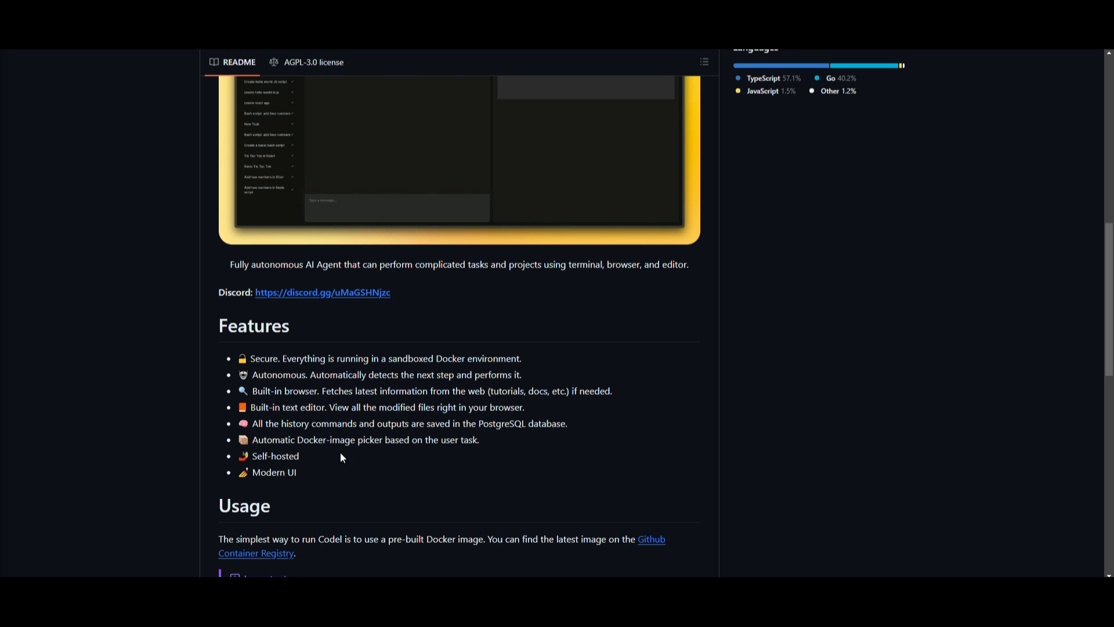
mouse_move(482, 458)
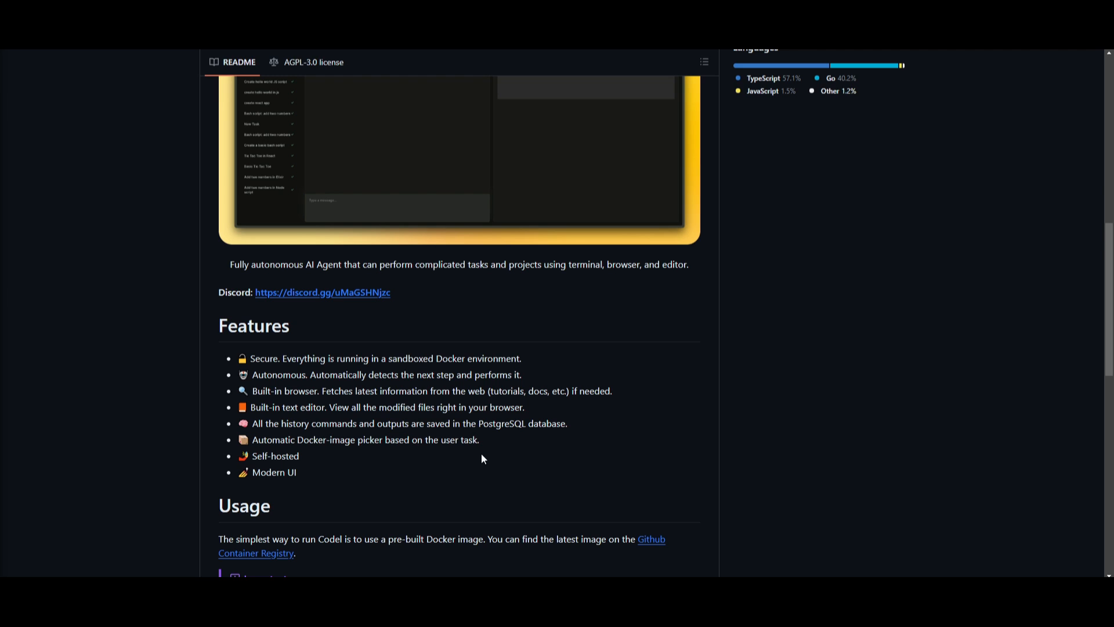
mouse_move(387, 463)
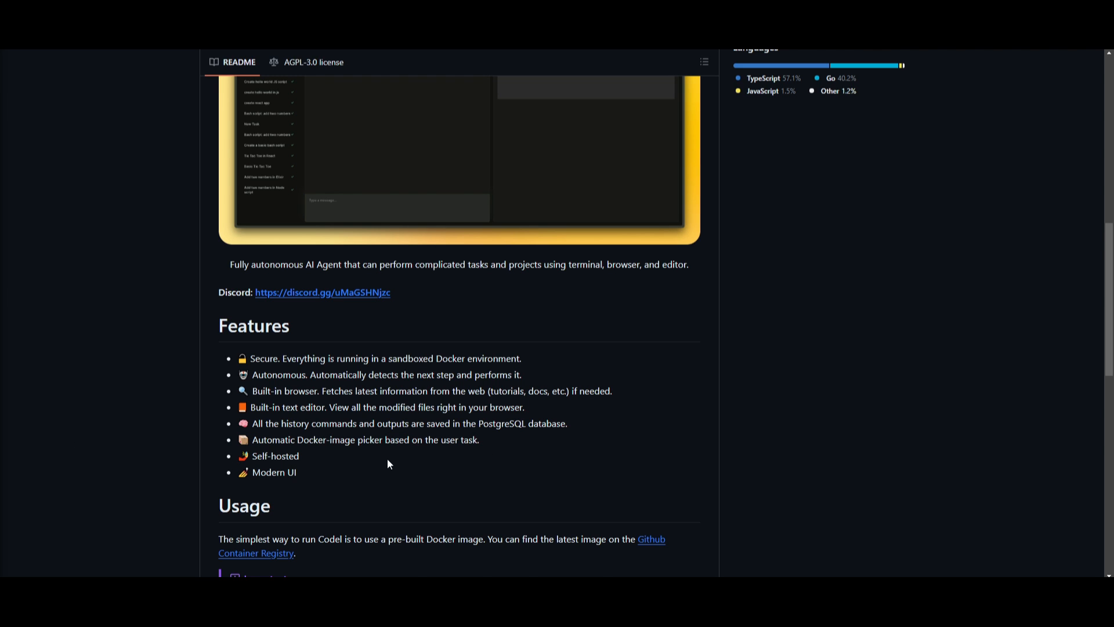
scroll(up, 3)
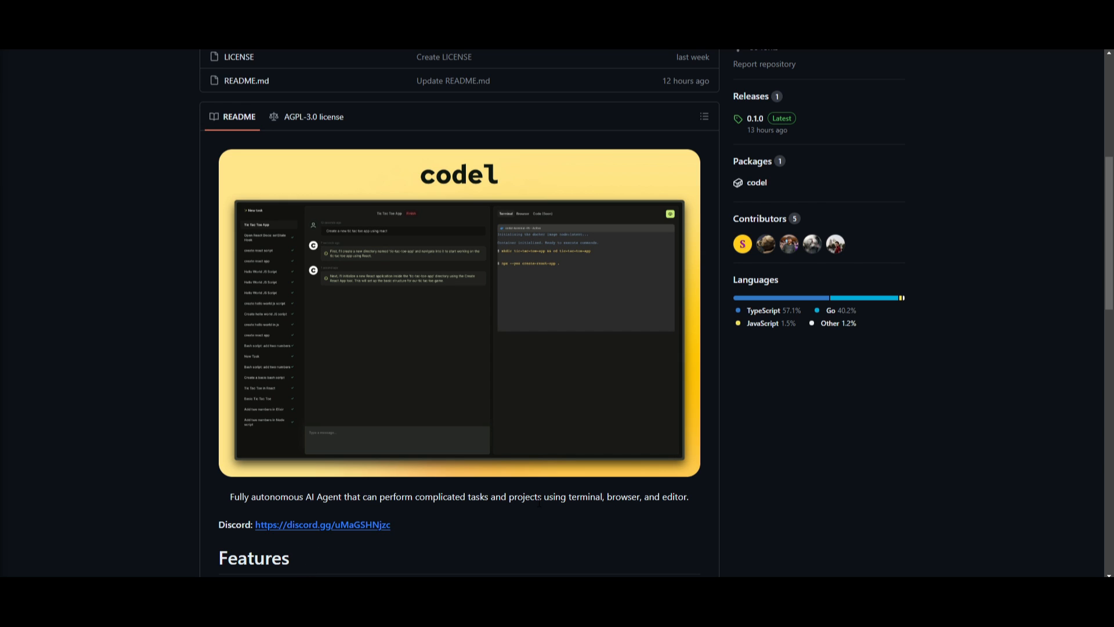
mouse_move(987, 401)
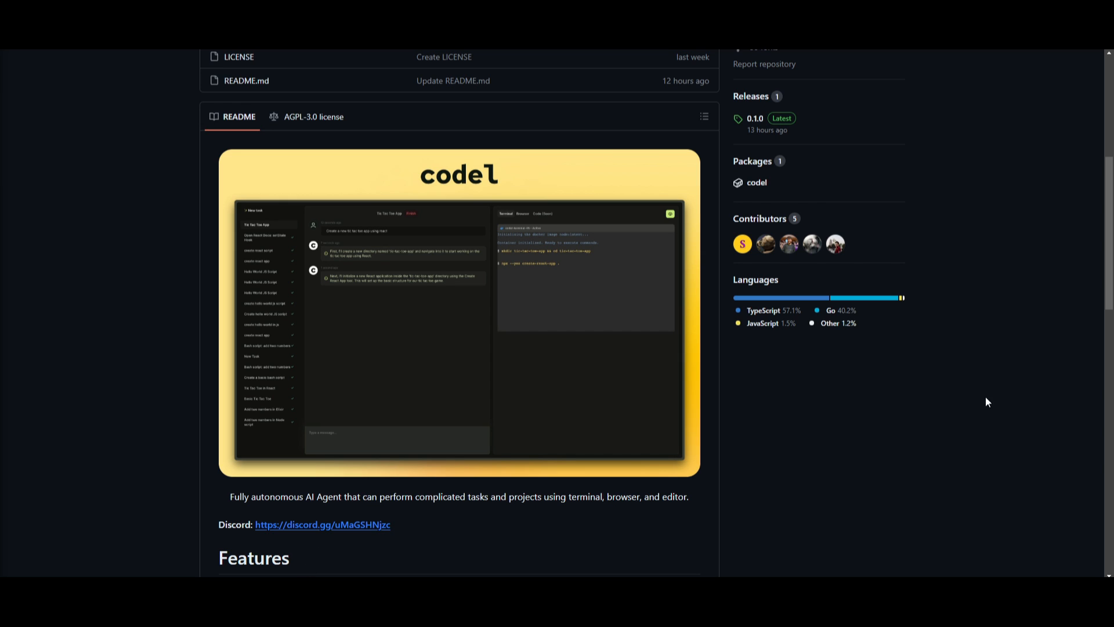
mouse_move(1101, 475)
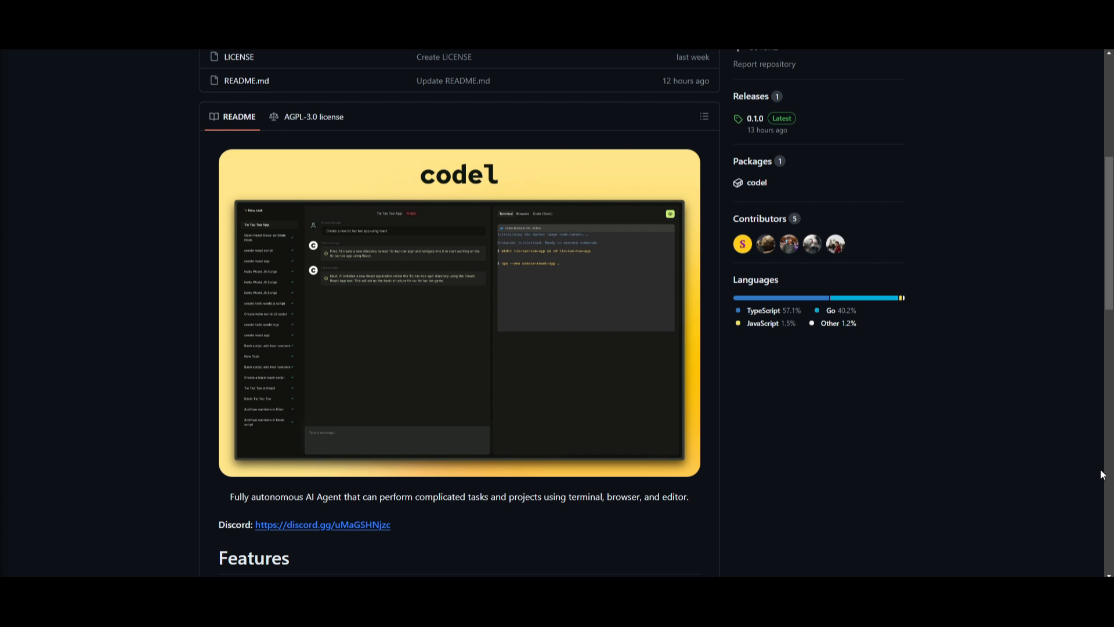
mouse_move(1107, 482)
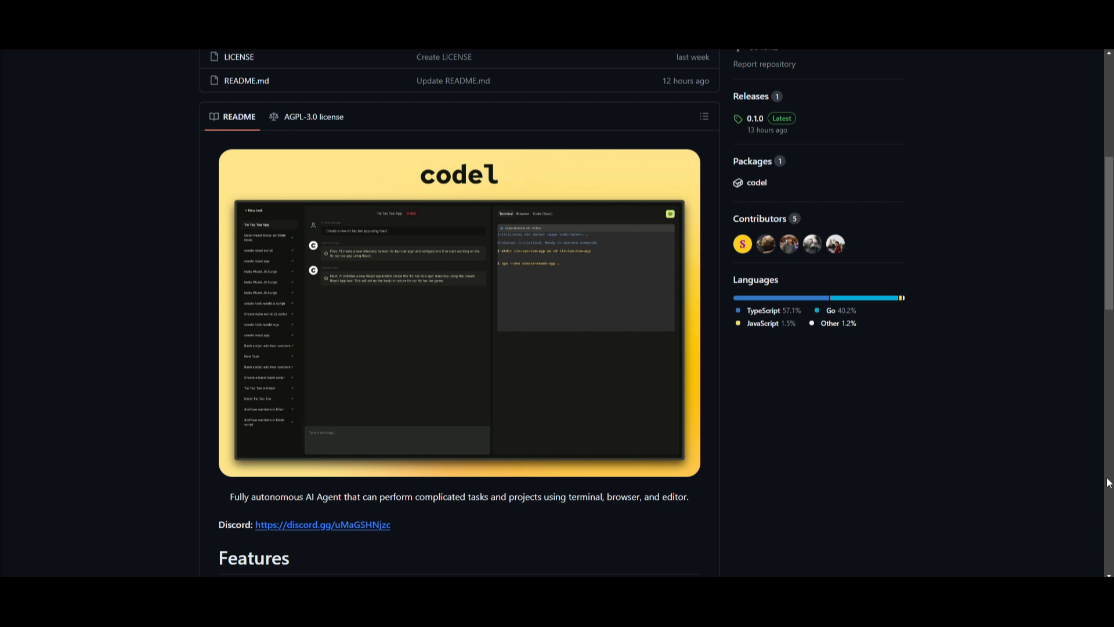
click(70, 342)
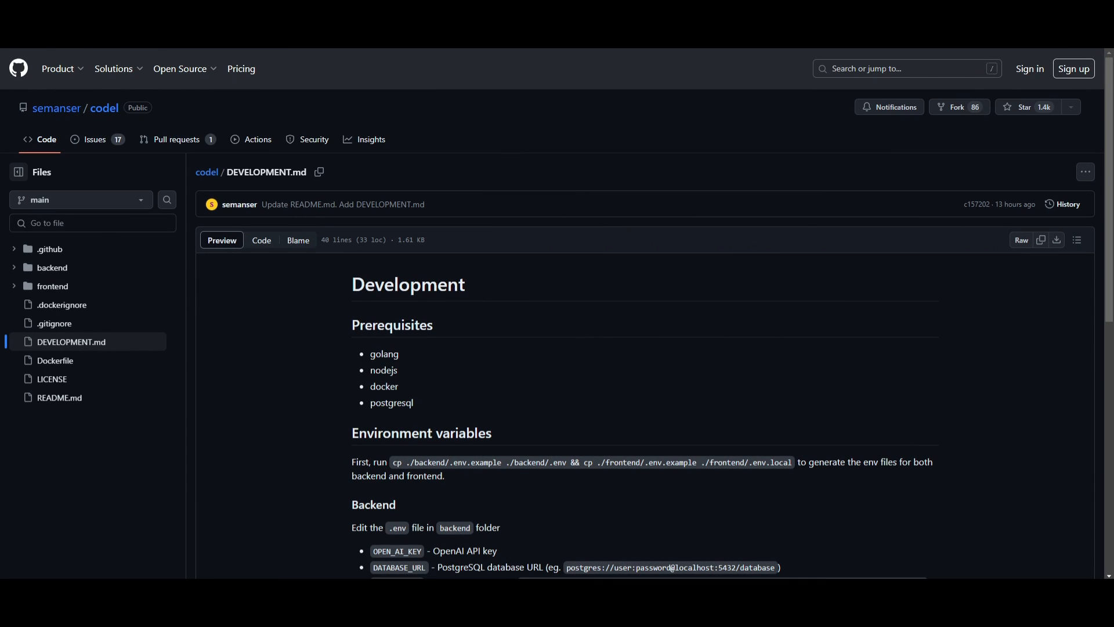
mouse_move(21, 379)
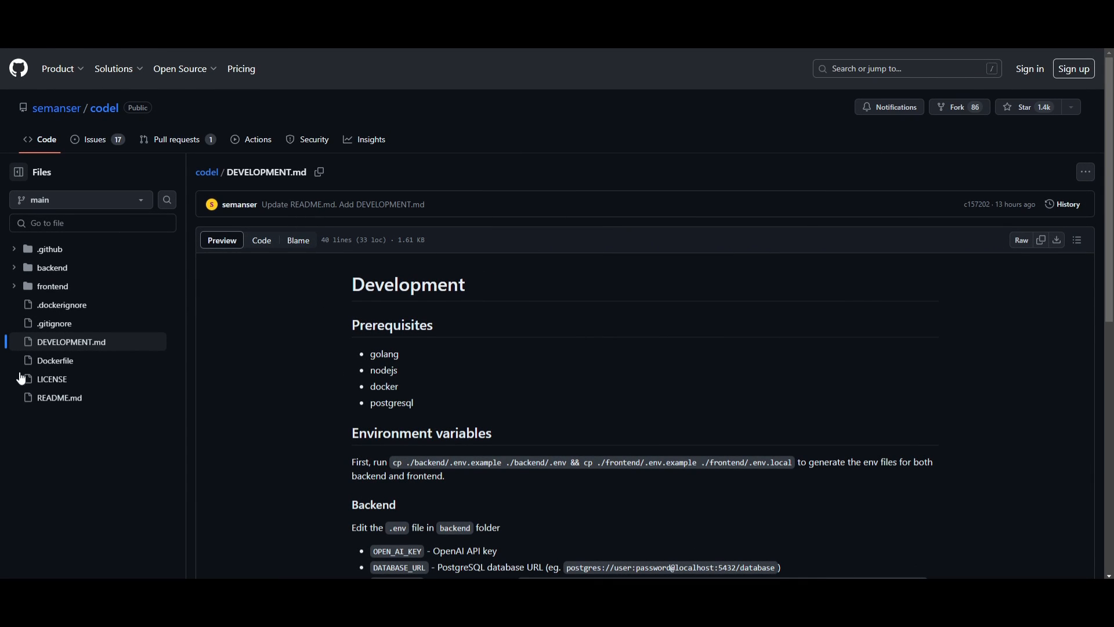
mouse_move(747, 456)
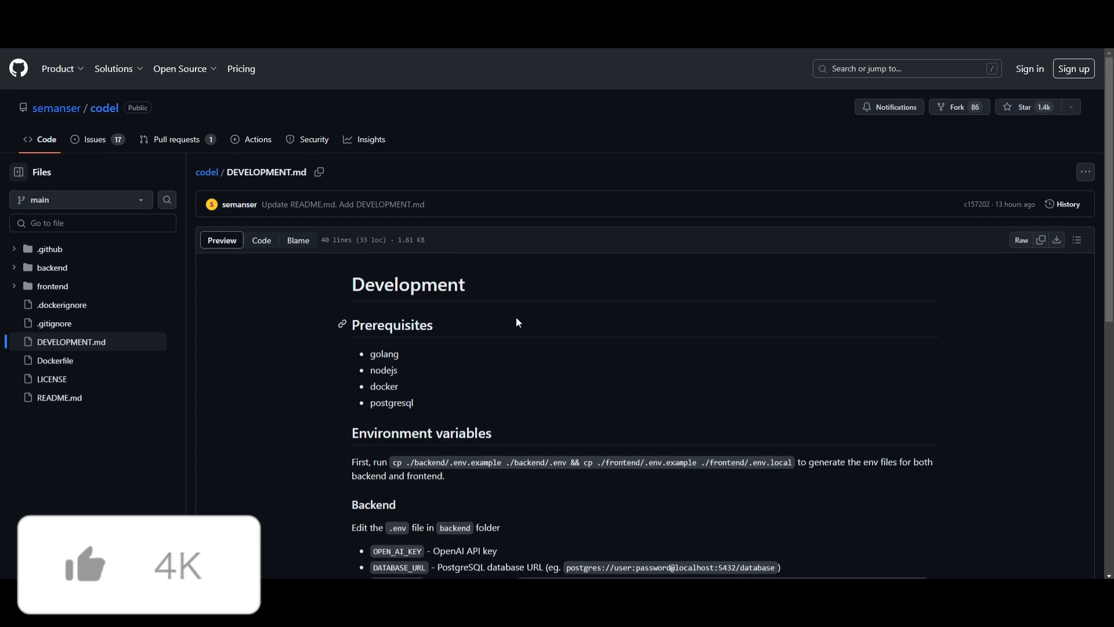
scroll(down, 3)
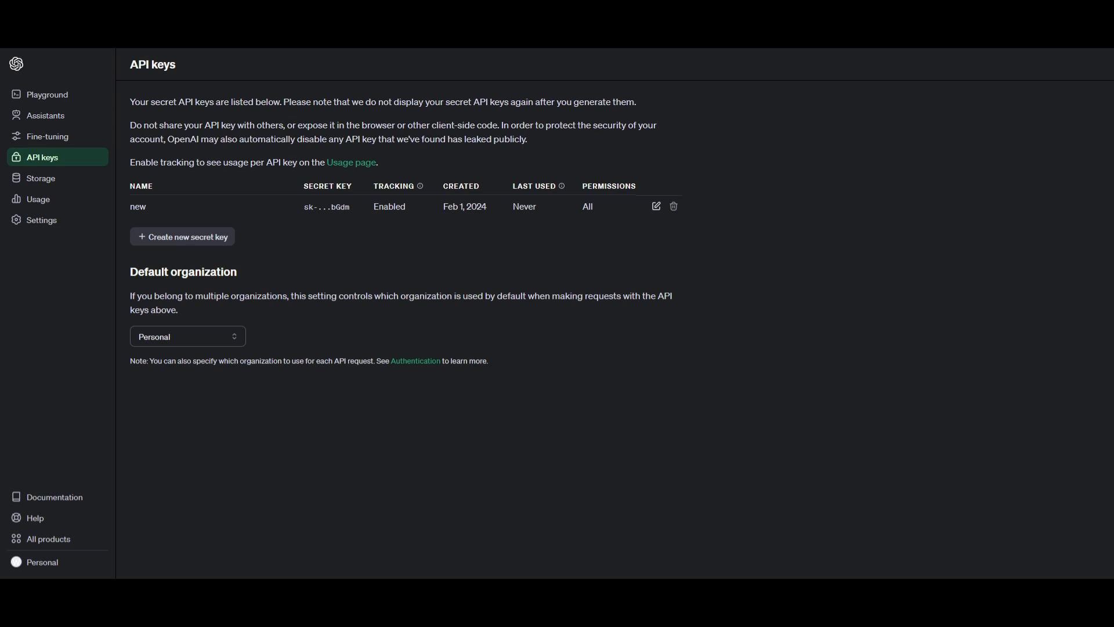
mouse_move(241, 237)
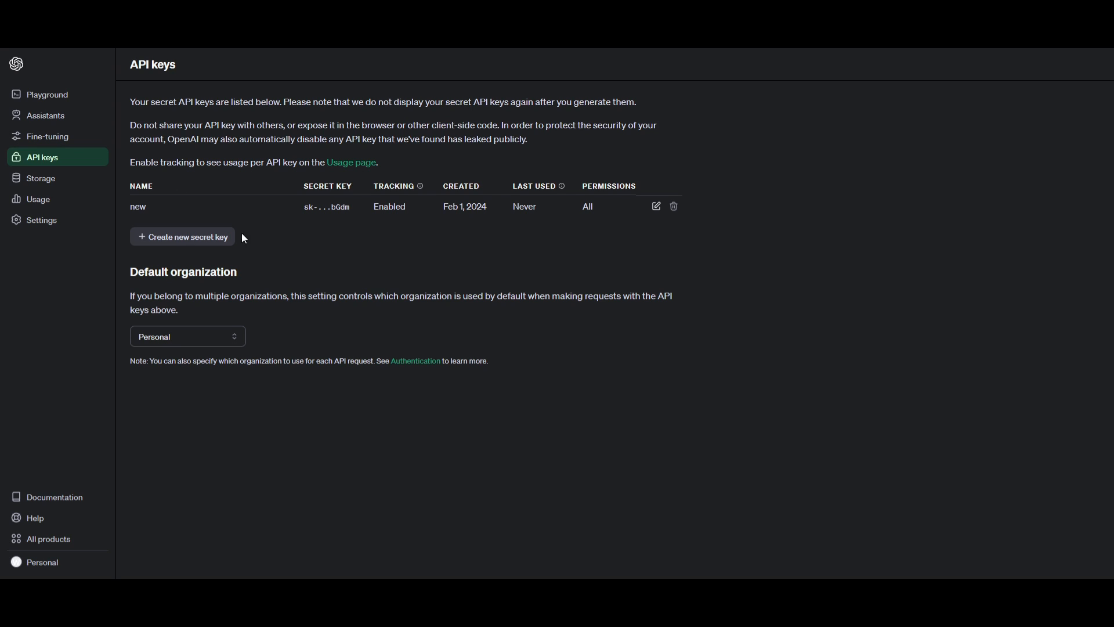
mouse_move(69, 240)
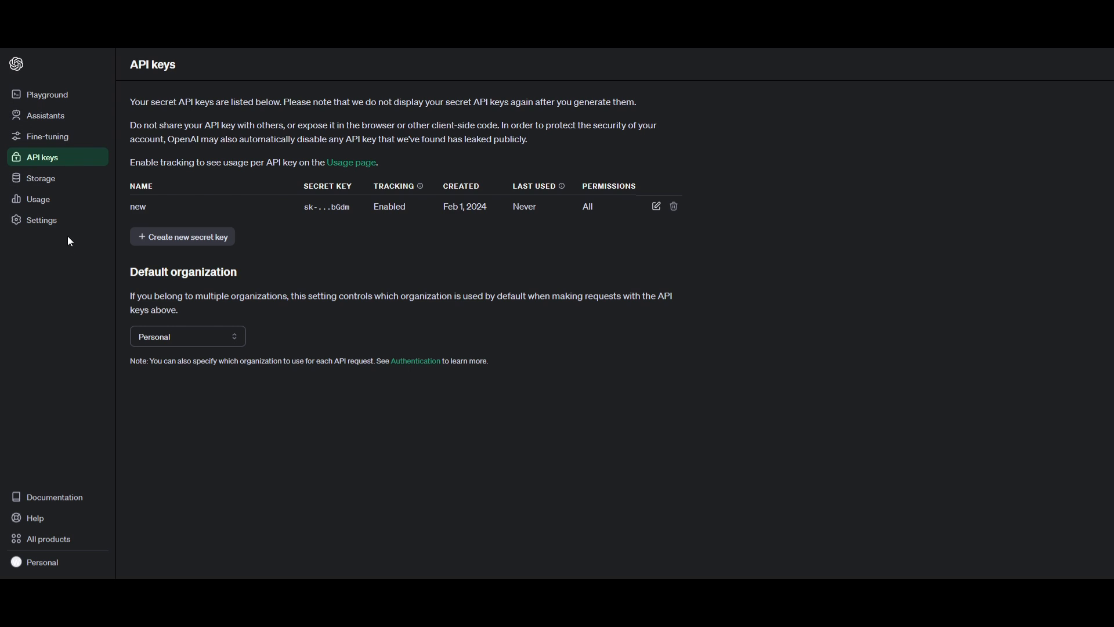
mouse_move(659, 268)
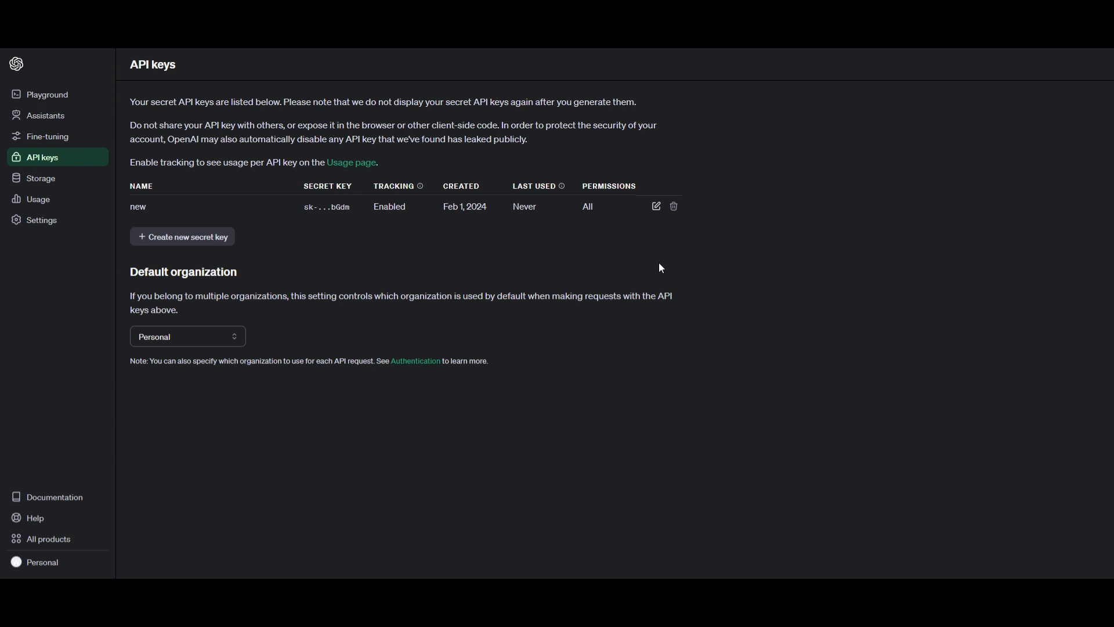
mouse_move(256, 146)
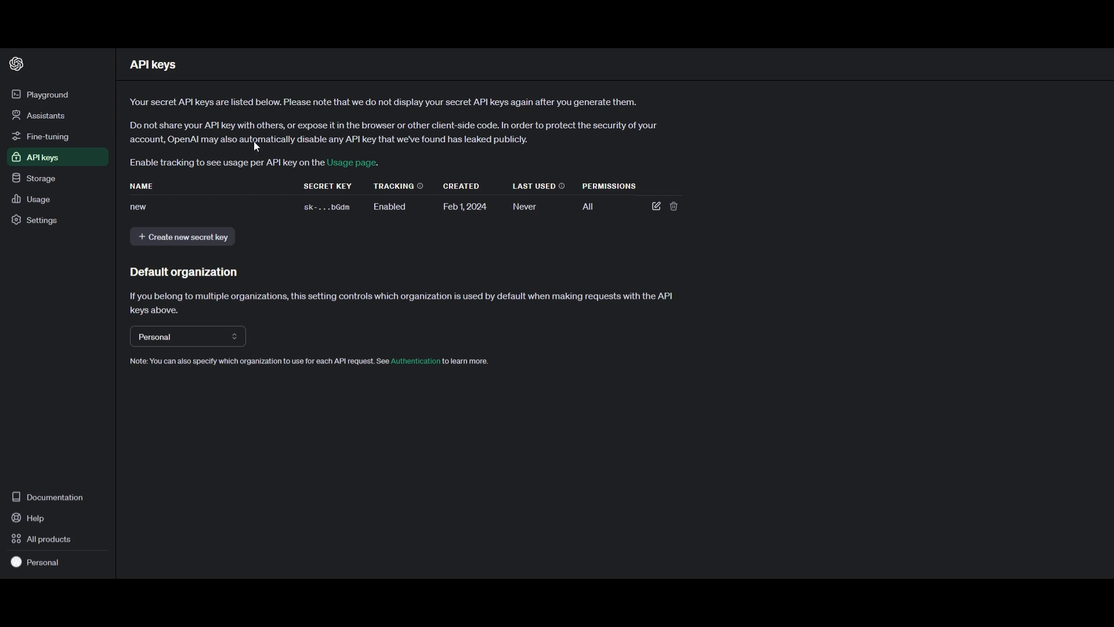
mouse_move(473, 117)
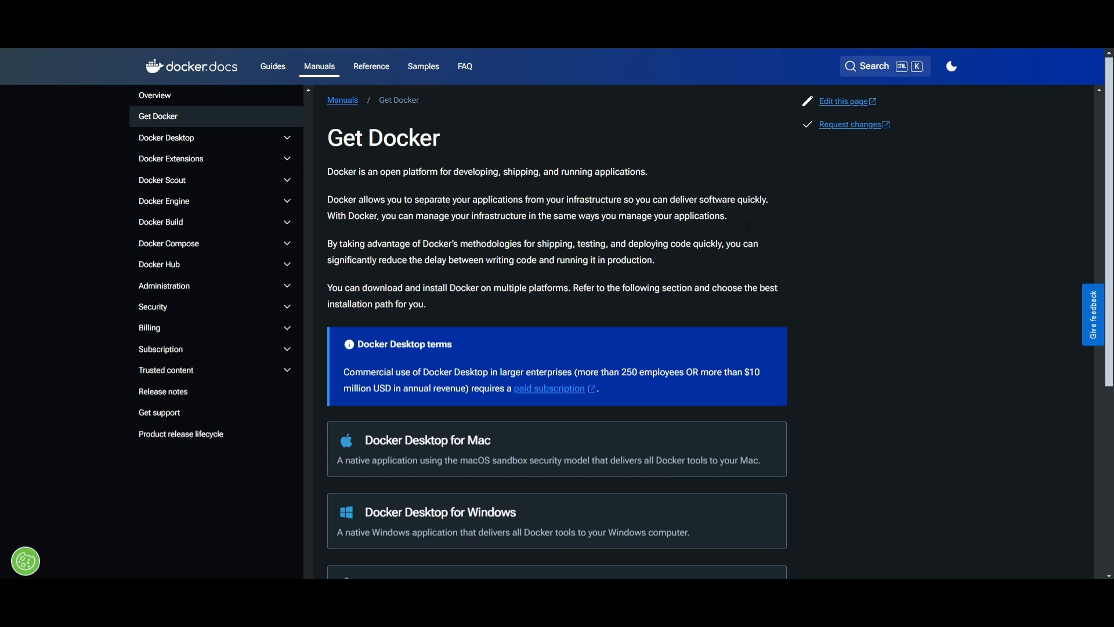
mouse_move(310, 153)
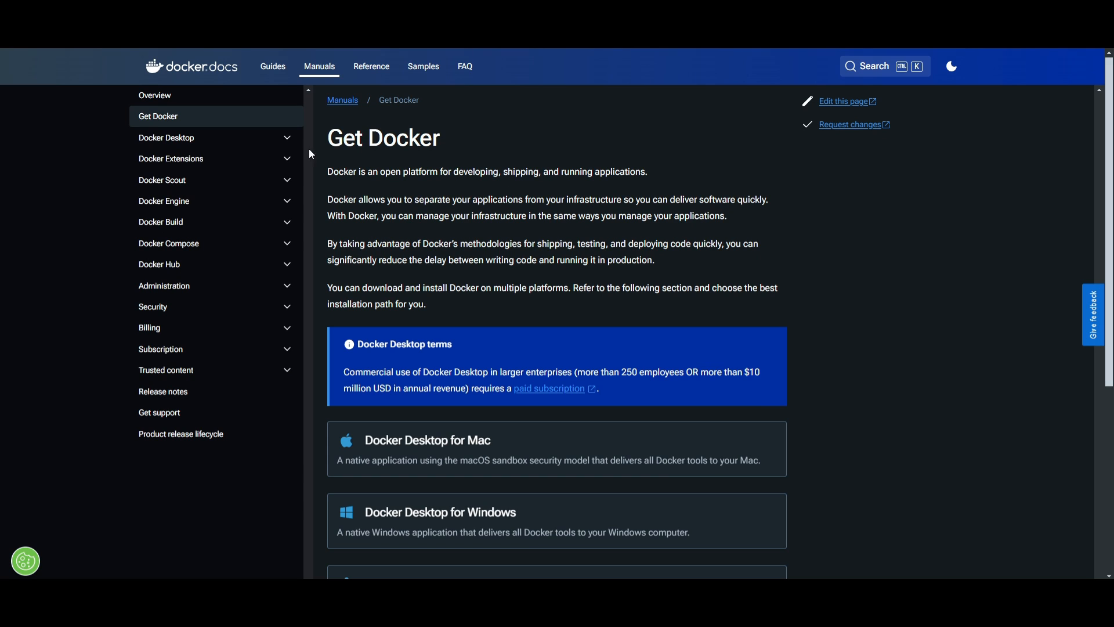
mouse_move(501, 335)
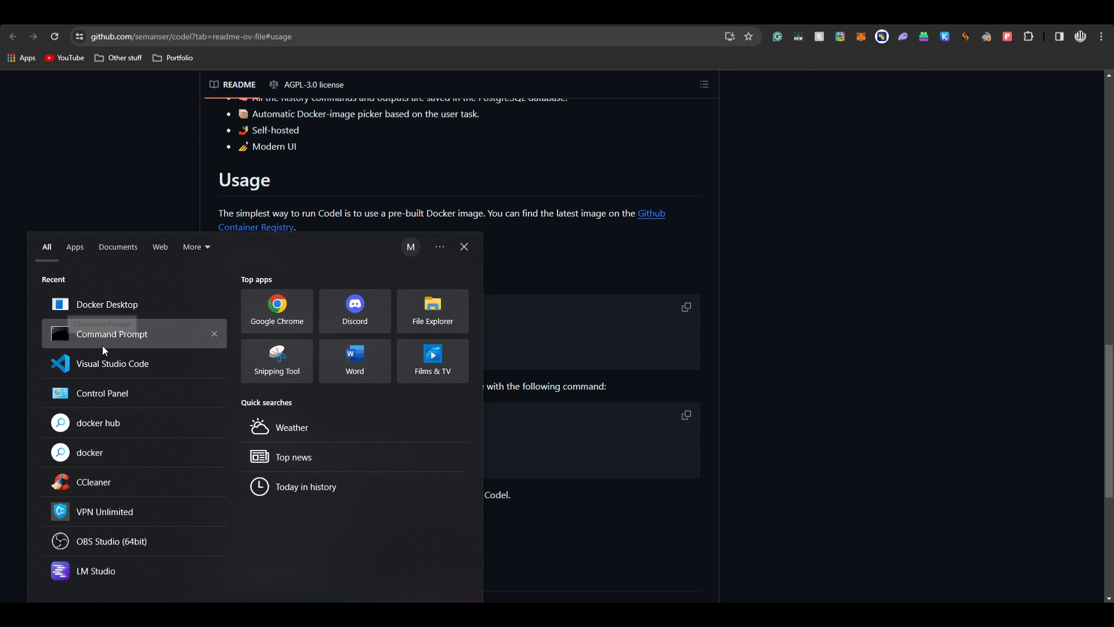
Step: Launch Command Prompt and paste the README's docker run command into a new tab's address bar
click(111, 334)
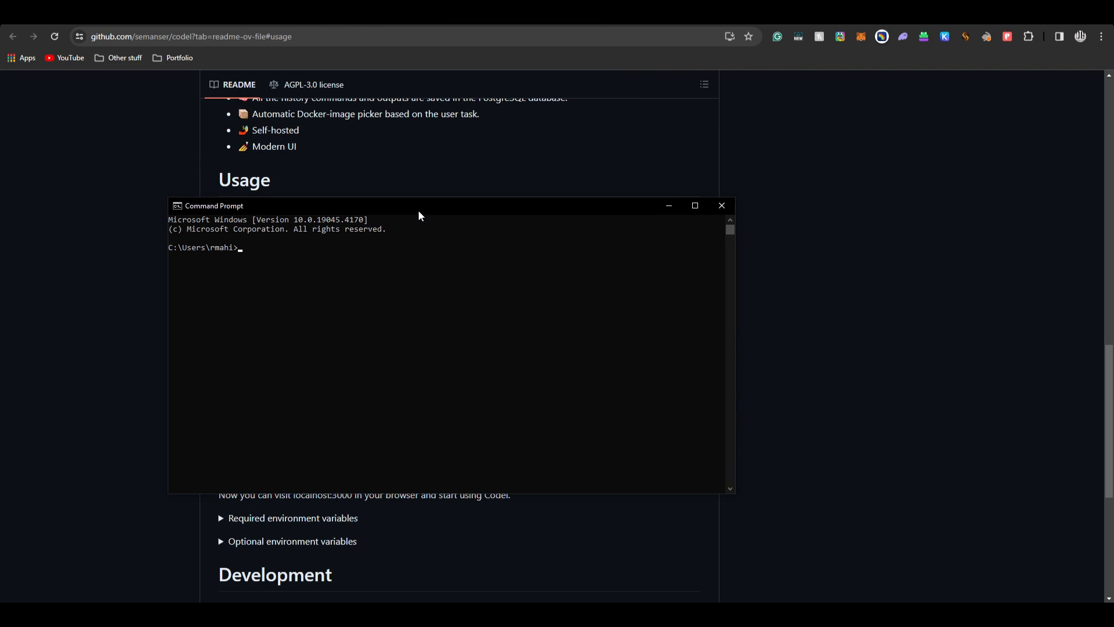
click(721, 205)
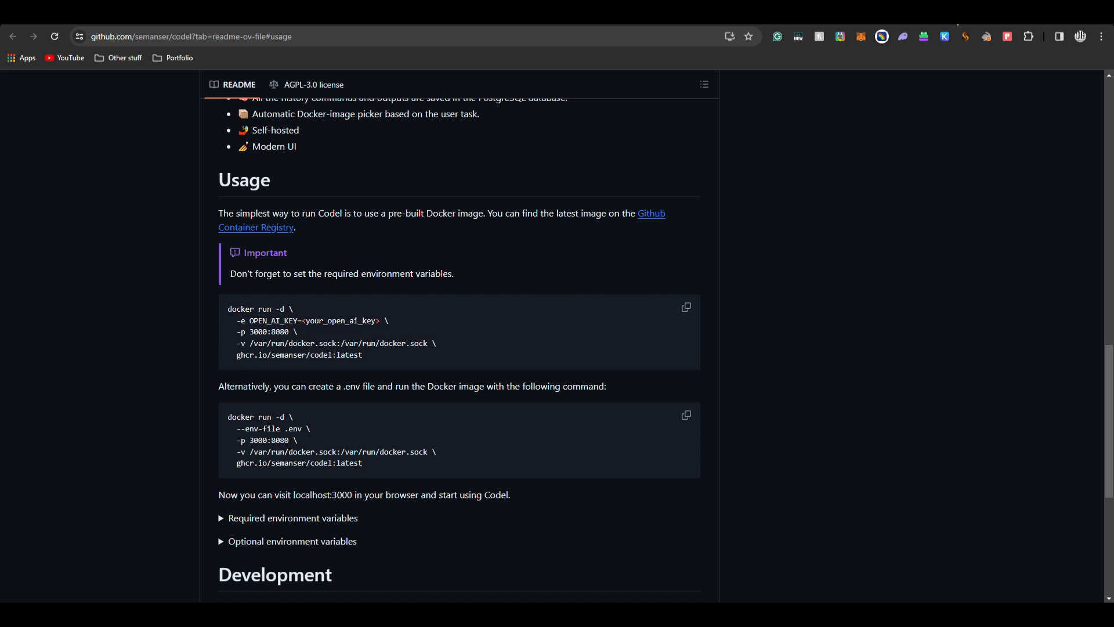
text(docker run -d \ -e OPEN_AI_KEY=<your_open_ai_key> \ -p 3000:8080 \ -v /var/run/docker.sock:/var/run/docker.sock \ ghcr.io/semanser/codel:latest)
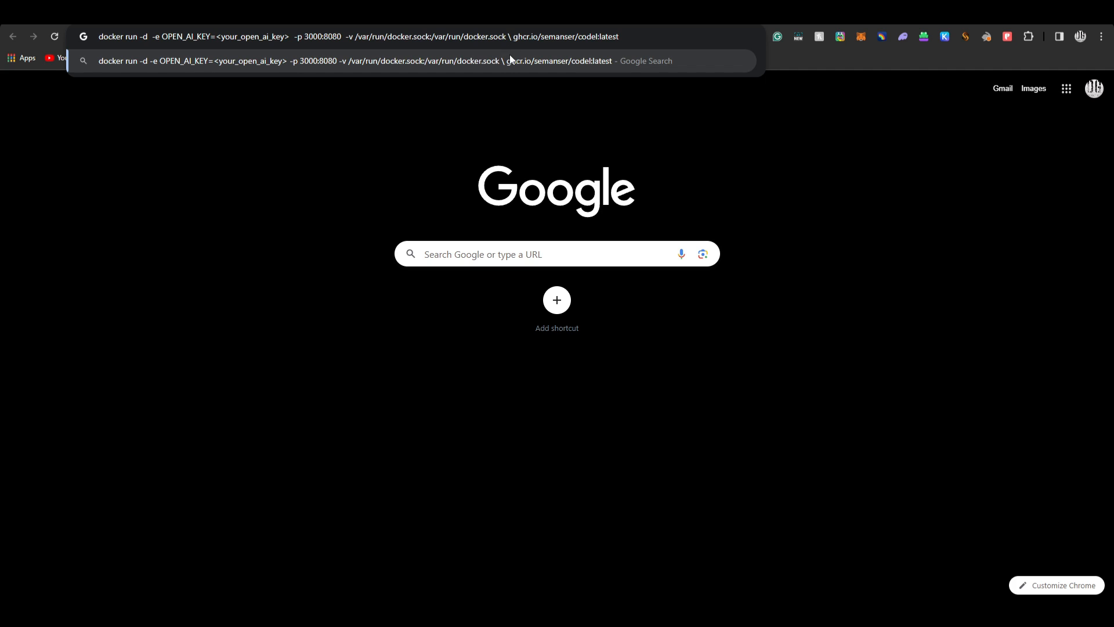
Step: Replace the <your_open_ai_key> placeholder with the OpenAI key from the API keys page
key(Backspace)
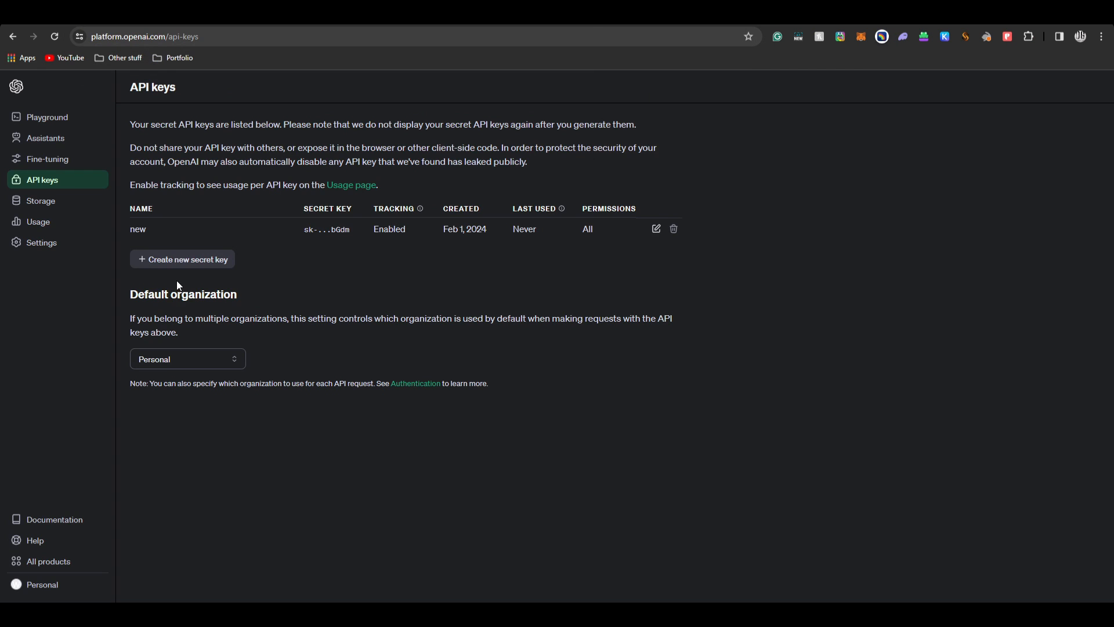
click(182, 259)
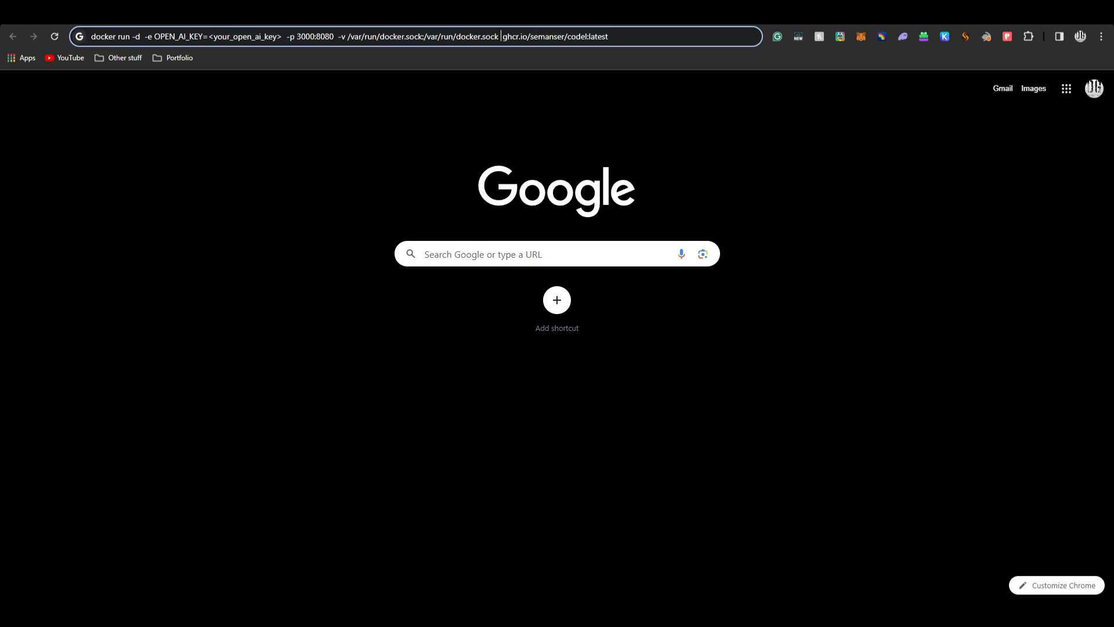
double_click(252, 36)
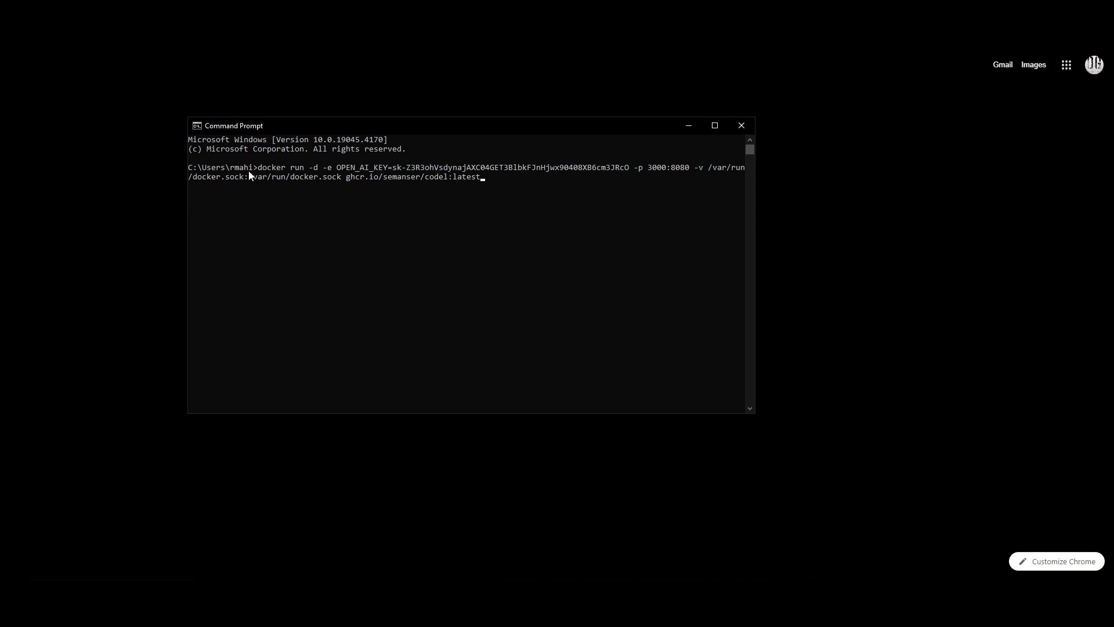
Step: Execute the docker run command, pulling the Codel image and starting the container
key(Return)
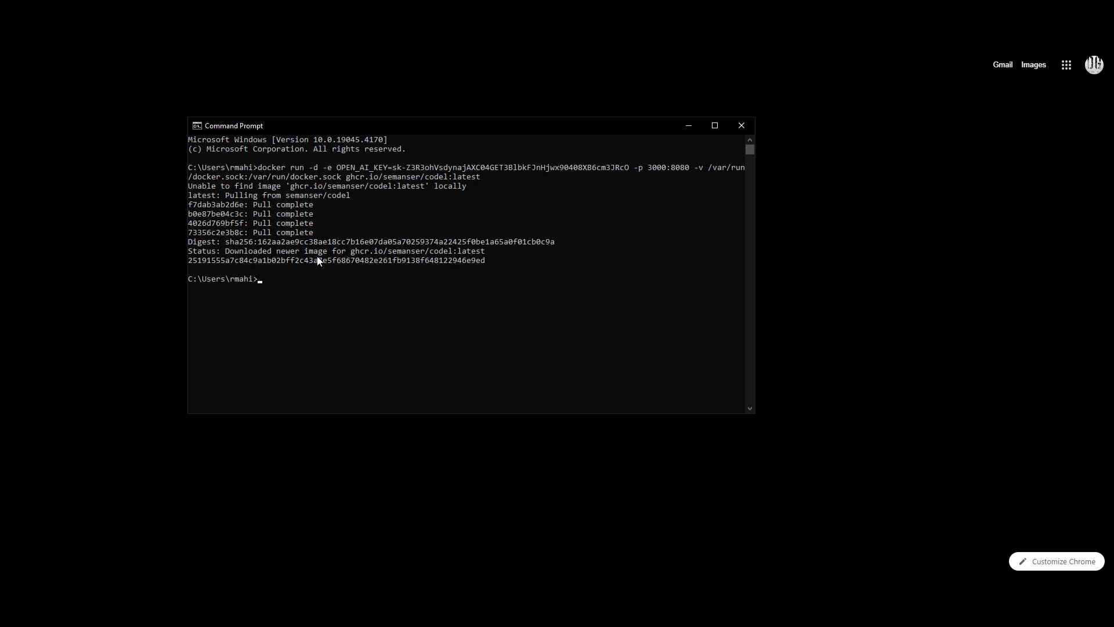
mouse_move(317, 298)
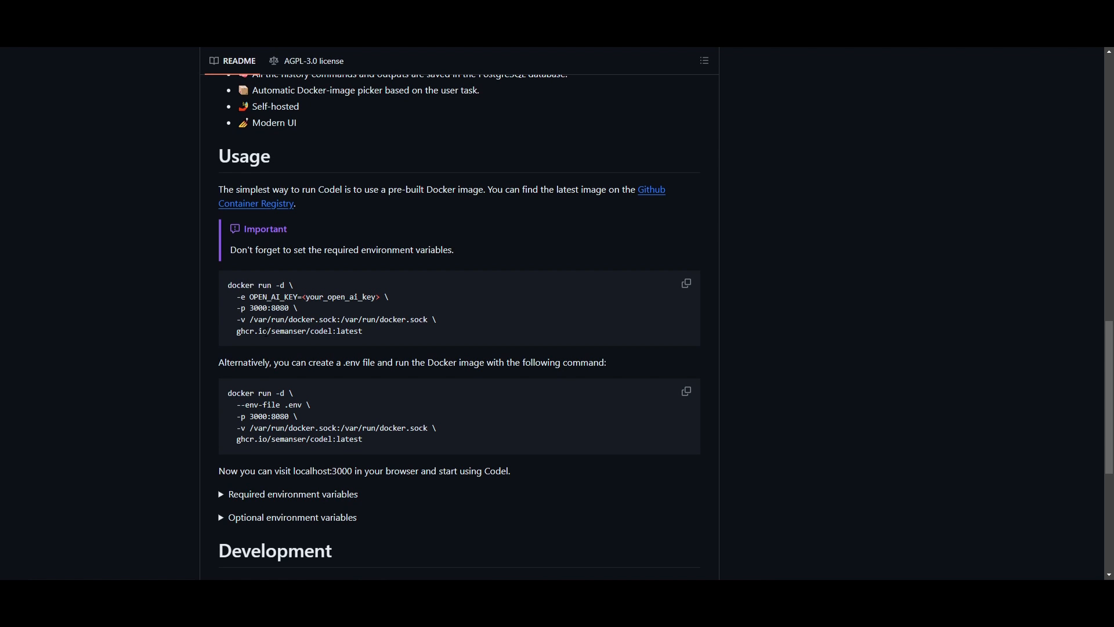
Step: Select localhost:3000 from the README usage section and load it in Chrome
scroll(down, 3)
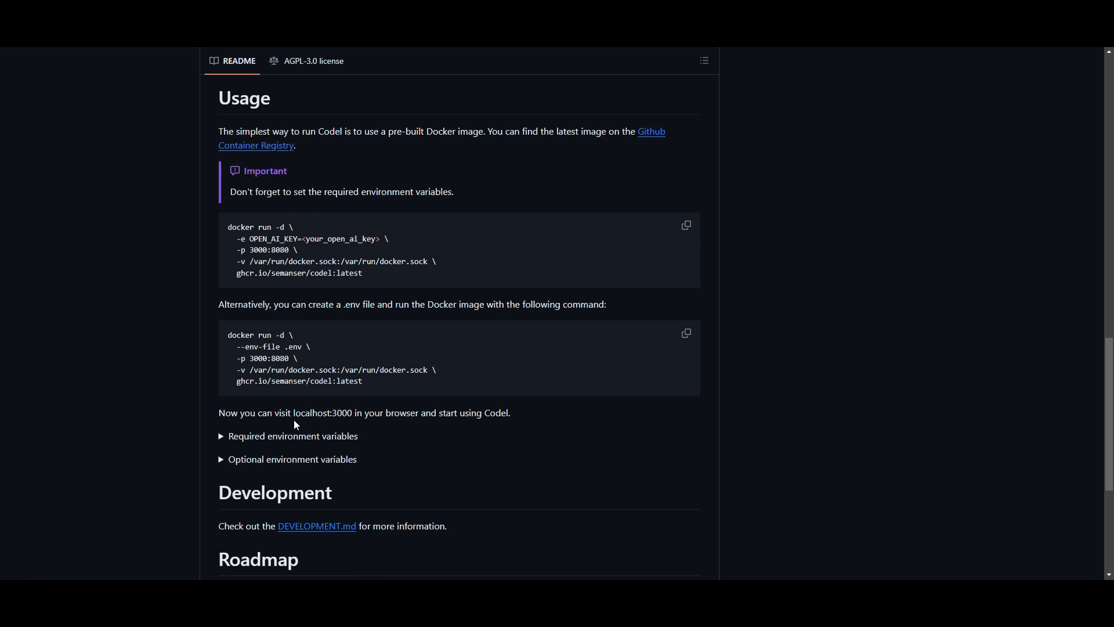
double_click(321, 412)
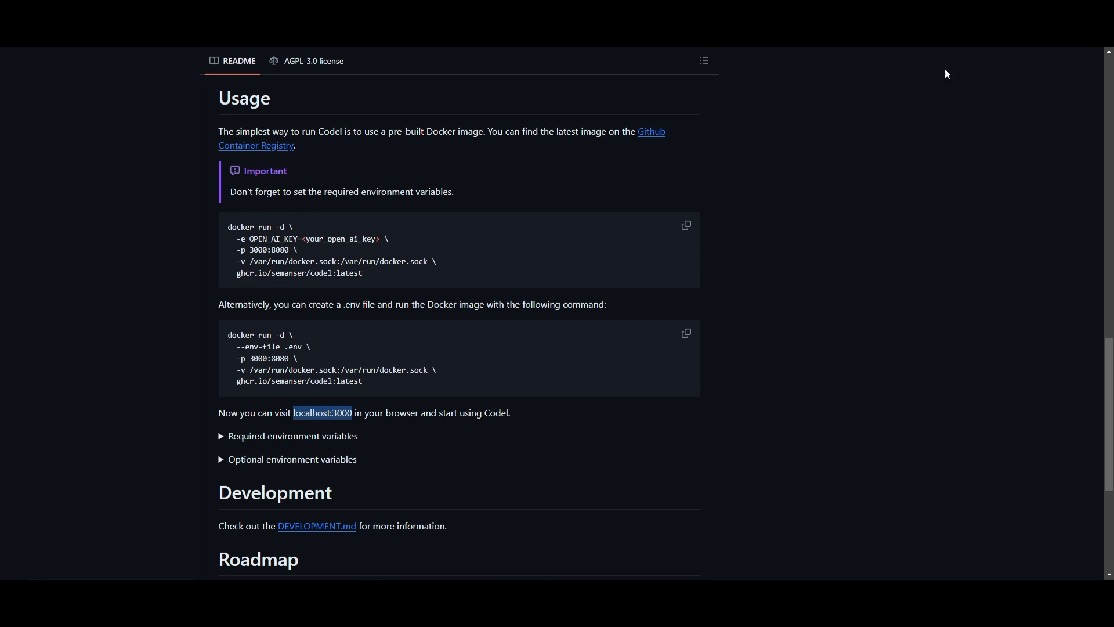
text(localhost:3000)
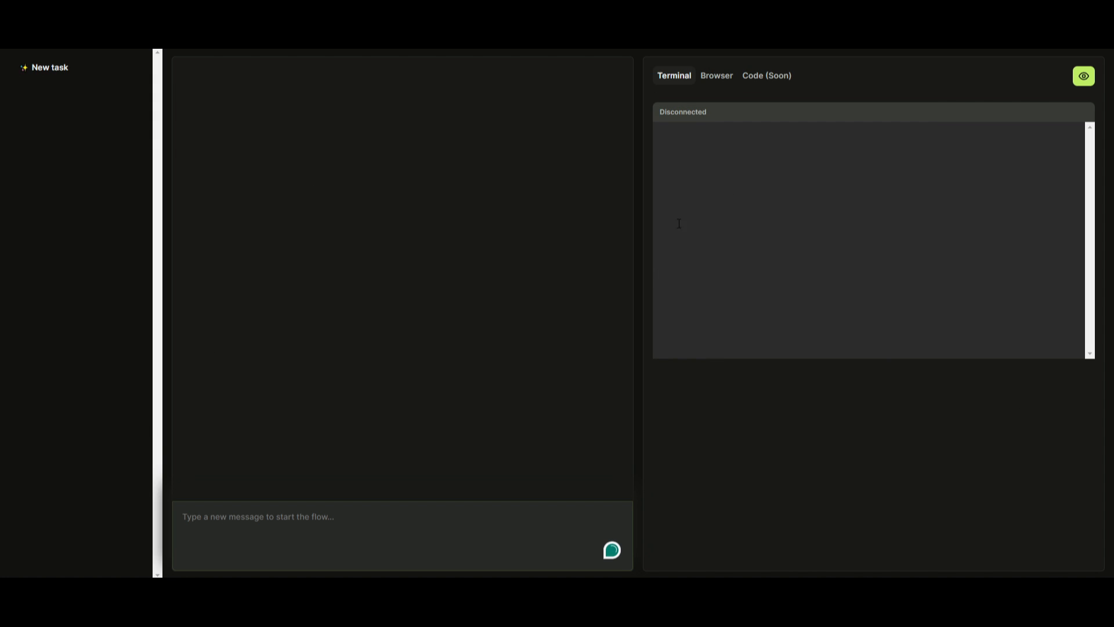
Step: Switch Codel's right-hand panel from Terminal to the Browser tab and back
click(716, 75)
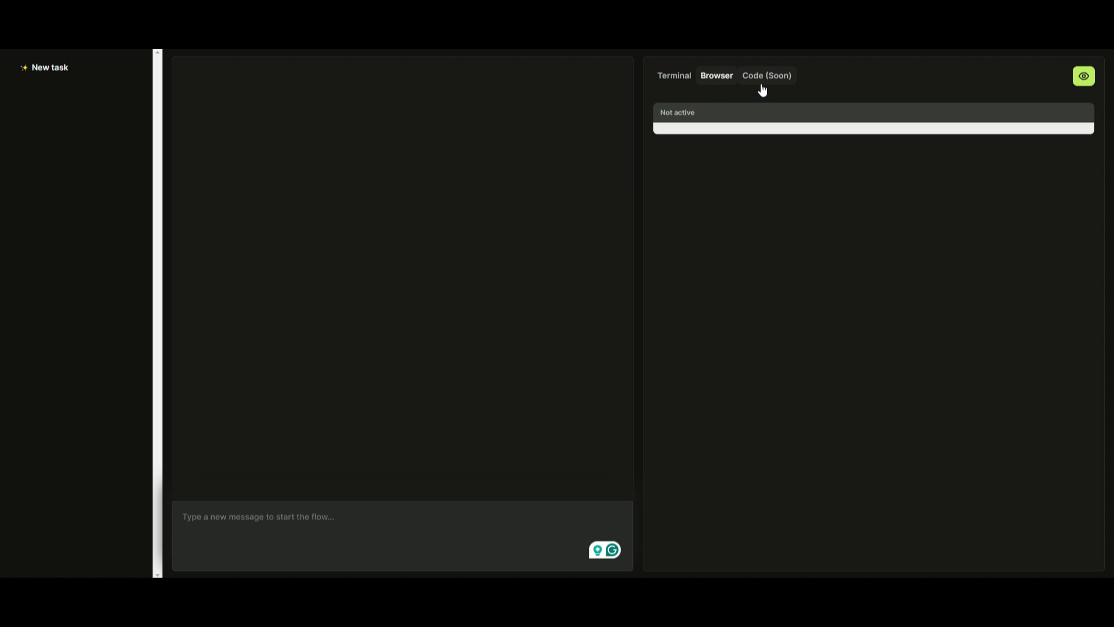
mouse_move(707, 85)
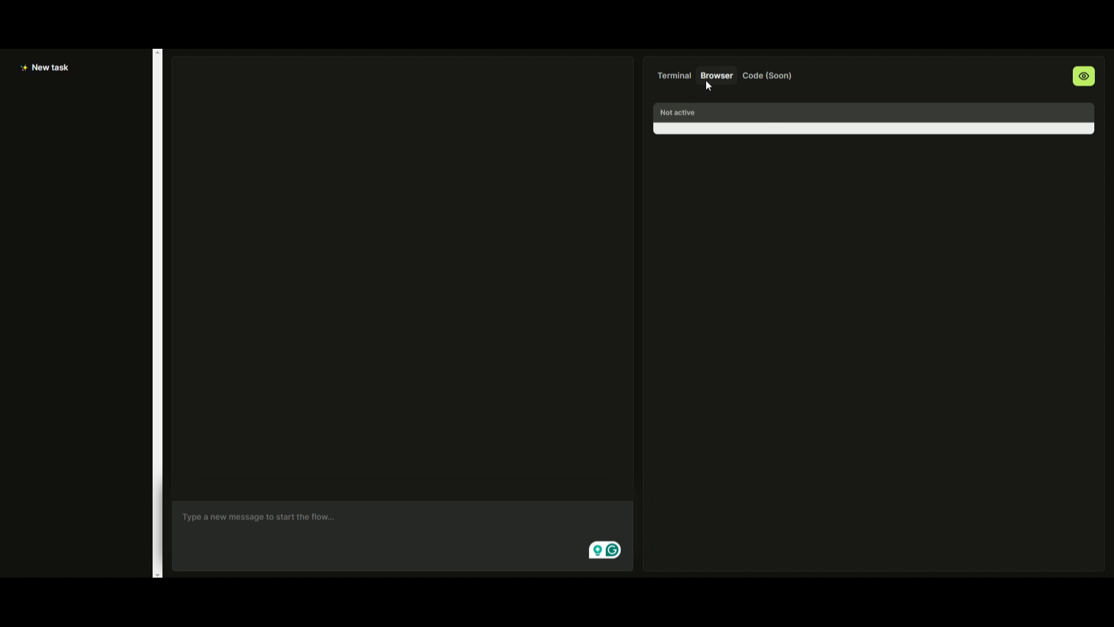
click(674, 76)
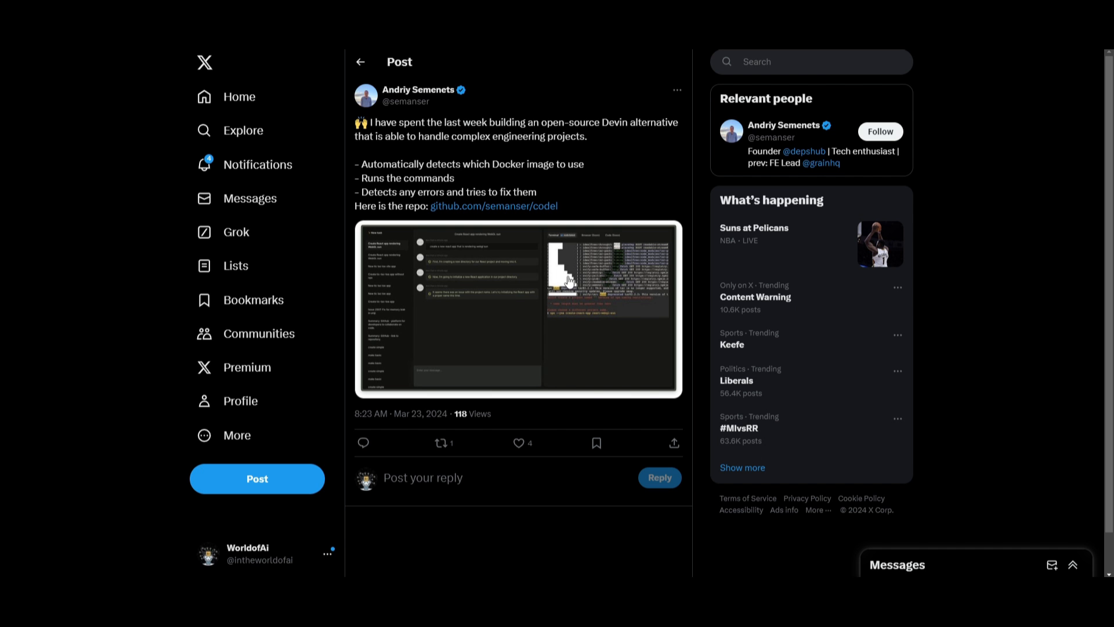
mouse_move(347, 343)
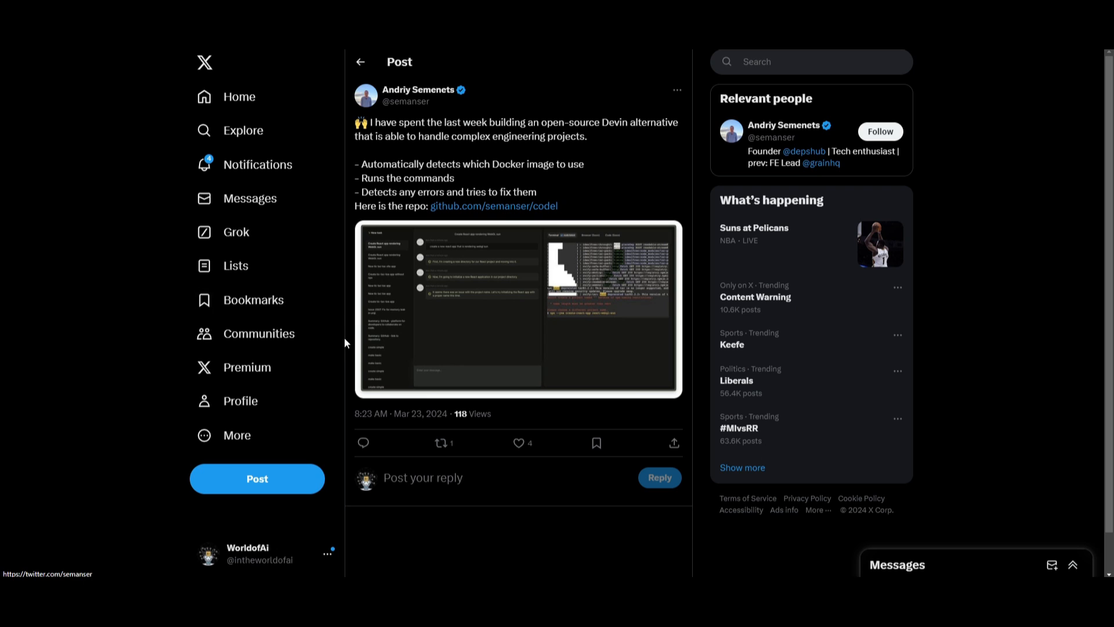
mouse_move(422, 311)
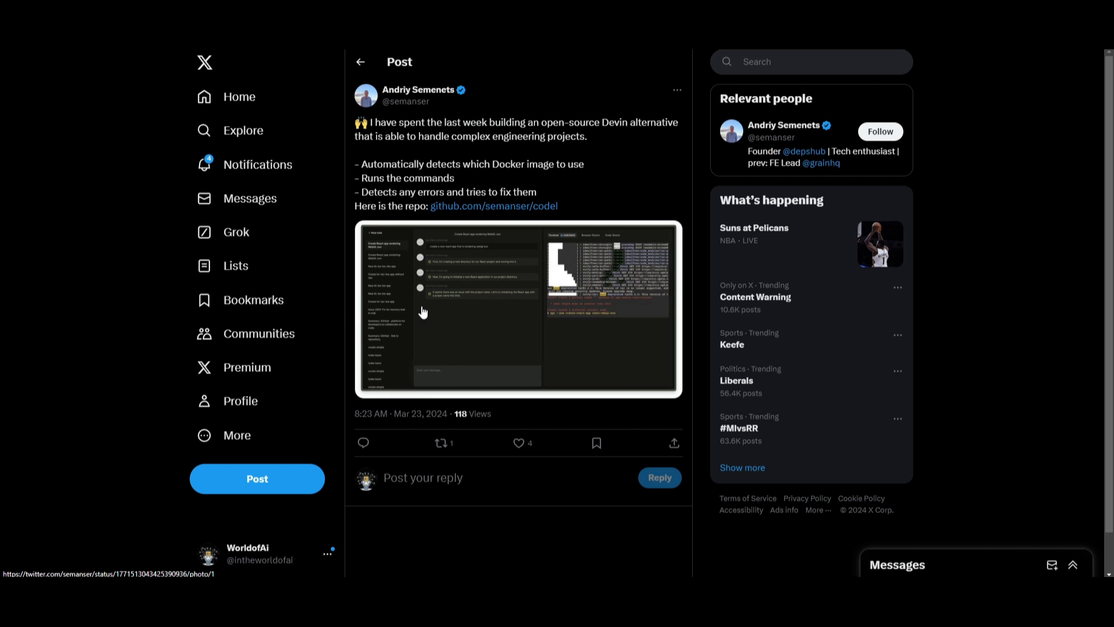
mouse_move(837, 146)
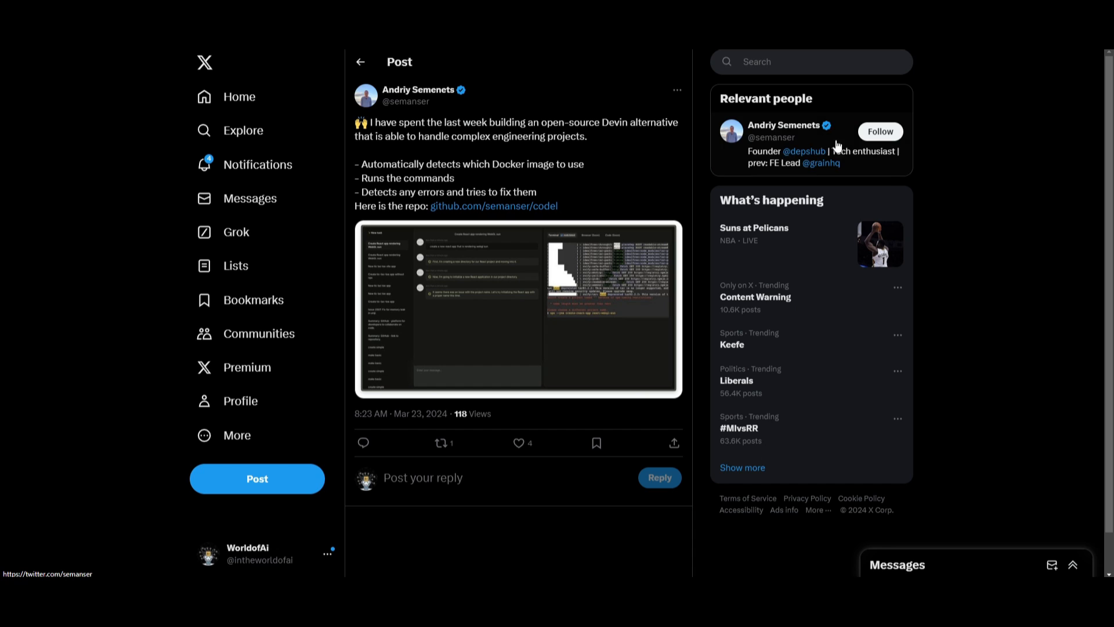
mouse_move(437, 158)
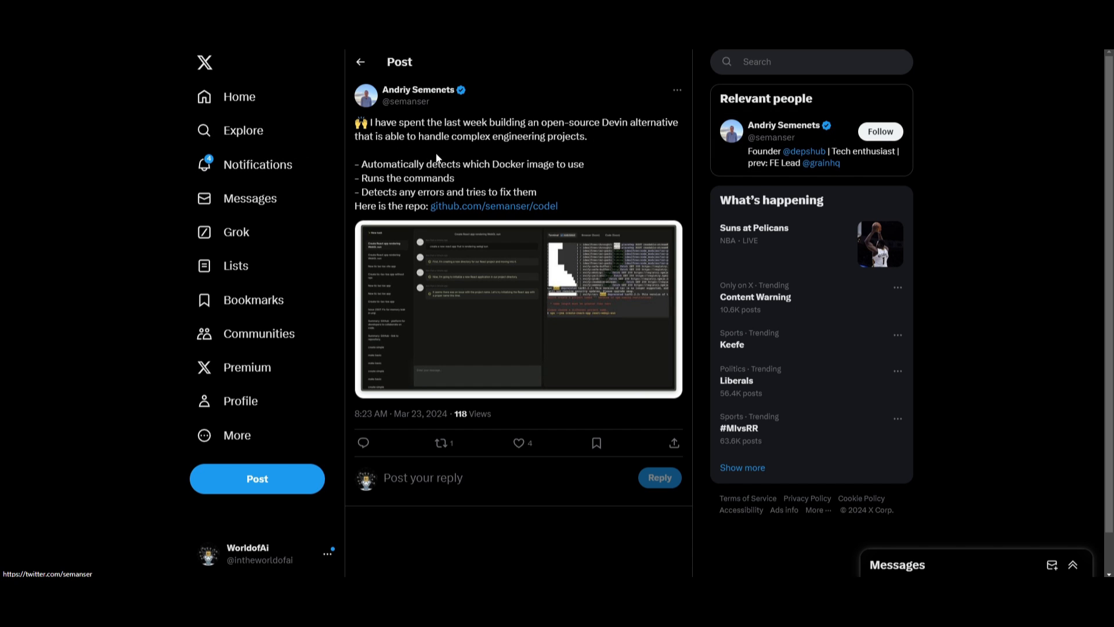
mouse_move(438, 158)
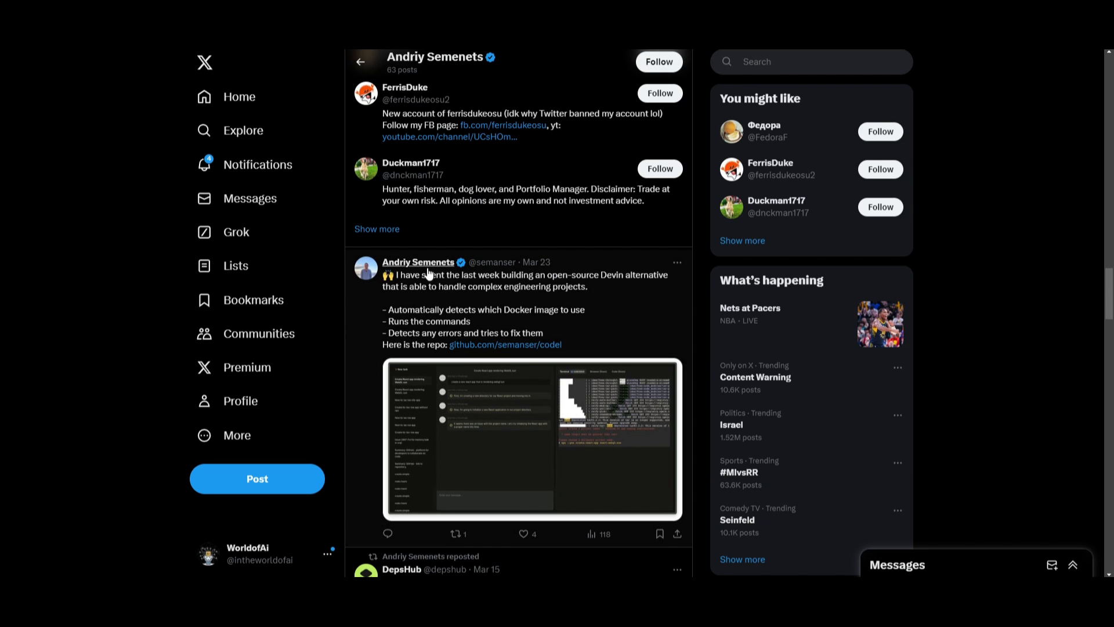
mouse_move(581, 297)
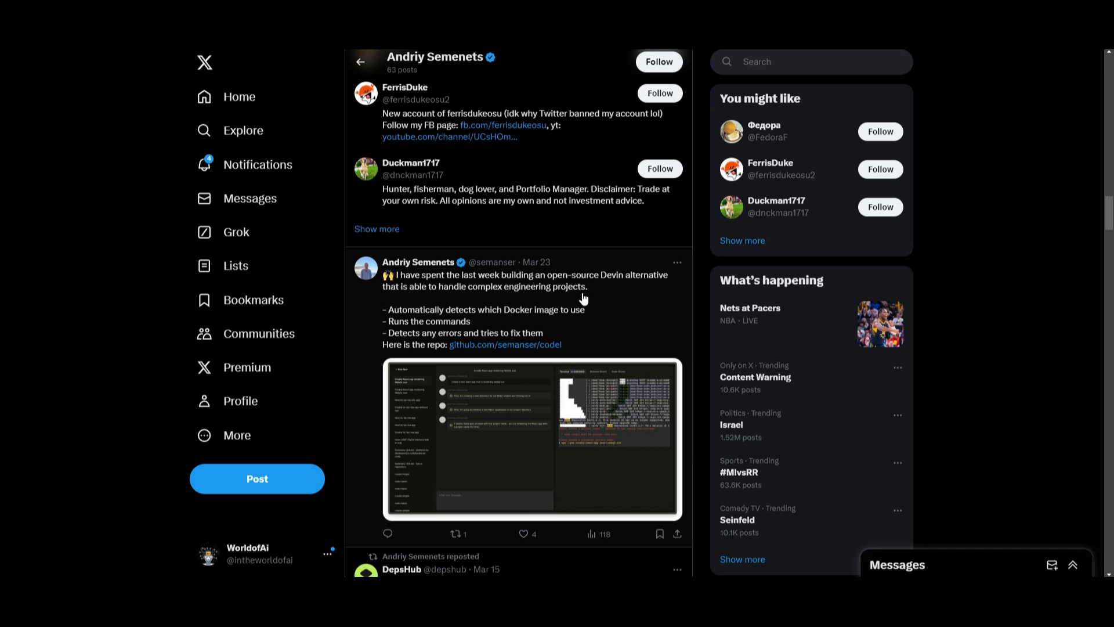
mouse_move(551, 406)
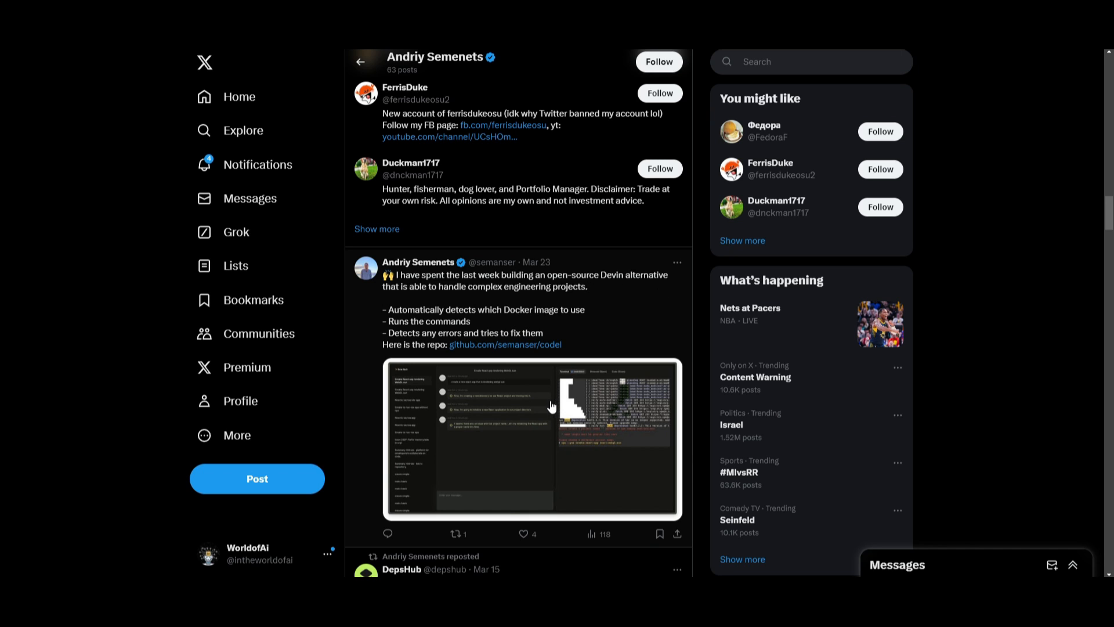
mouse_move(494, 483)
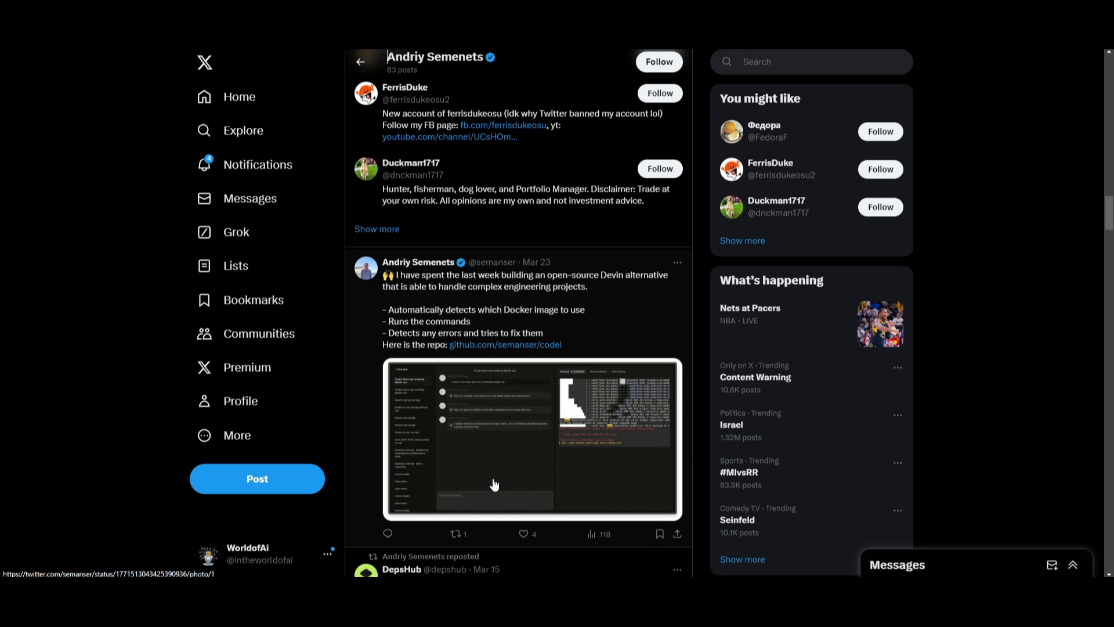
mouse_move(529, 458)
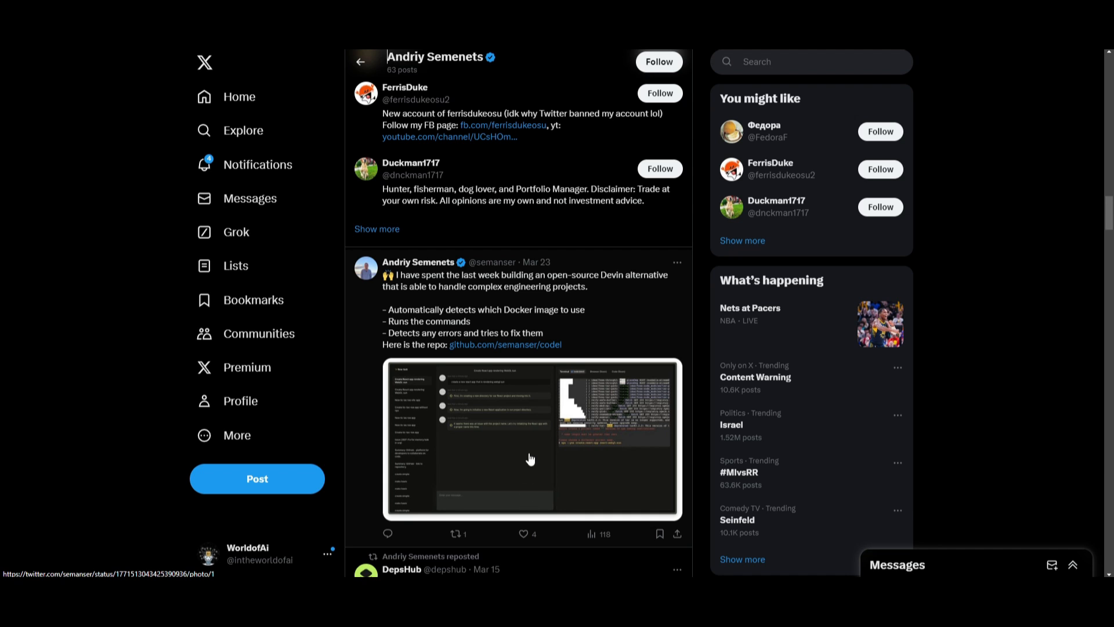
Step: Scroll through the author's Codel posts, then return to the Codel repository
scroll(down, 3)
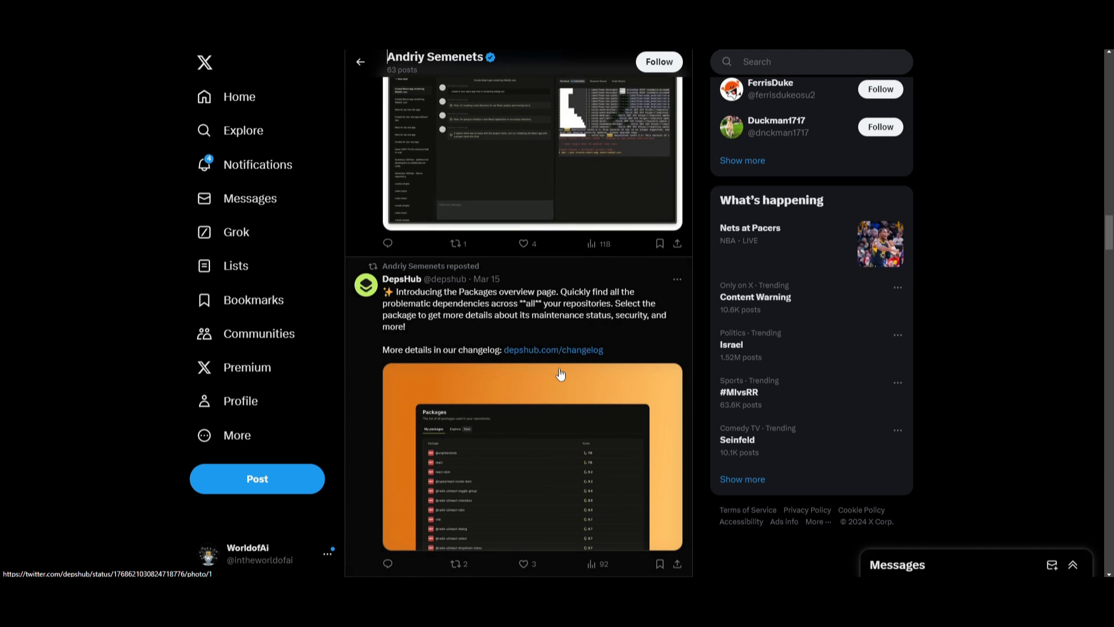
scroll(down, 3)
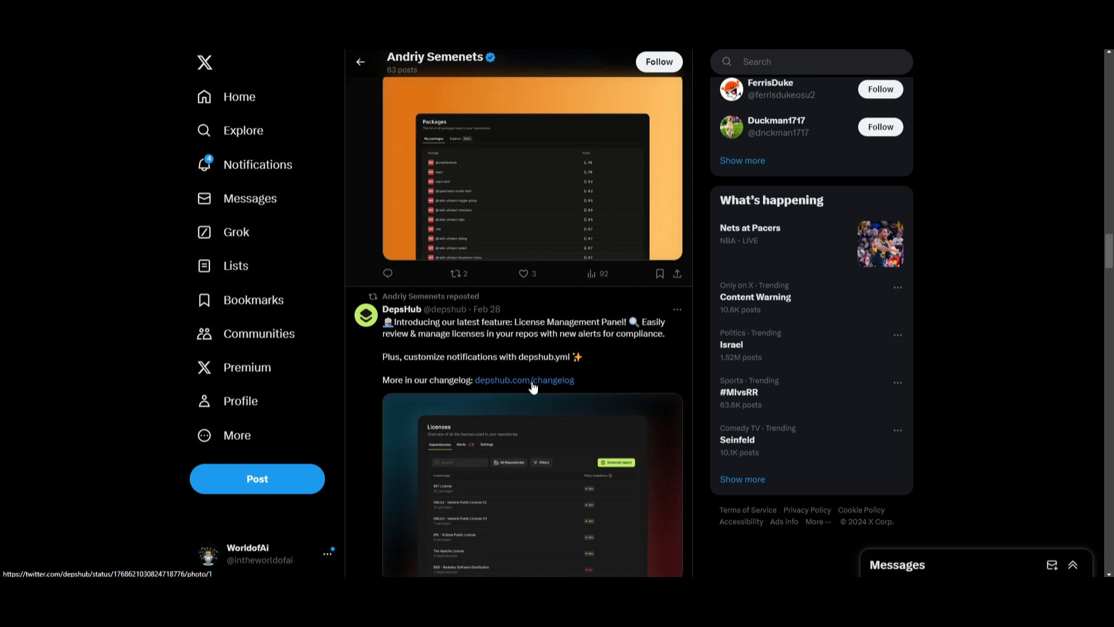
scroll(up, 3)
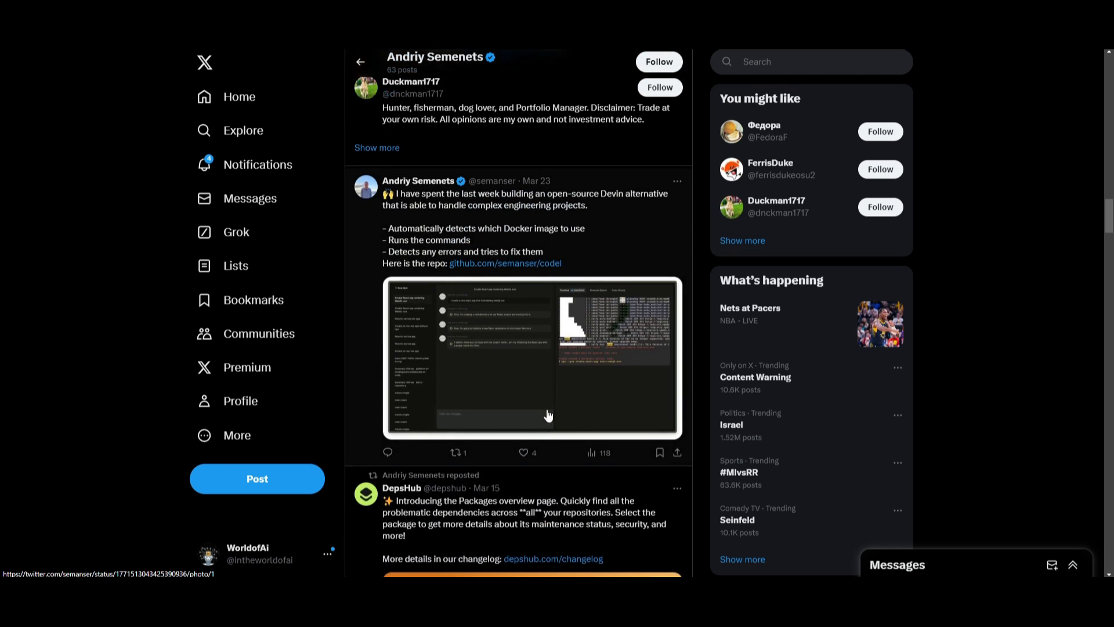
scroll(down, 3)
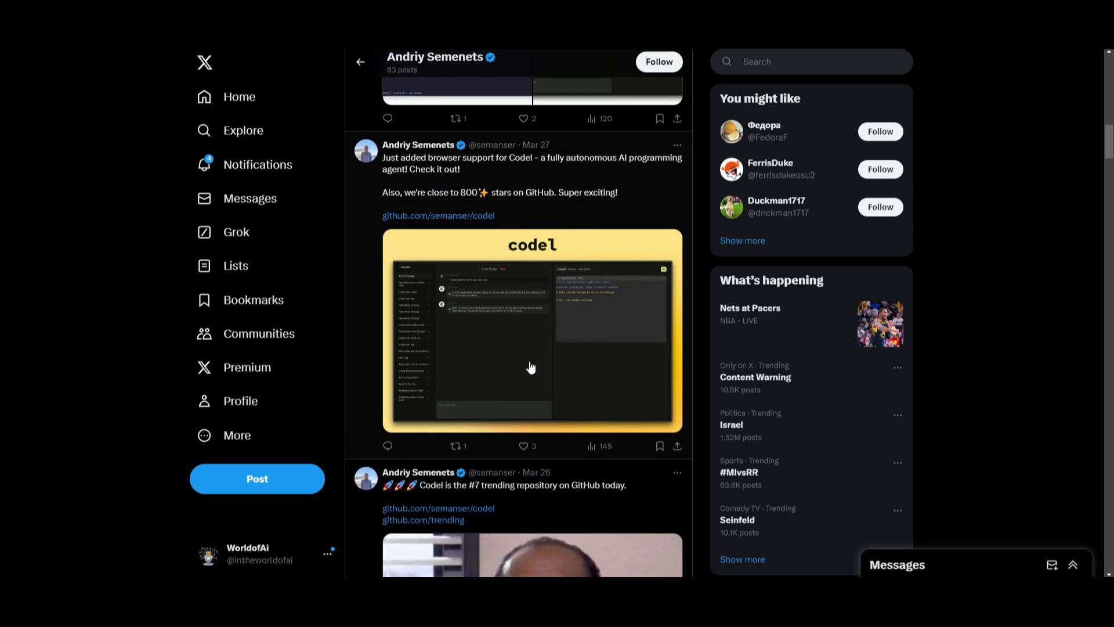
scroll(up, 3)
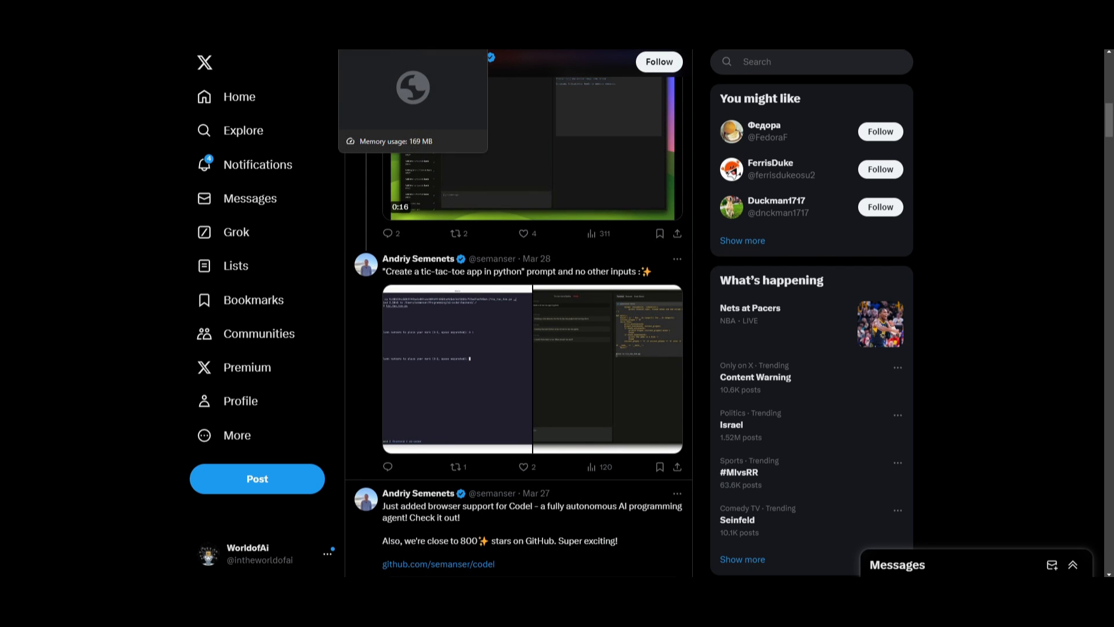
click(438, 563)
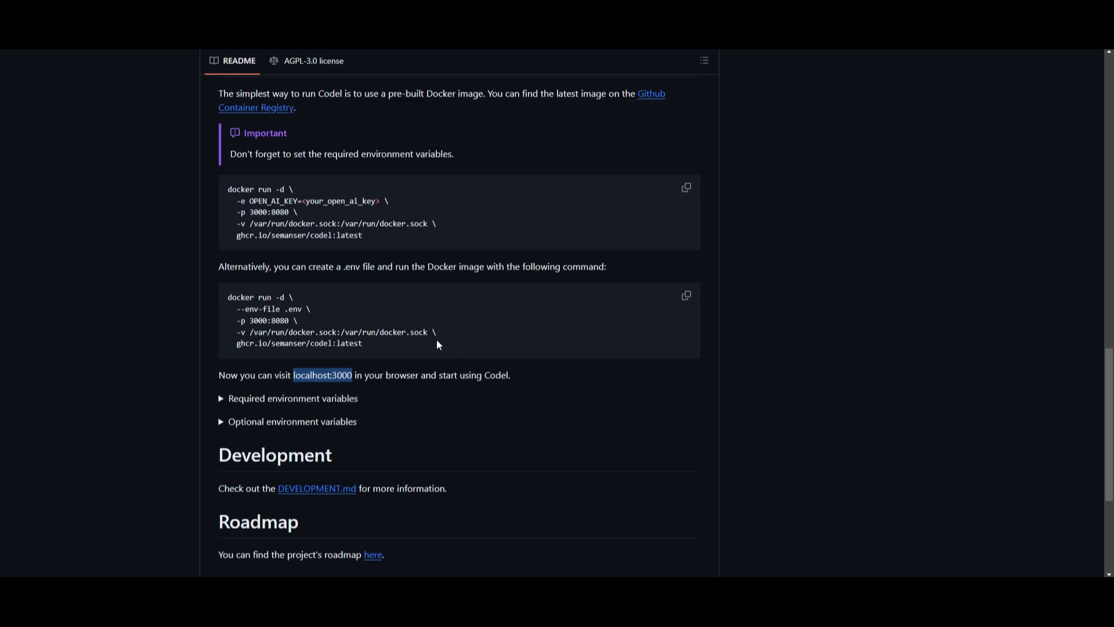
Step: Scroll to the top of the codel README, showing the demo screenshot and file list
scroll(up, 3)
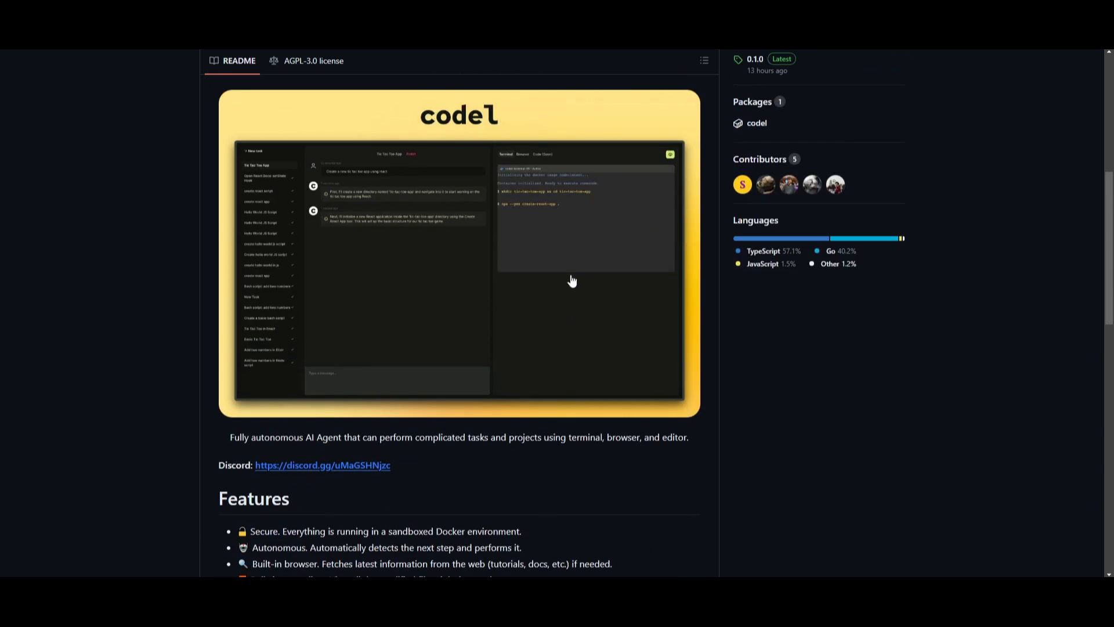
scroll(up, 3)
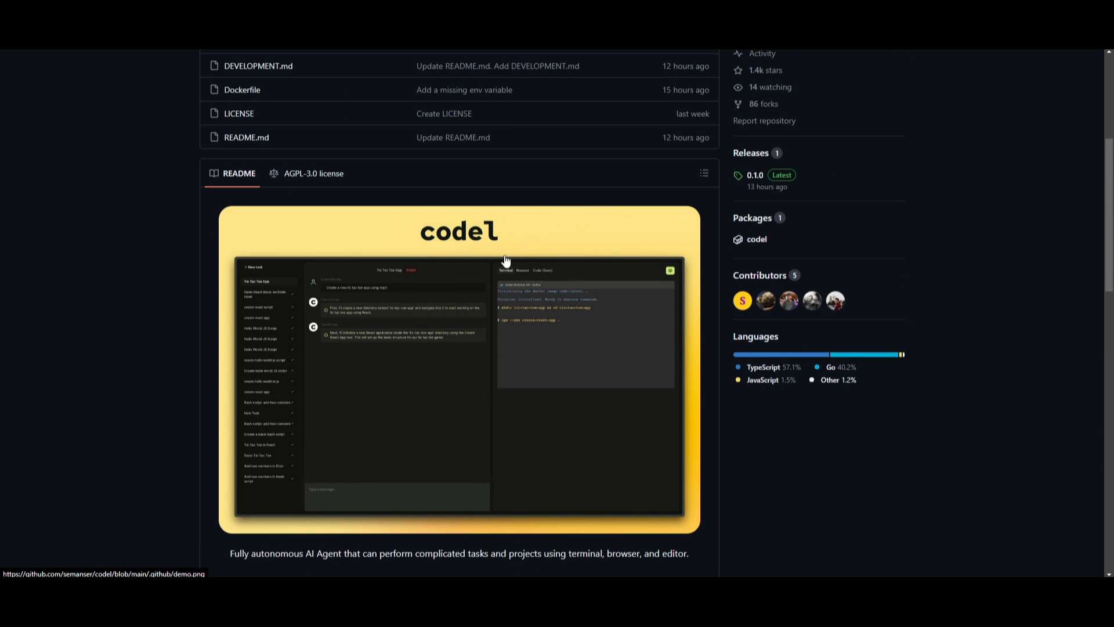
mouse_move(423, 311)
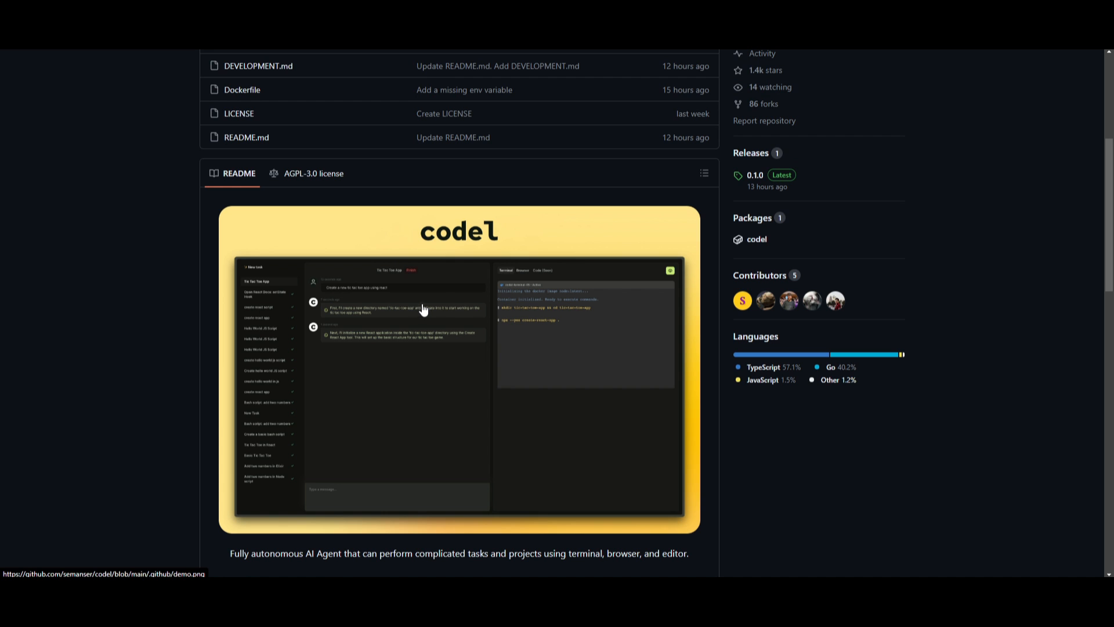
mouse_move(442, 278)
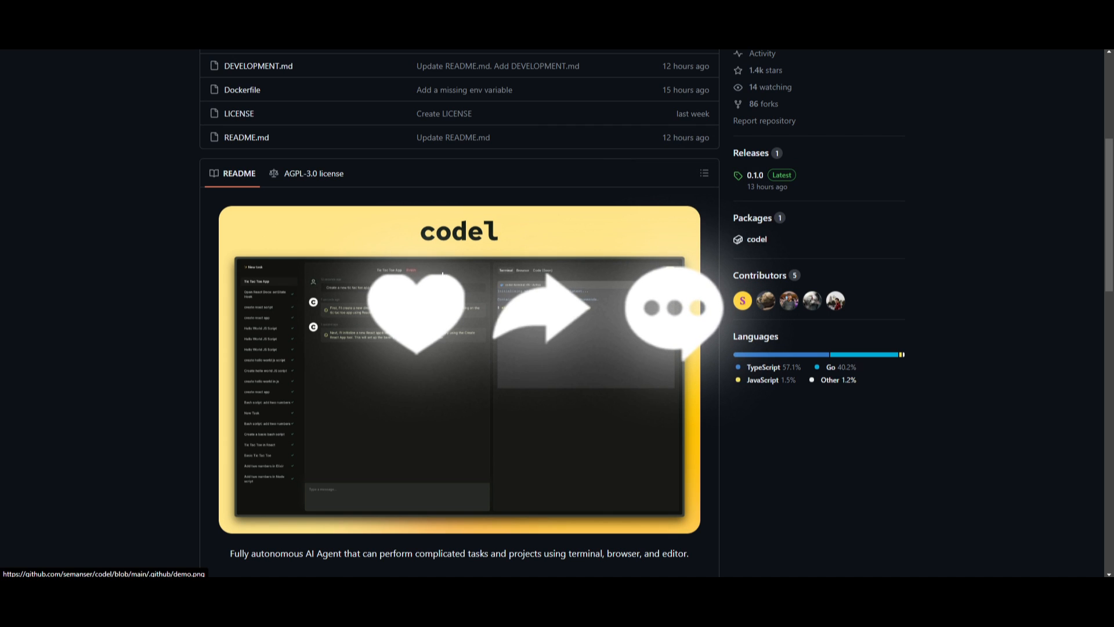
mouse_move(175, 241)
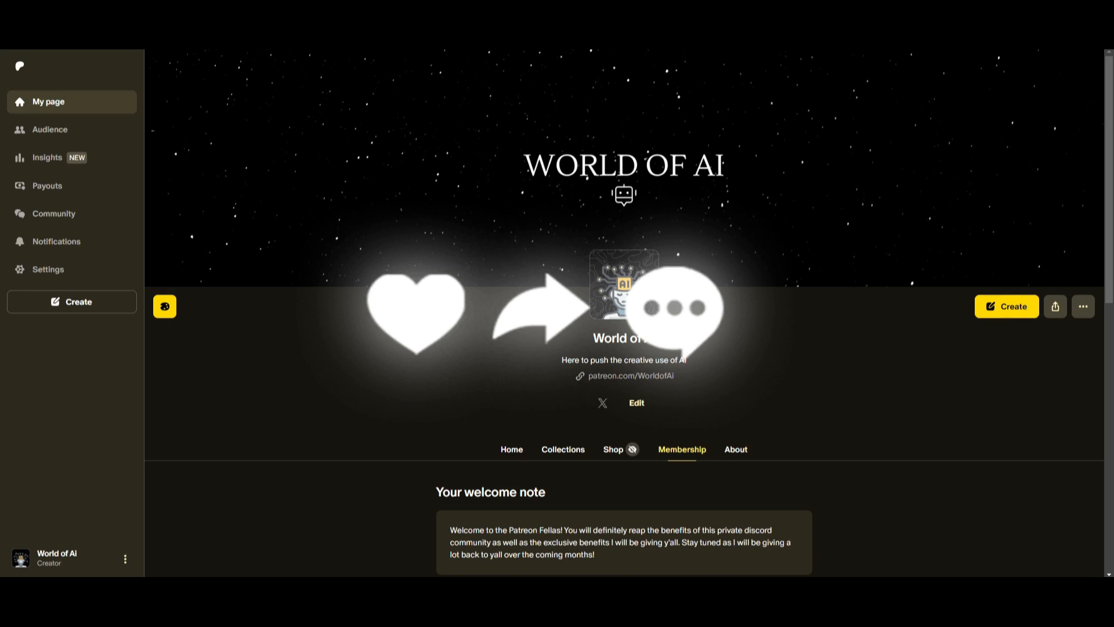
mouse_move(697, 356)
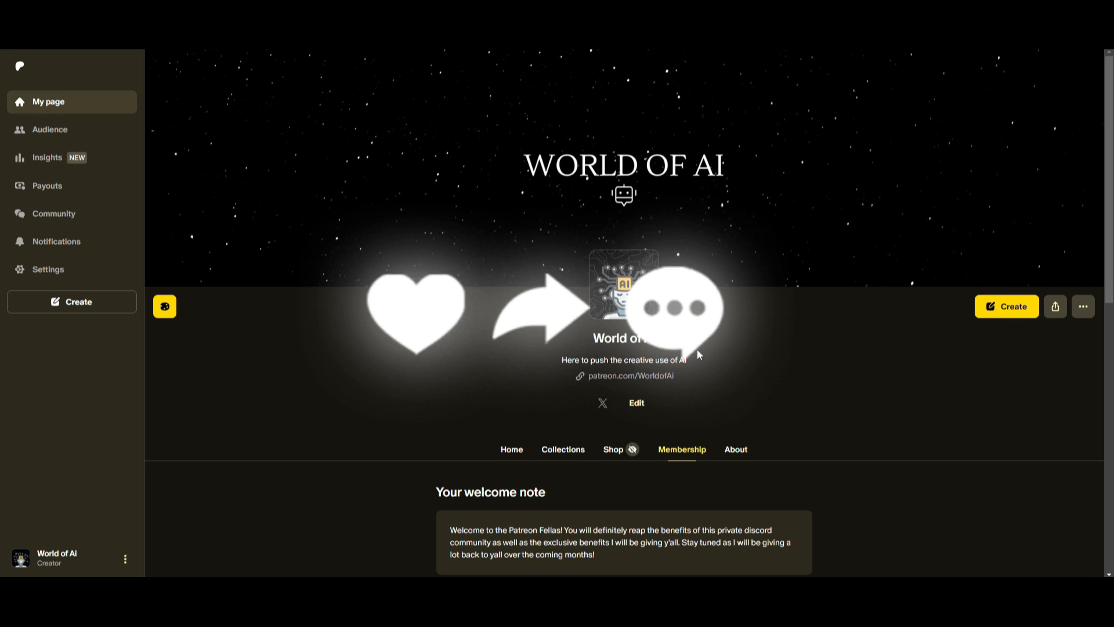
Step: Scroll the Patreon page to review the World of AI paid membership tiers
scroll(down, 3)
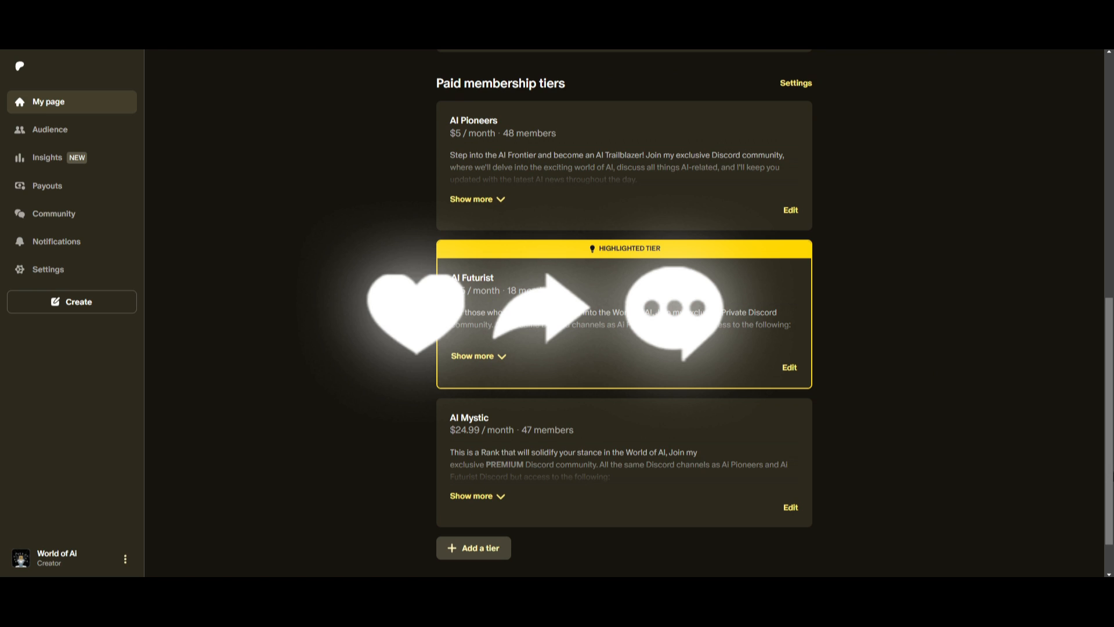
mouse_move(918, 423)
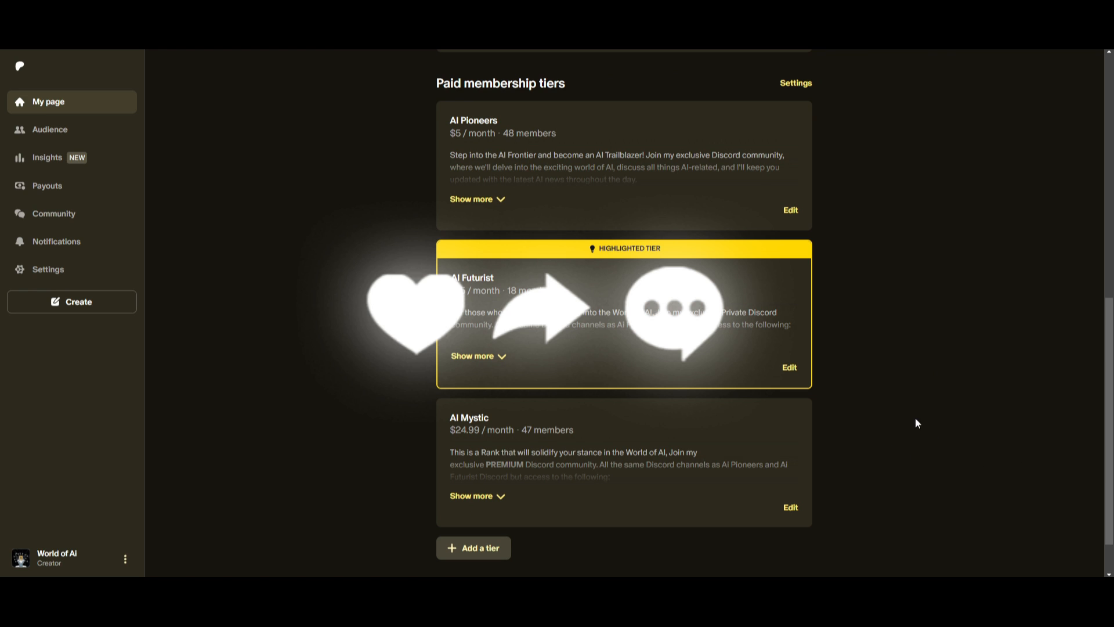
scroll(up, 3)
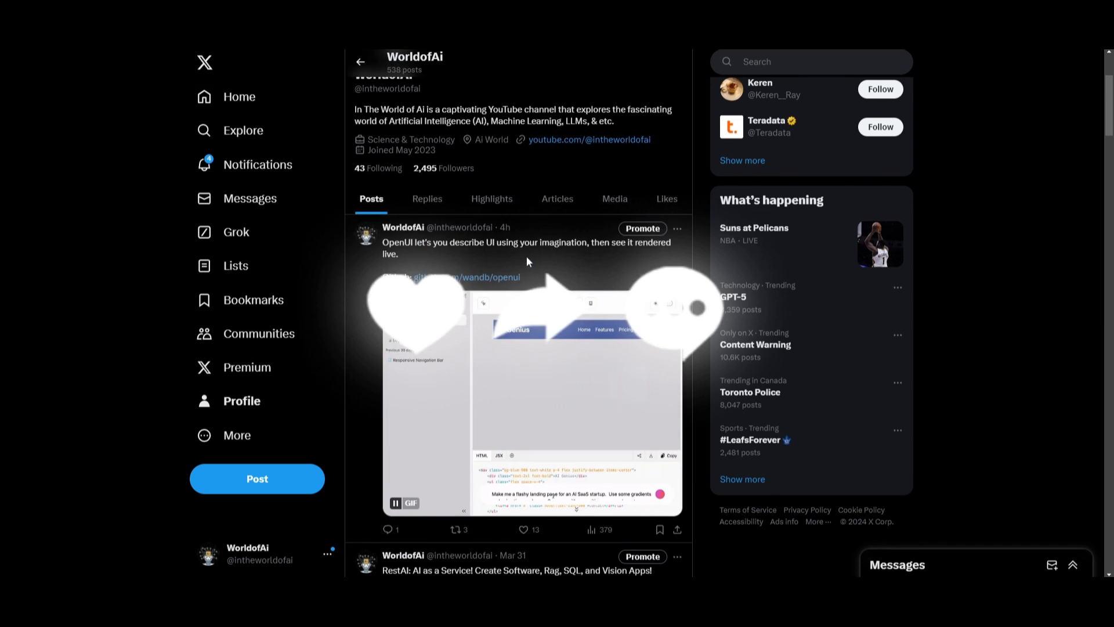
scroll(down, 3)
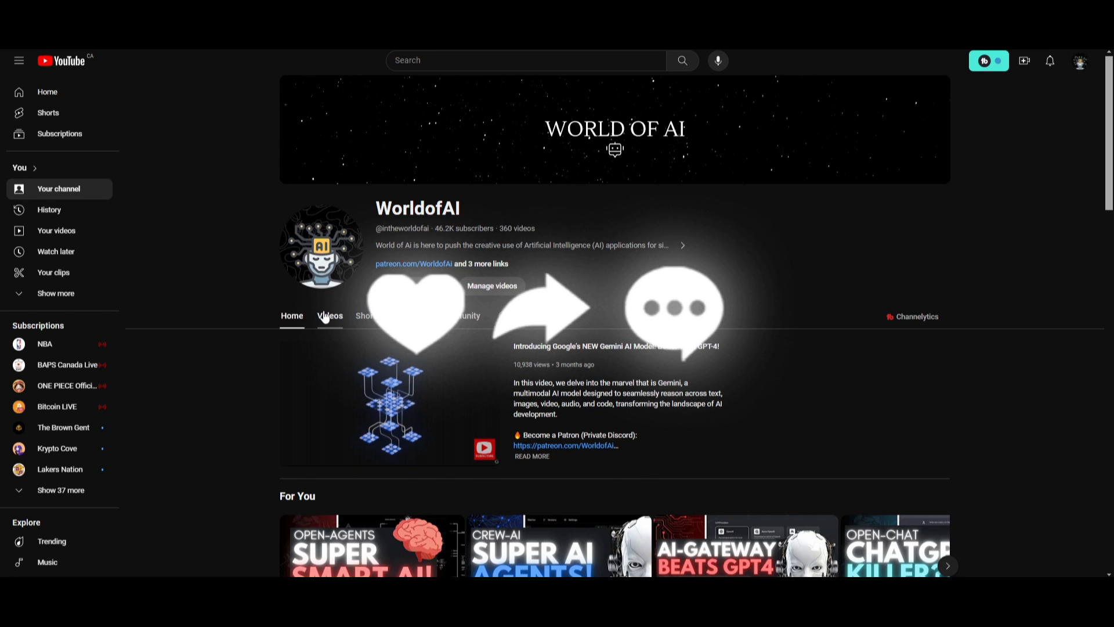
Step: Switch WorldofAI's channel to its Videos tab and scroll through the latest AI-tool videos
click(330, 316)
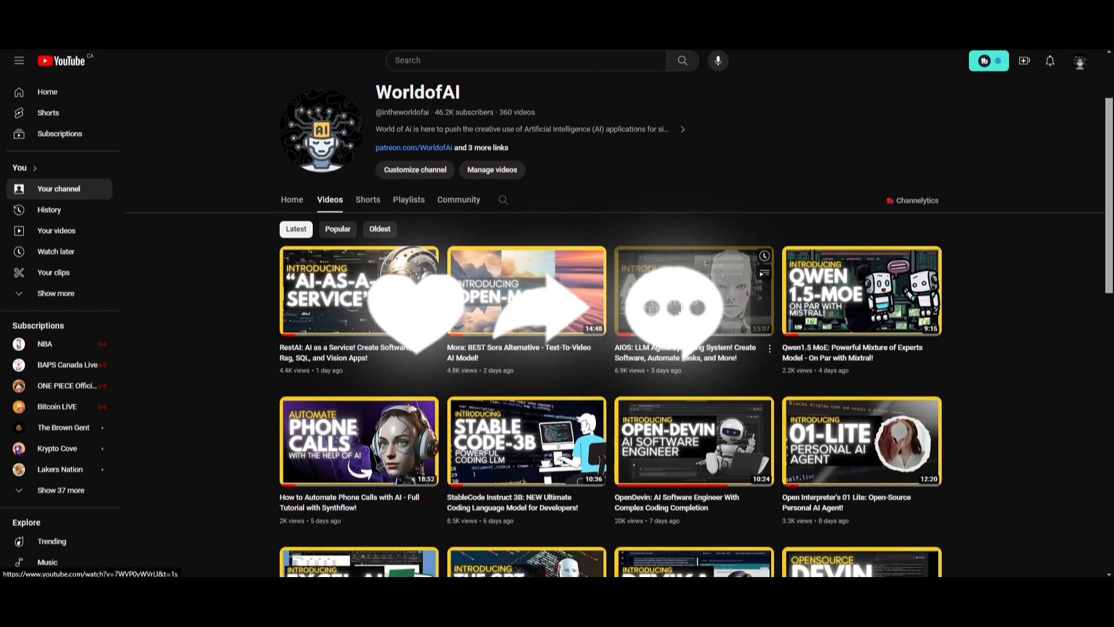
scroll(down, 3)
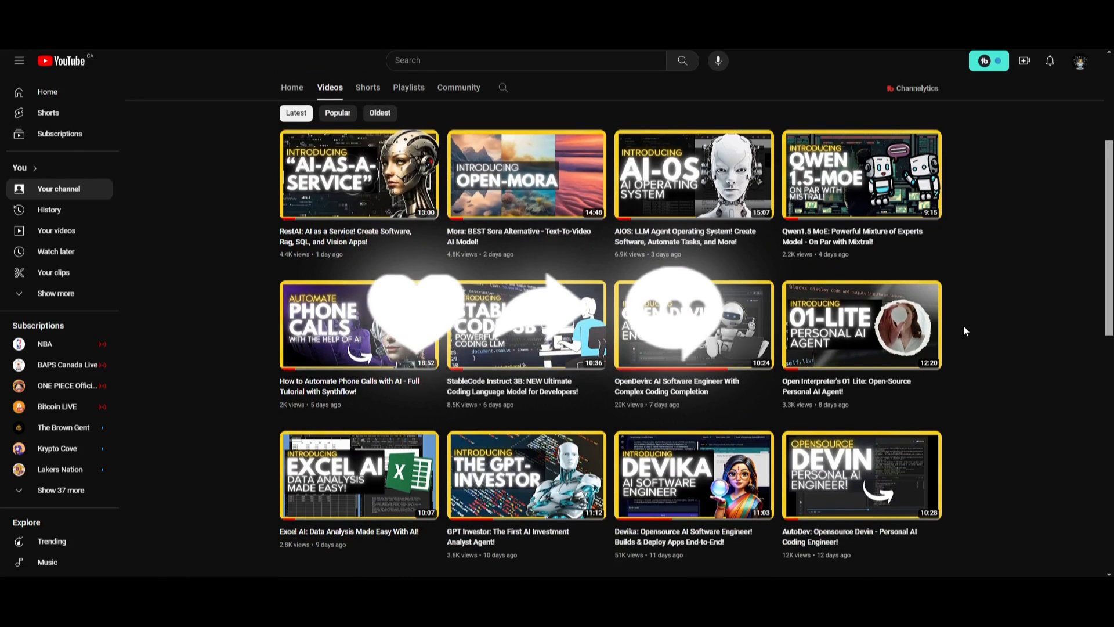
scroll(down, 3)
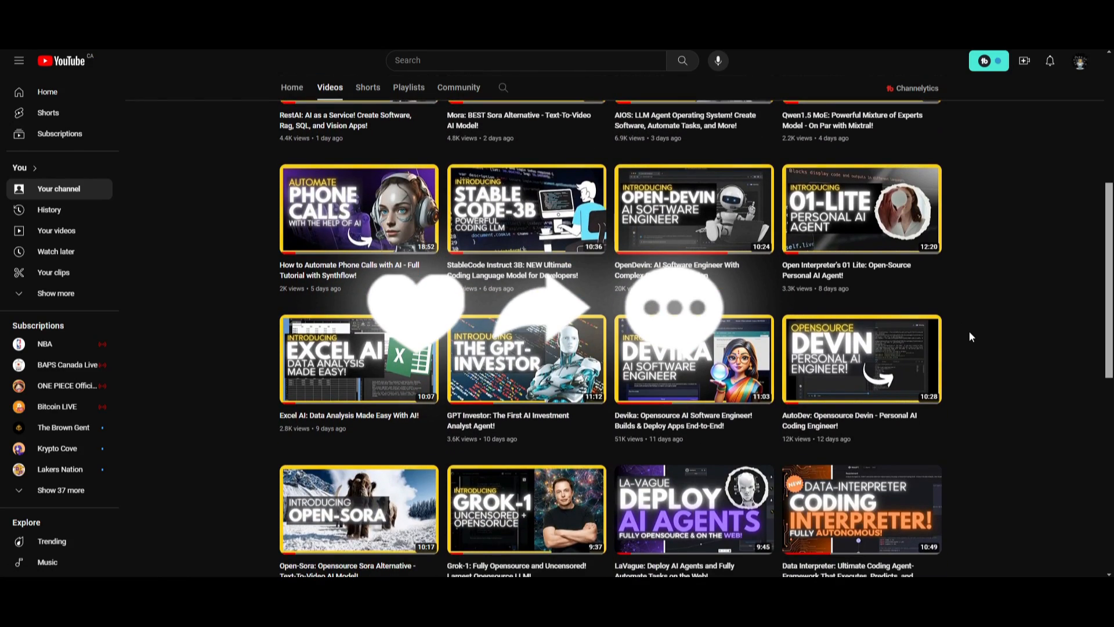